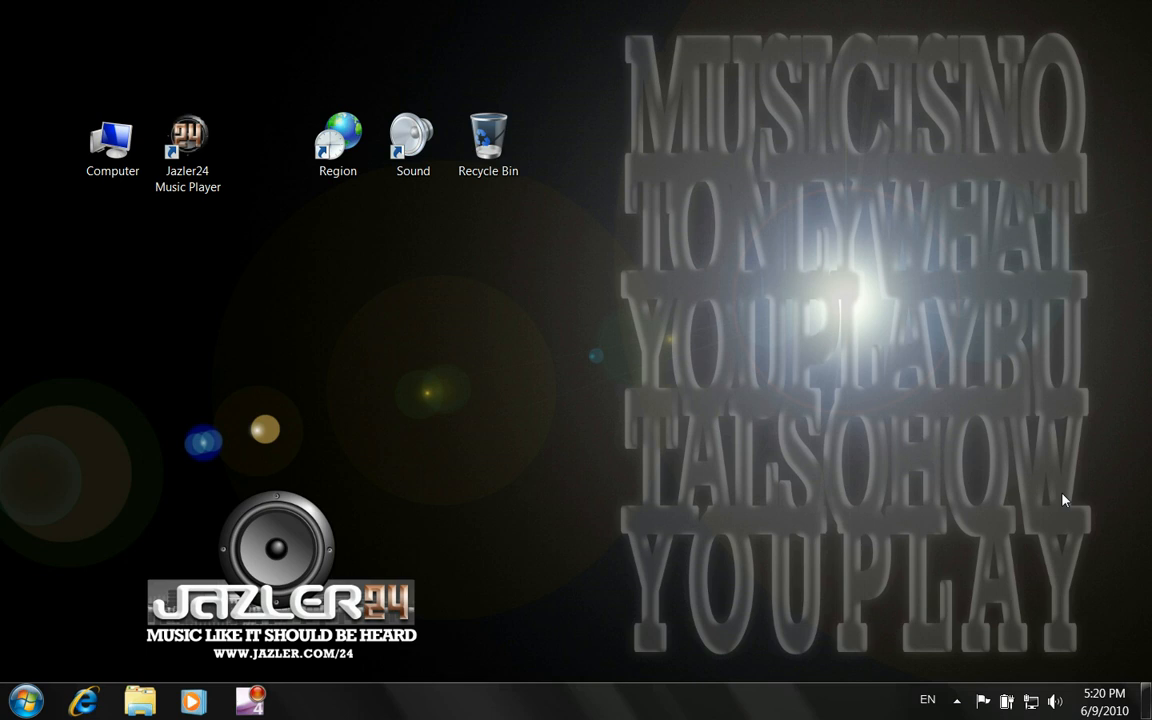
pyautogui.moveTo(290, 140)
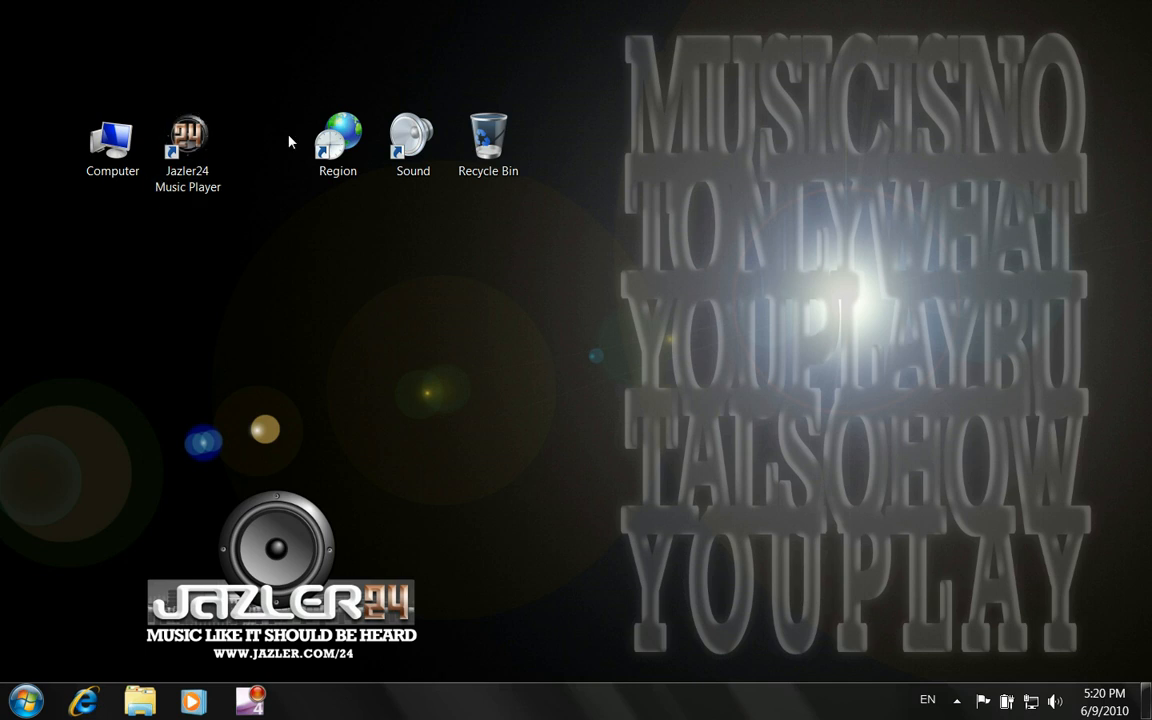
pyautogui.moveTo(294, 308)
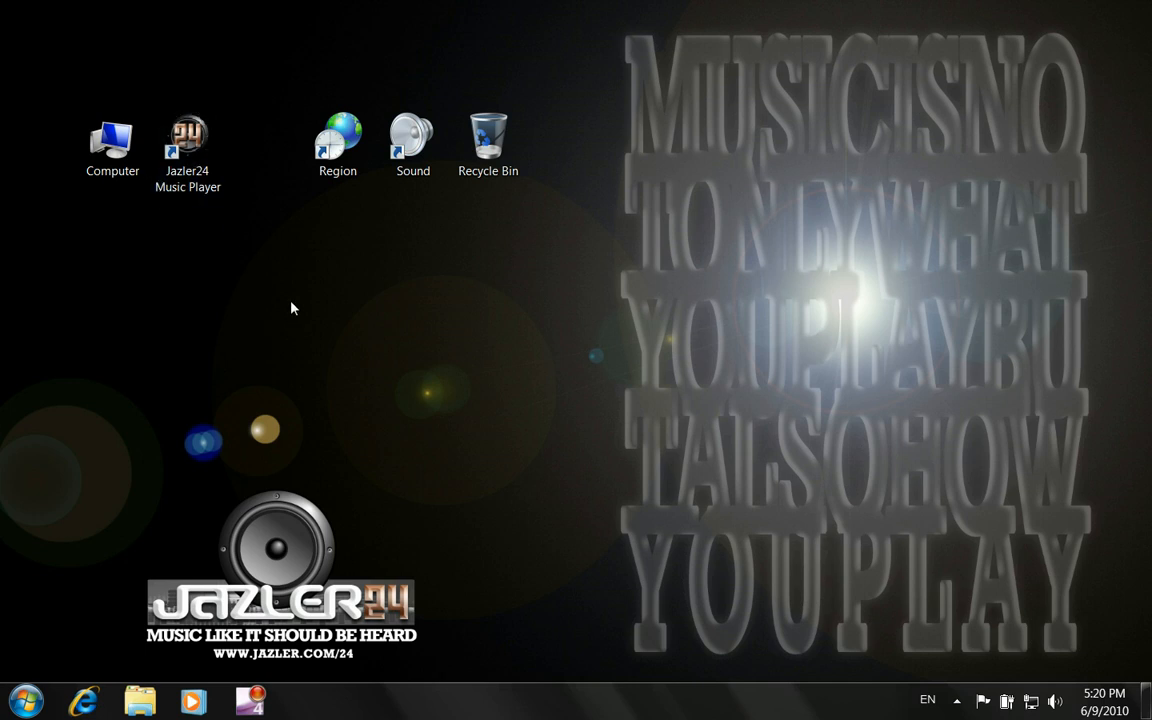
# Launch Jazler24 Music Player from the desktop so the 1.3.1 splash appears
pyautogui.doubleClick(188, 140)
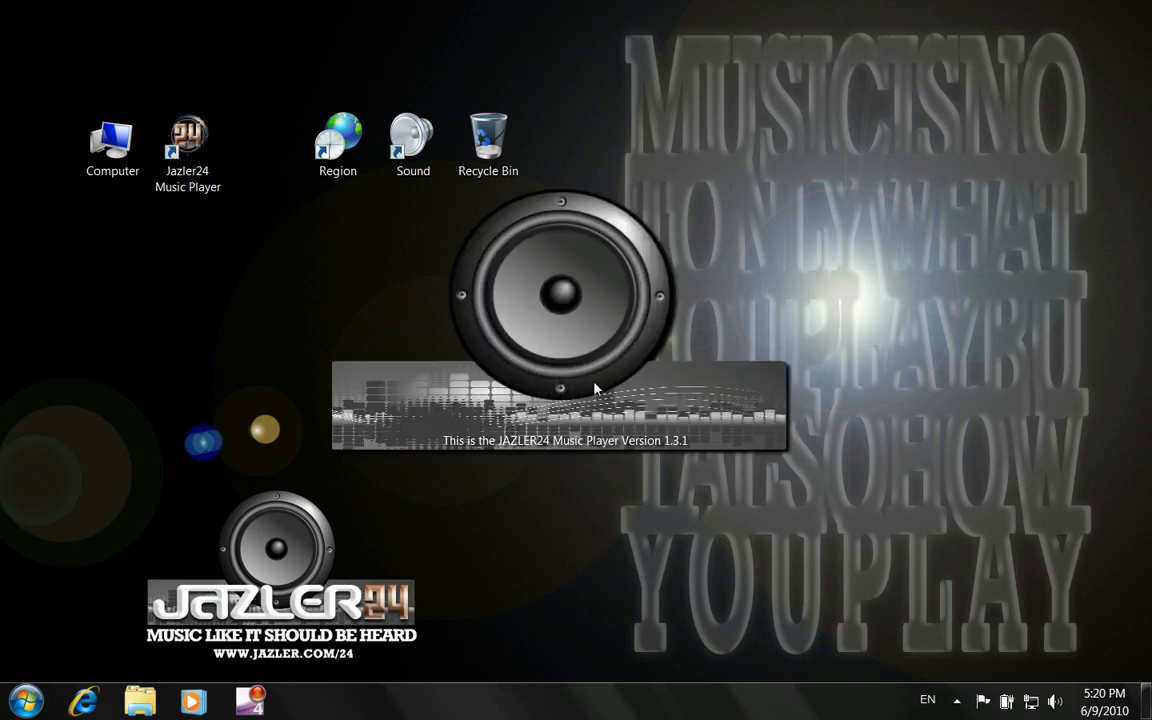
pyautogui.moveTo(876, 420)
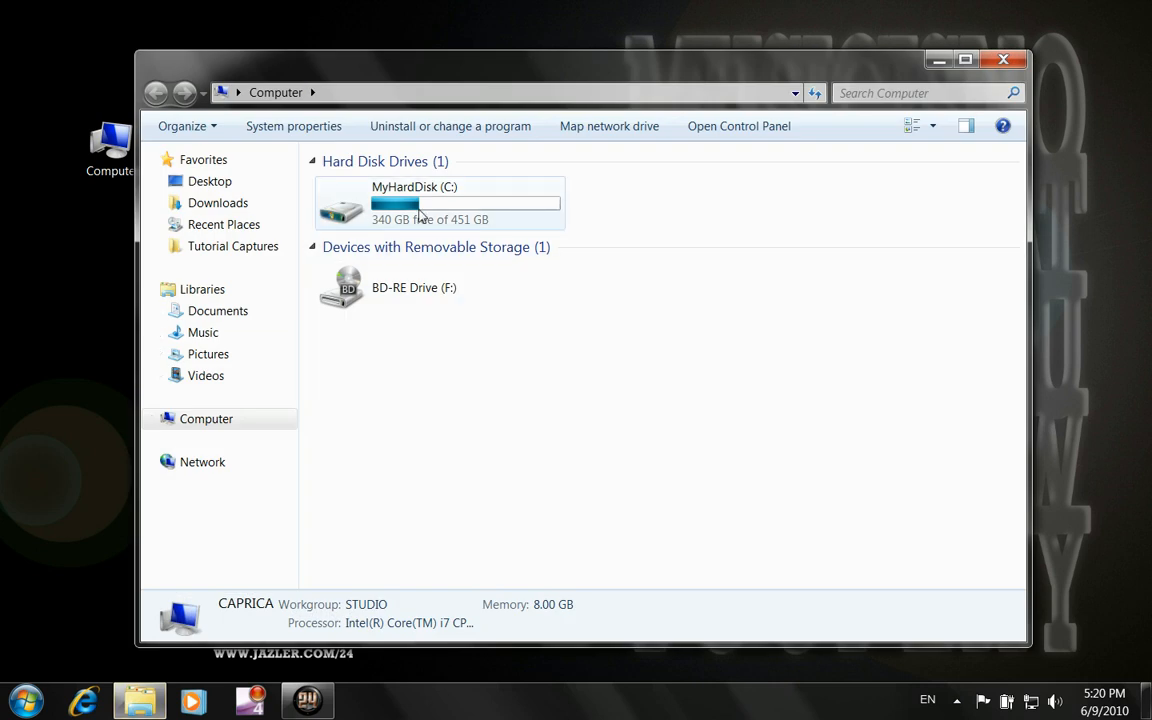
pyautogui.doubleClick(414, 200)
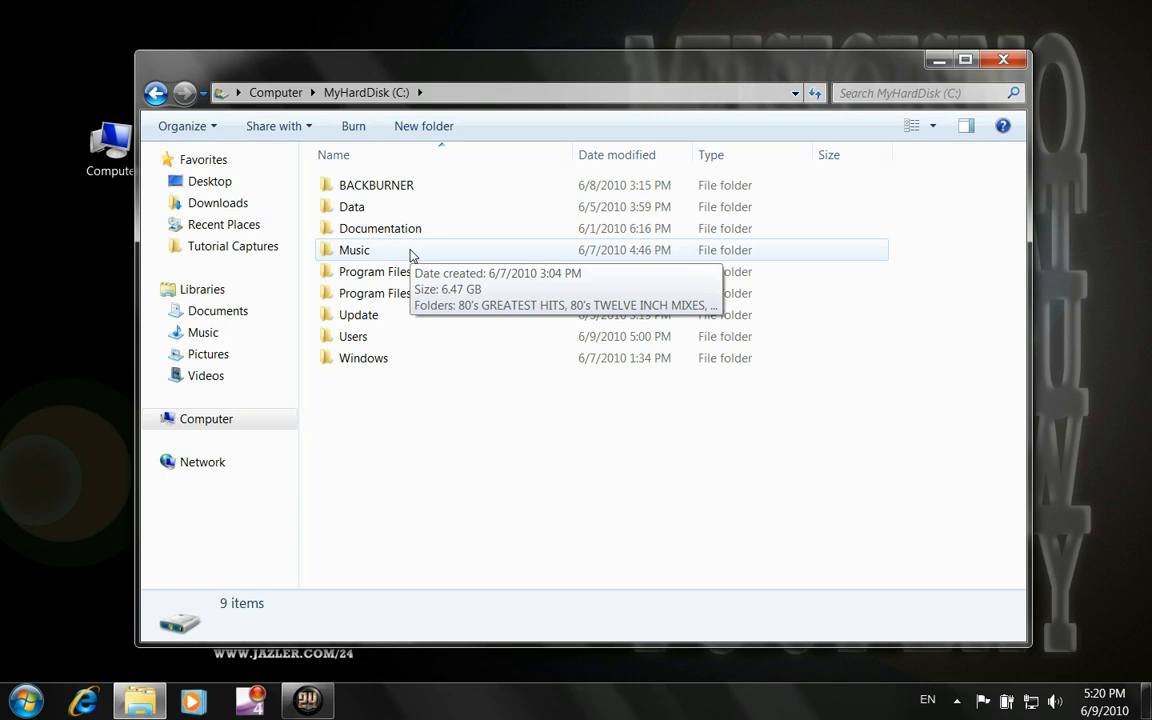
pyautogui.doubleClick(354, 250)
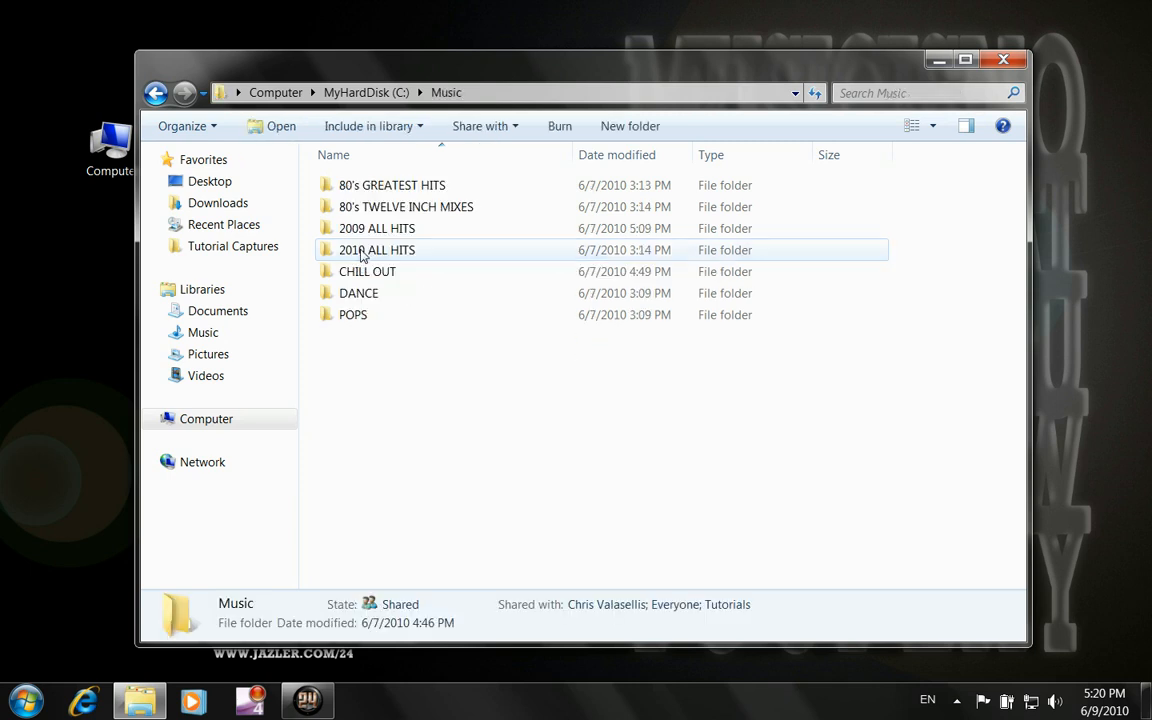
pyautogui.click(400, 346)
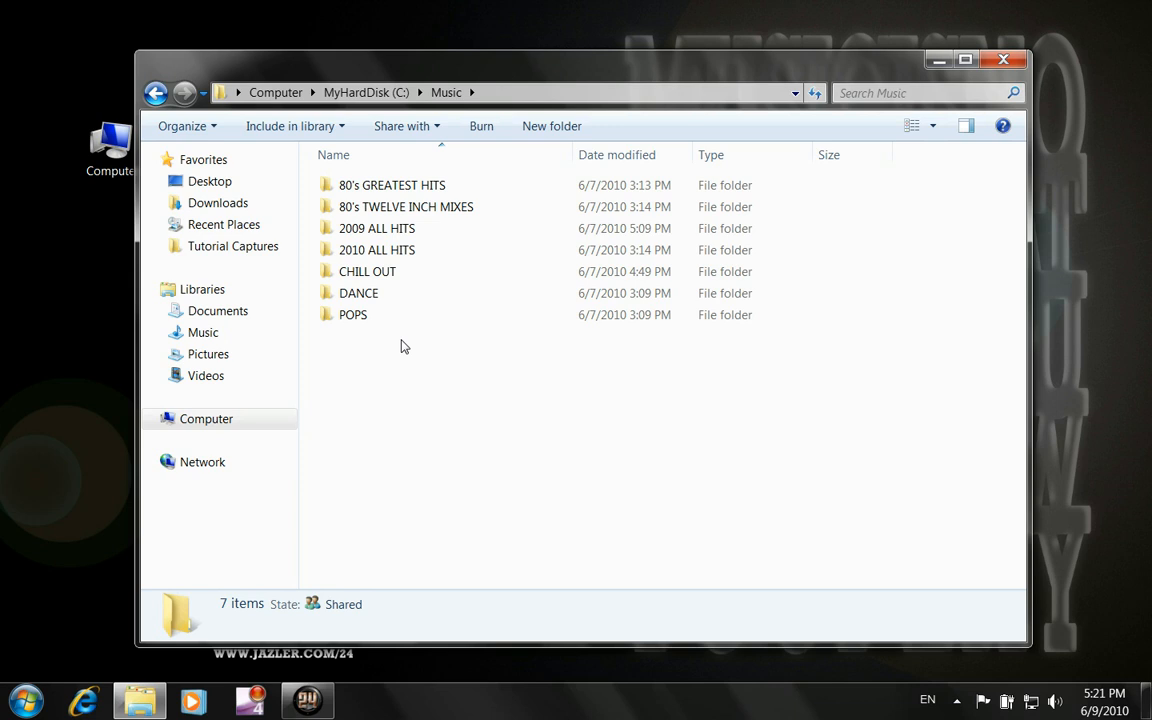
pyautogui.click(392, 184)
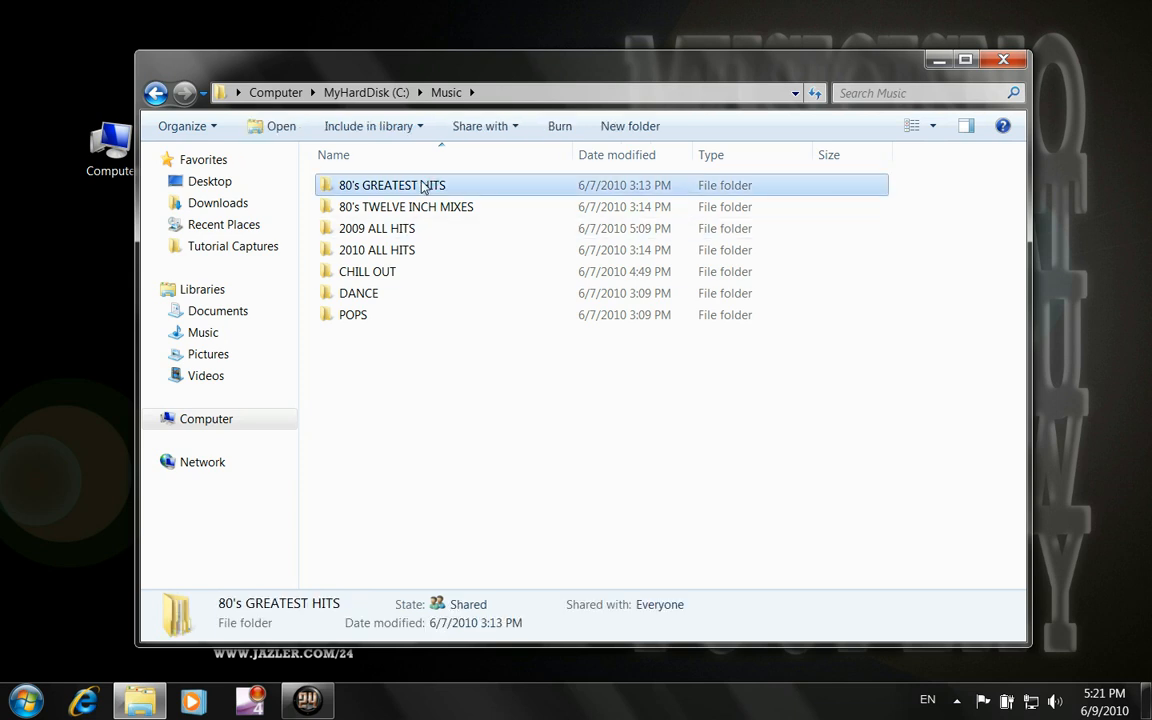
pyautogui.doubleClick(392, 184)
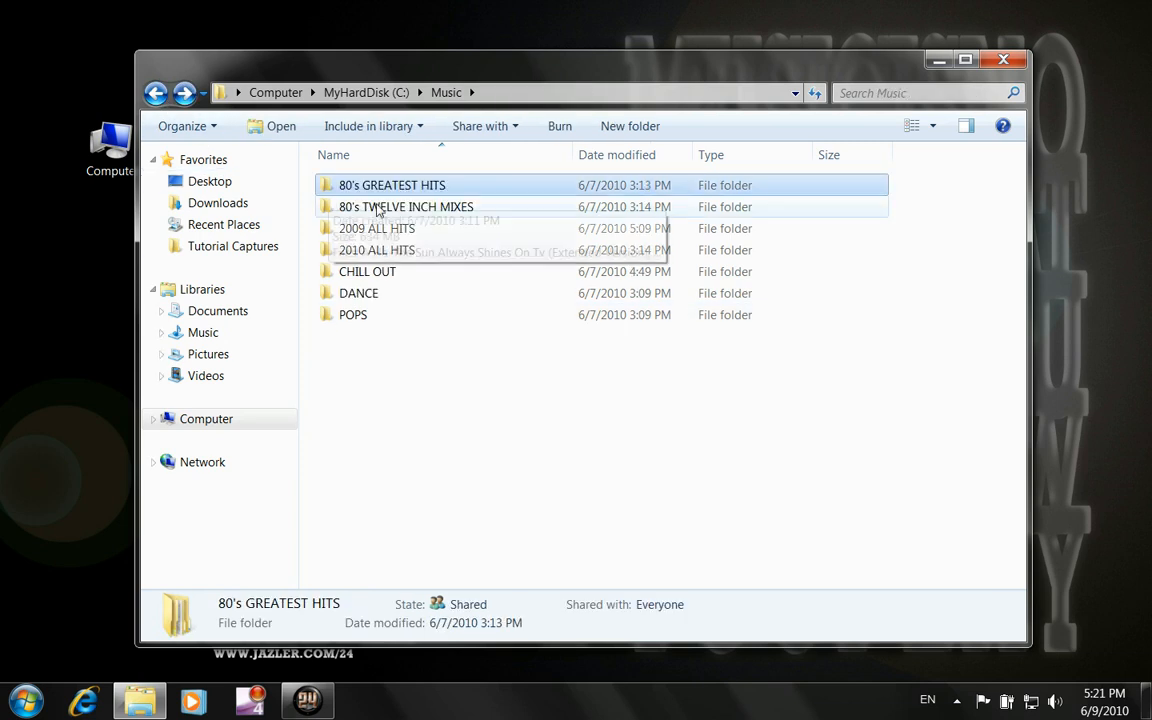
pyautogui.moveTo(500, 248)
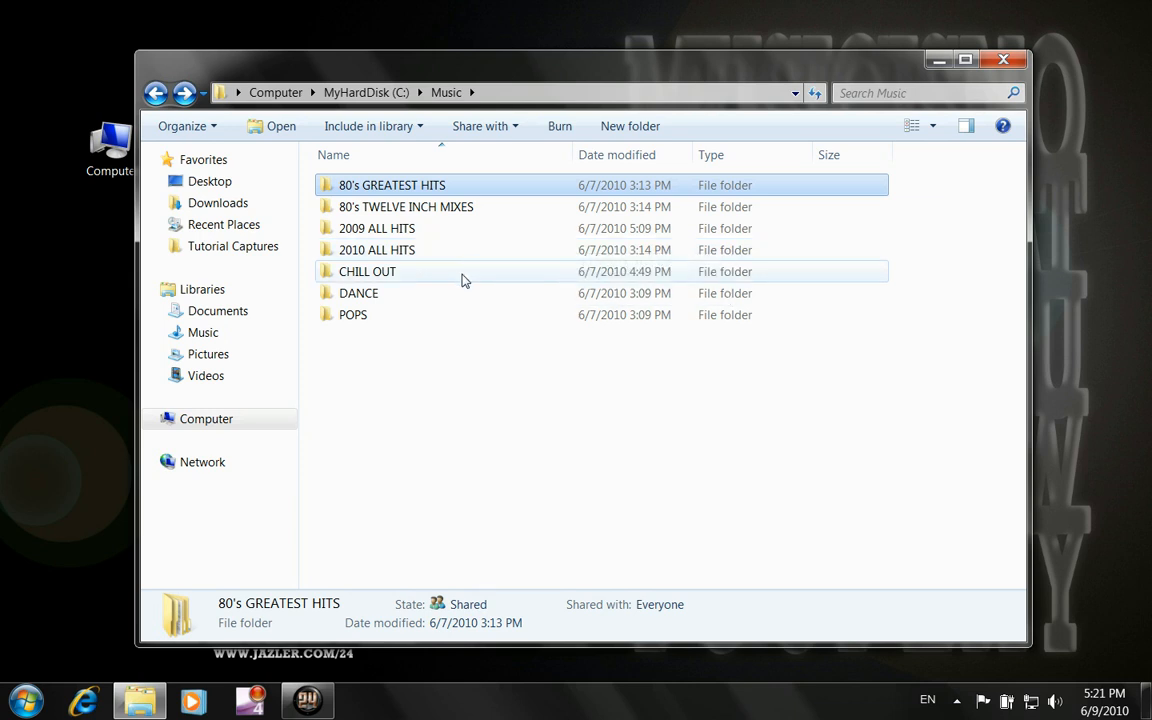
pyautogui.doubleClick(368, 272)
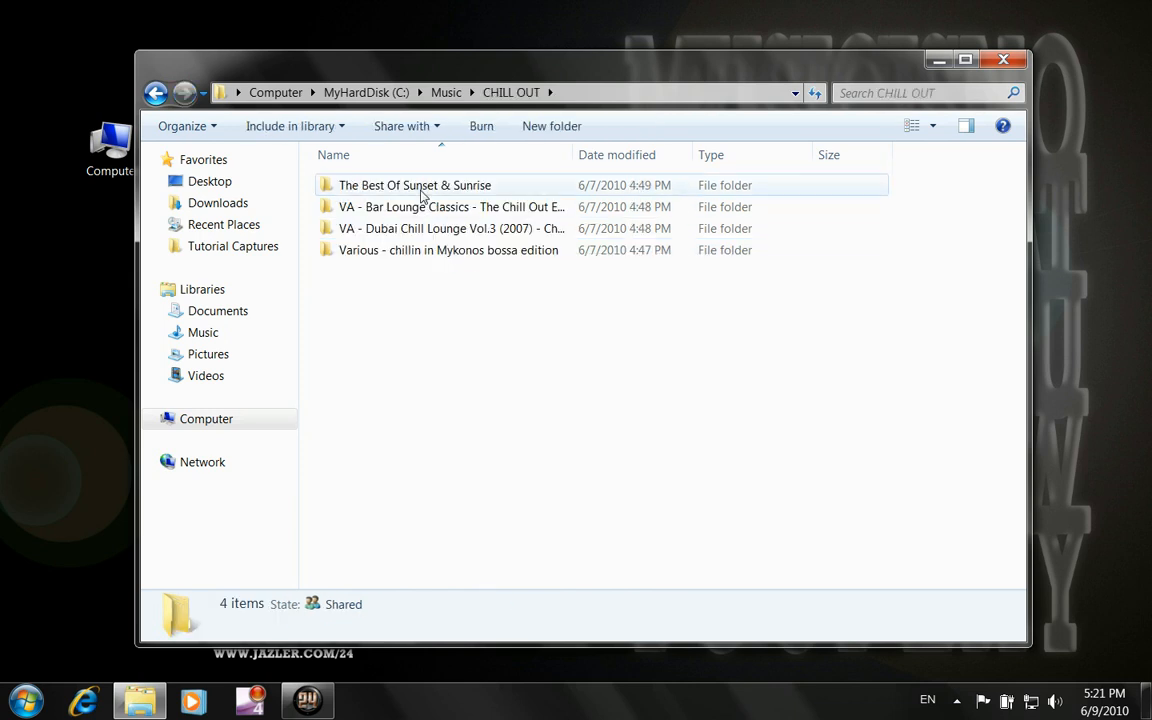
pyautogui.click(448, 250)
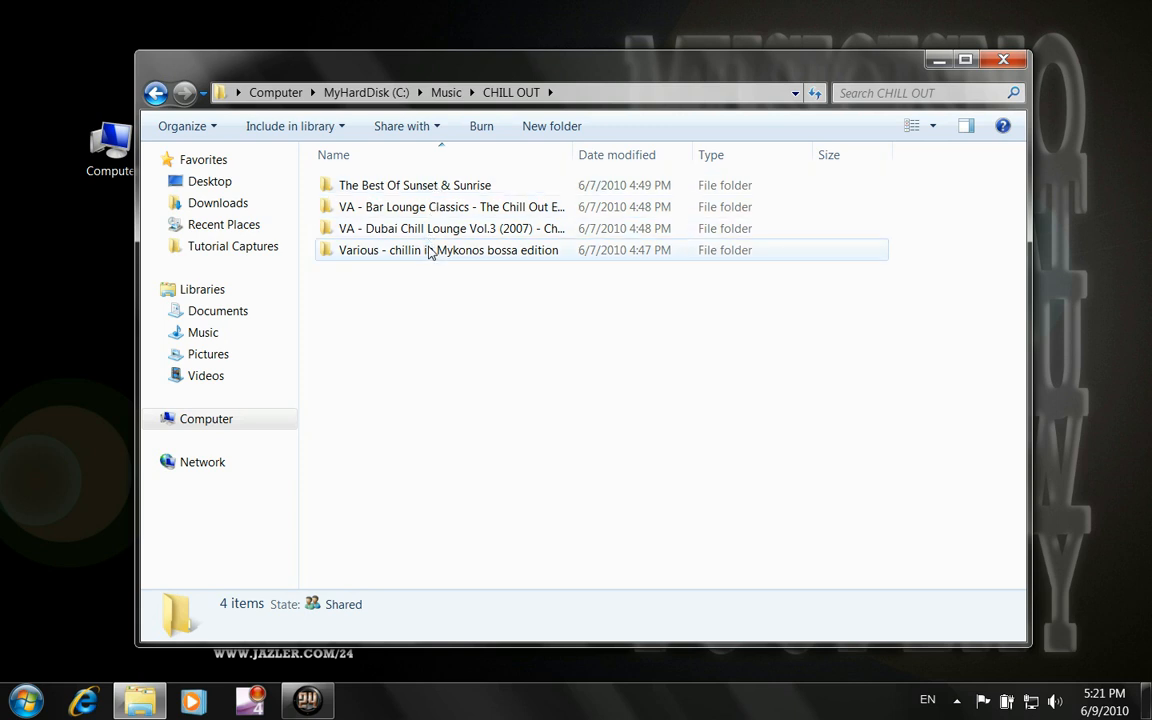
pyautogui.click(450, 206)
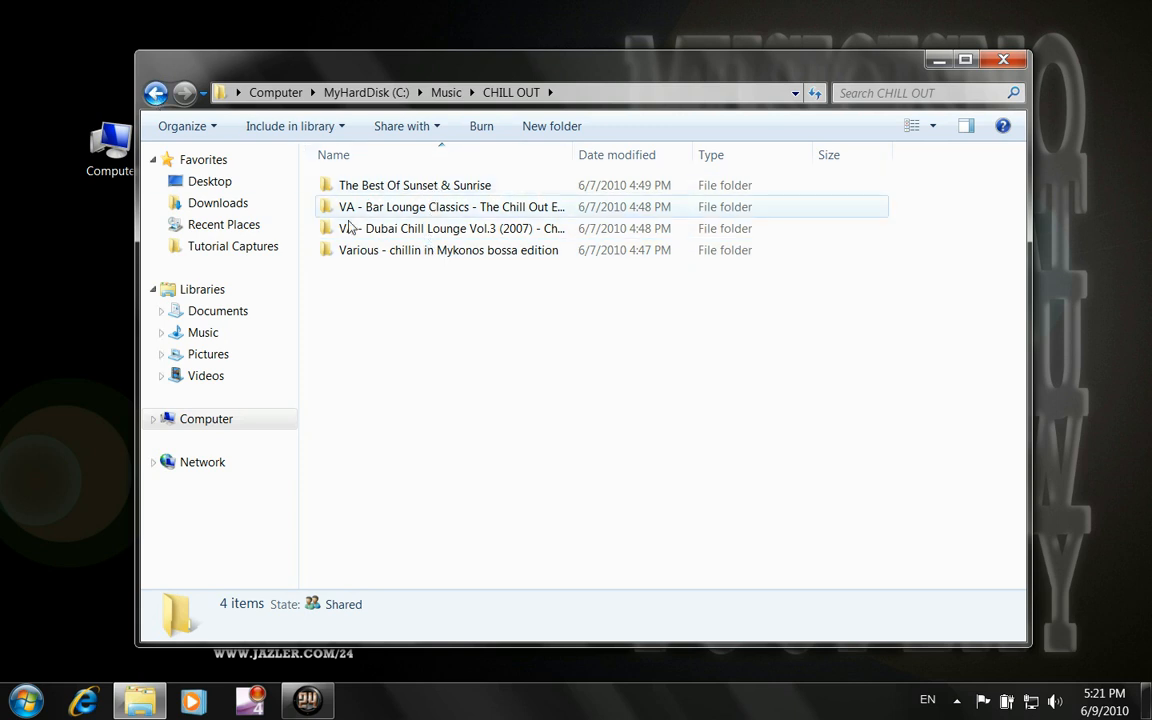
pyautogui.doubleClick(452, 206)
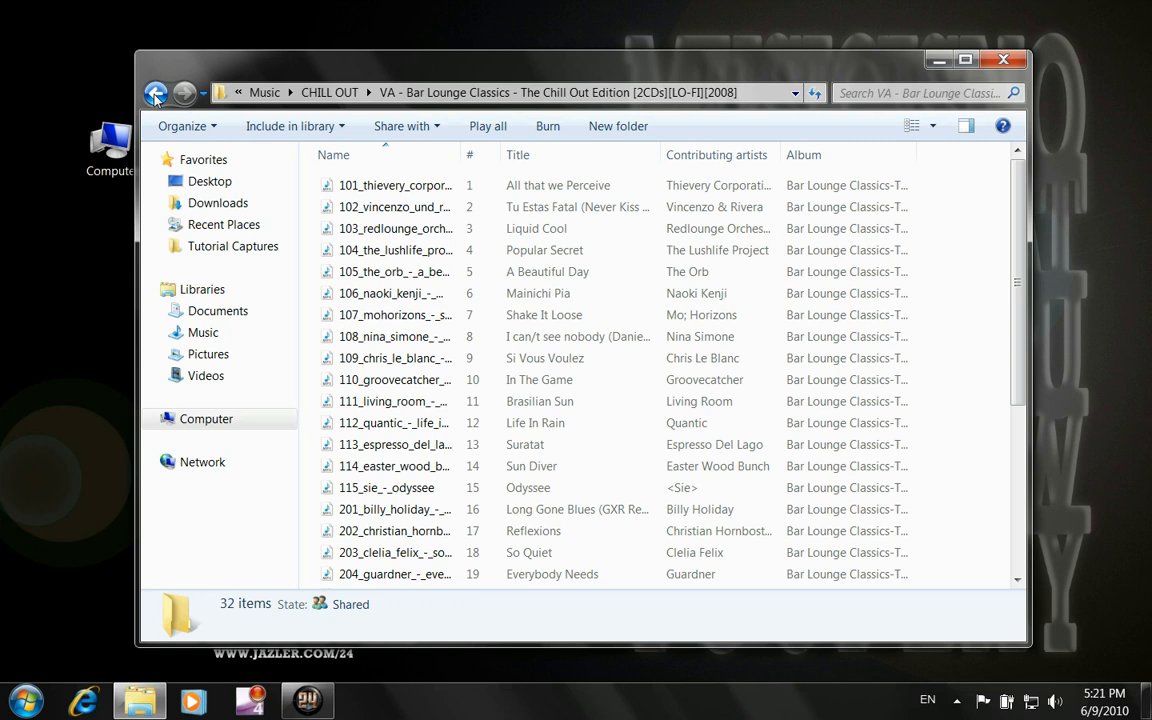
pyautogui.click(156, 92)
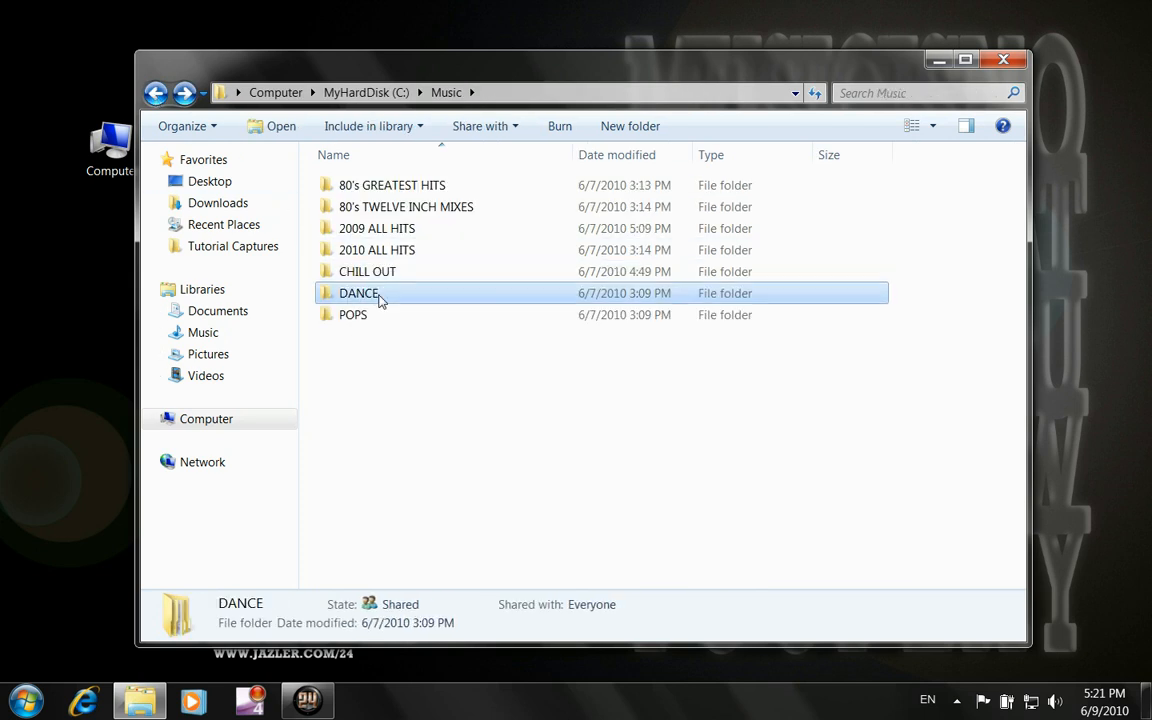
pyautogui.click(352, 314)
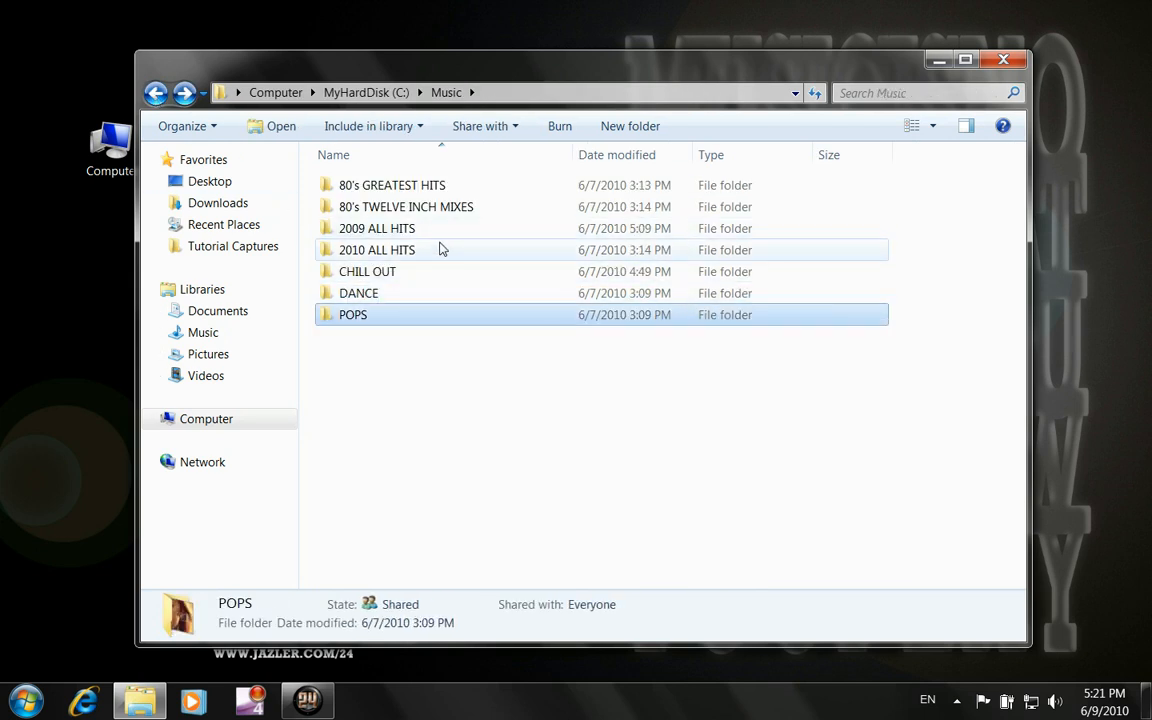
pyautogui.click(376, 250)
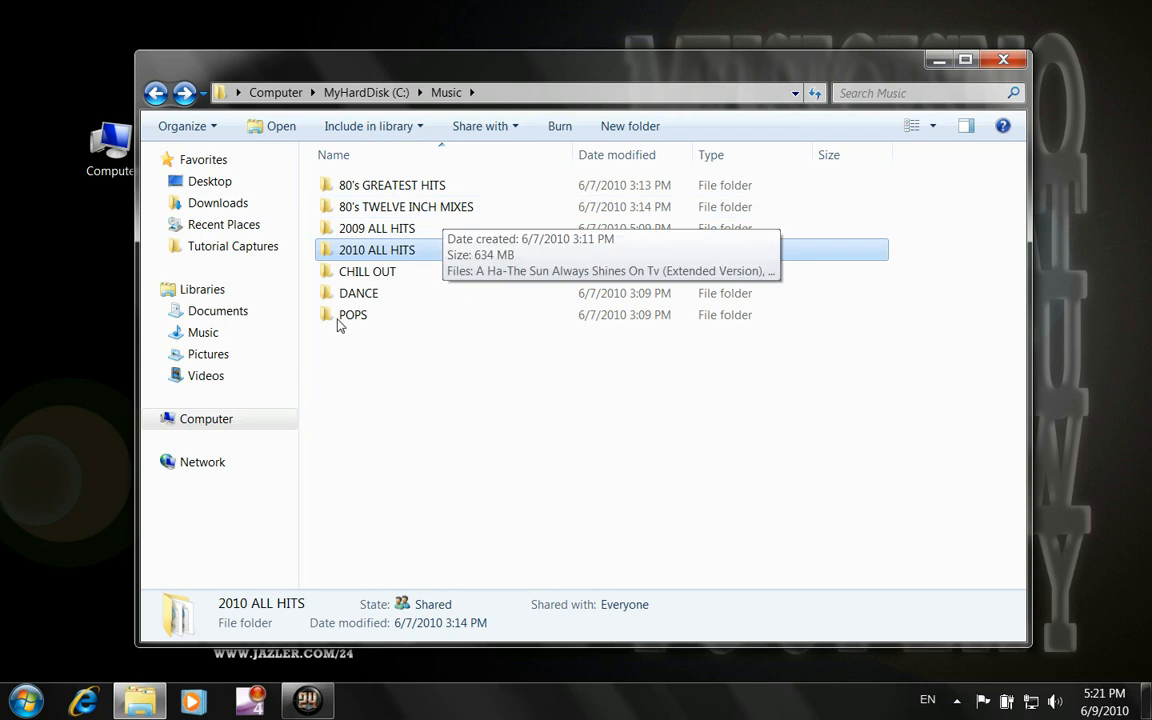
pyautogui.moveTo(400, 356)
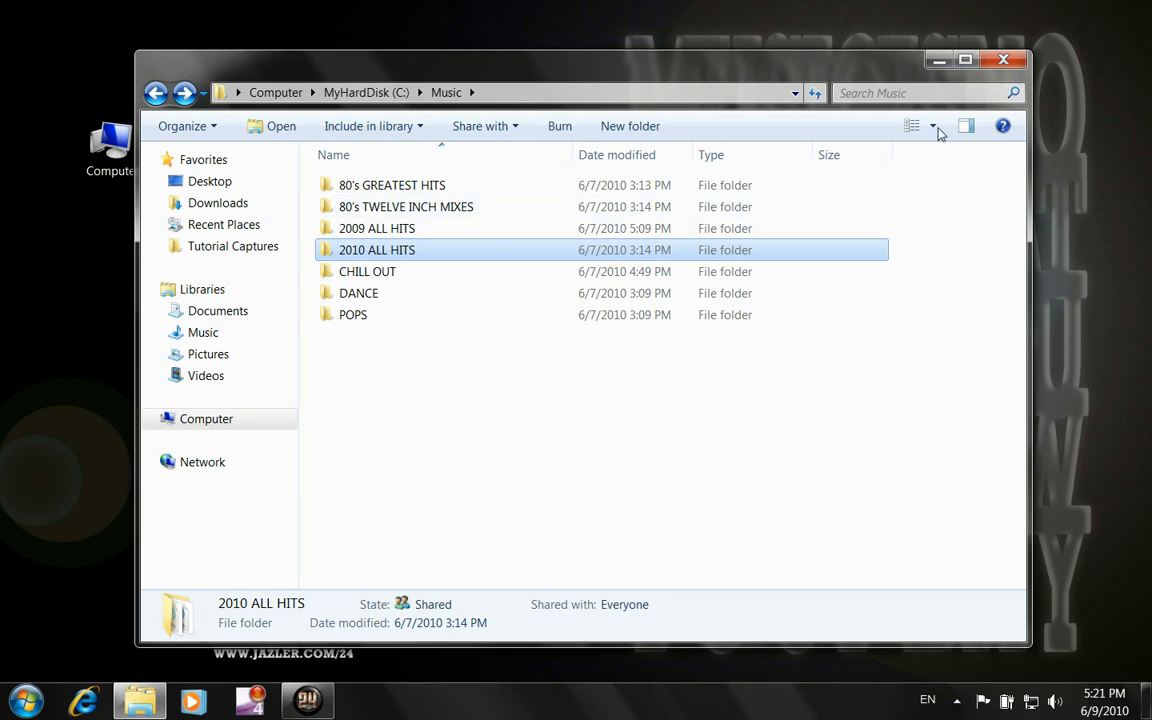
pyautogui.click(1004, 60)
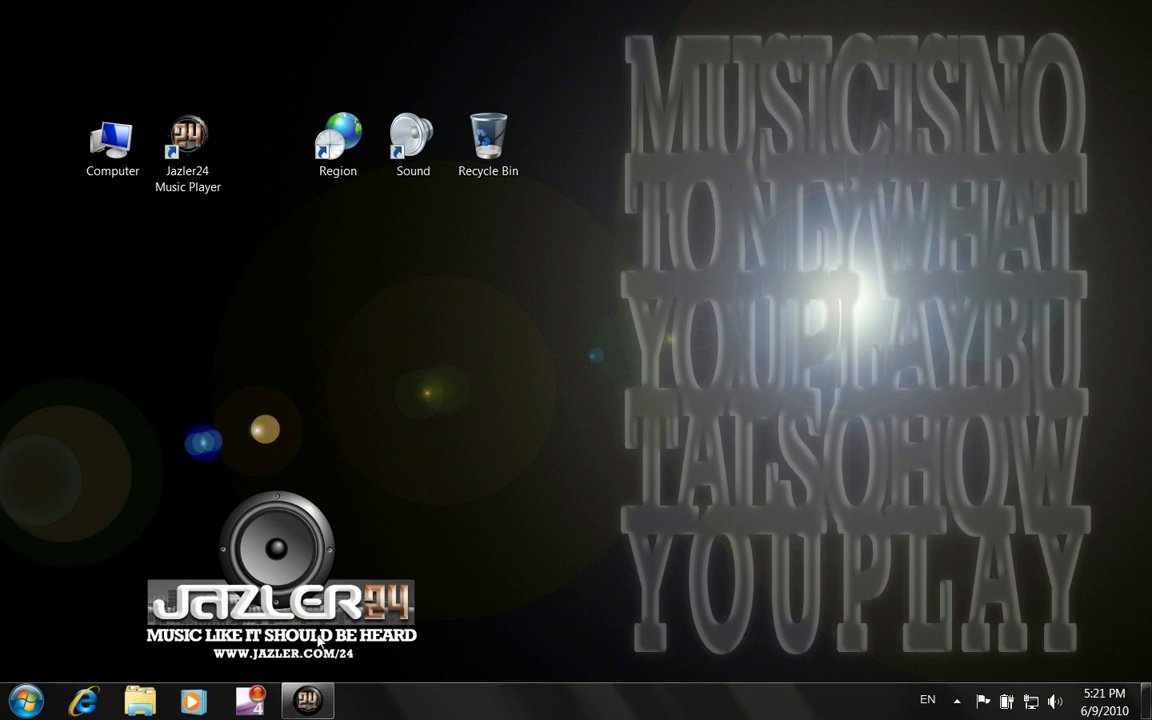
# From the main screen, begin adding a new music folder in the audio folders setup
pyautogui.doubleClick(188, 140)
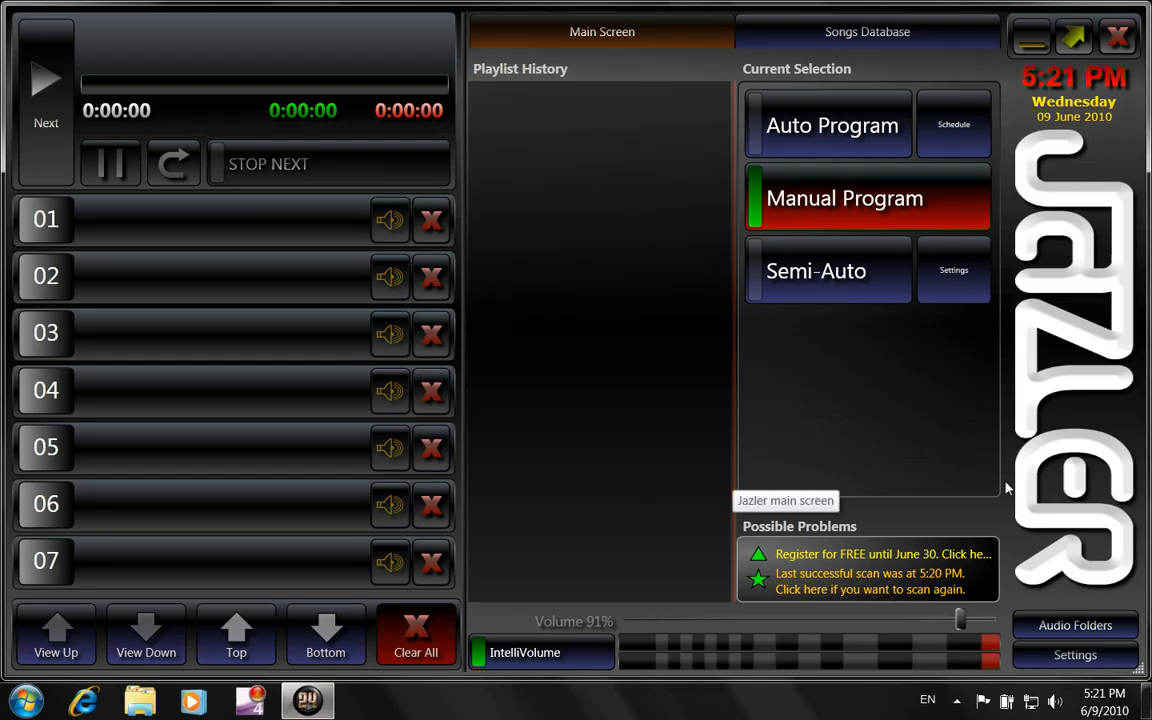
pyautogui.moveTo(1076, 624)
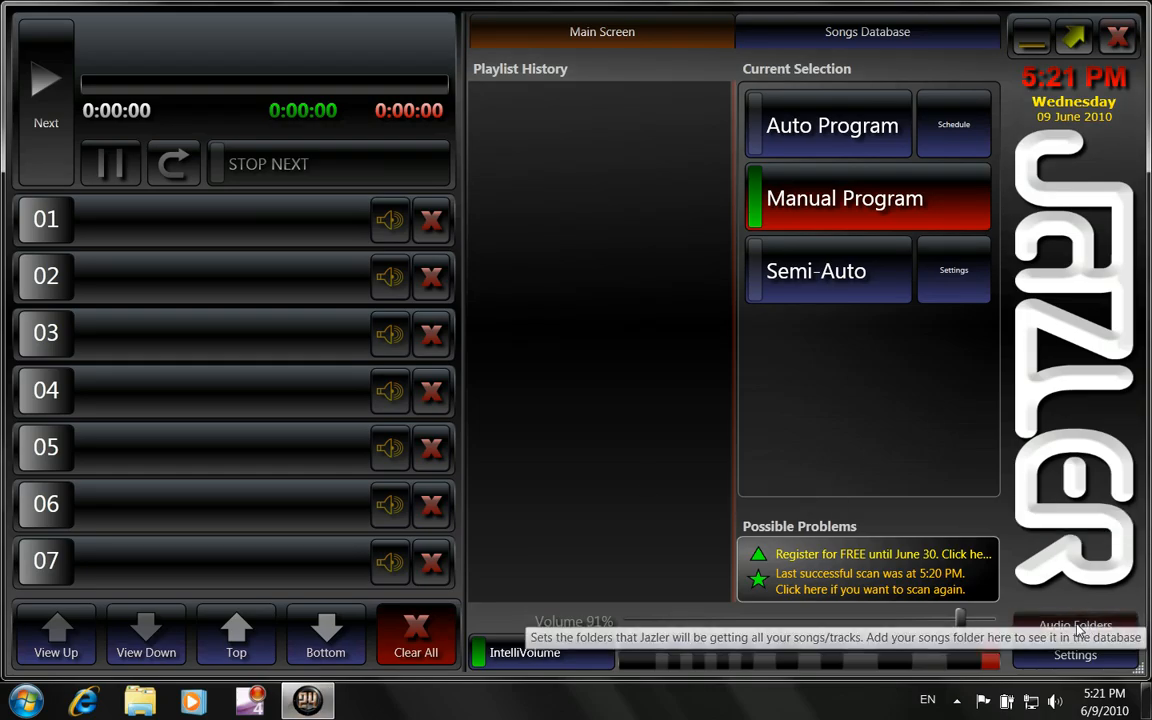
pyautogui.click(1076, 624)
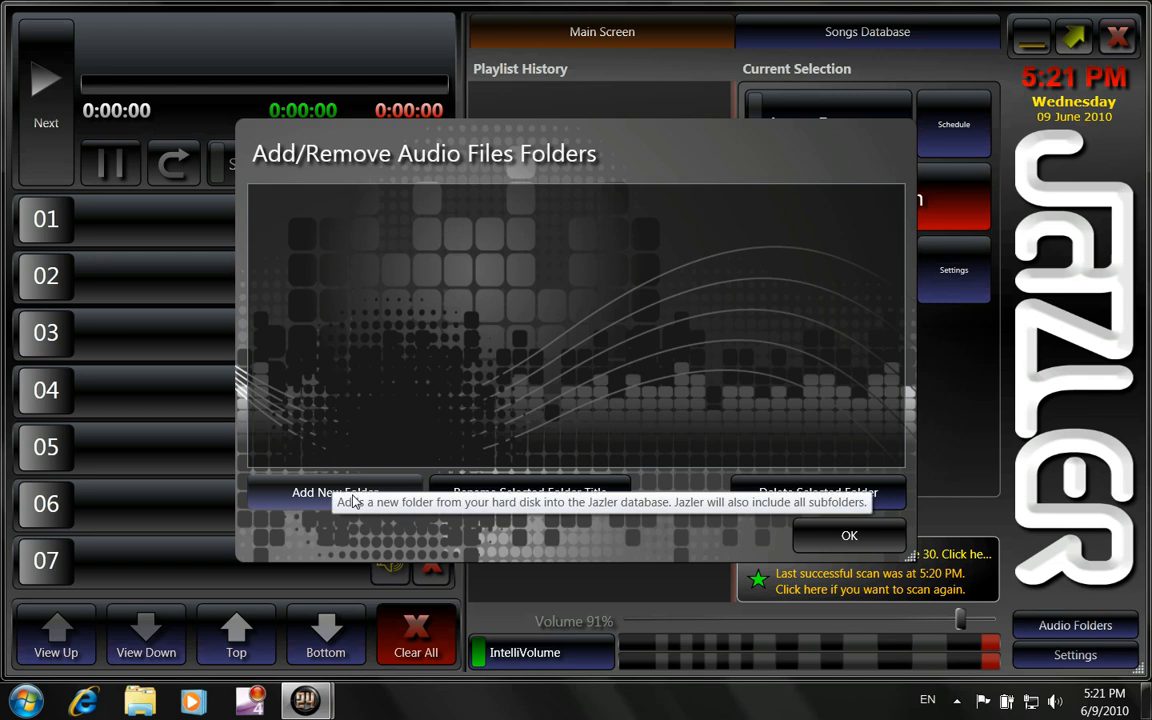
pyautogui.click(334, 492)
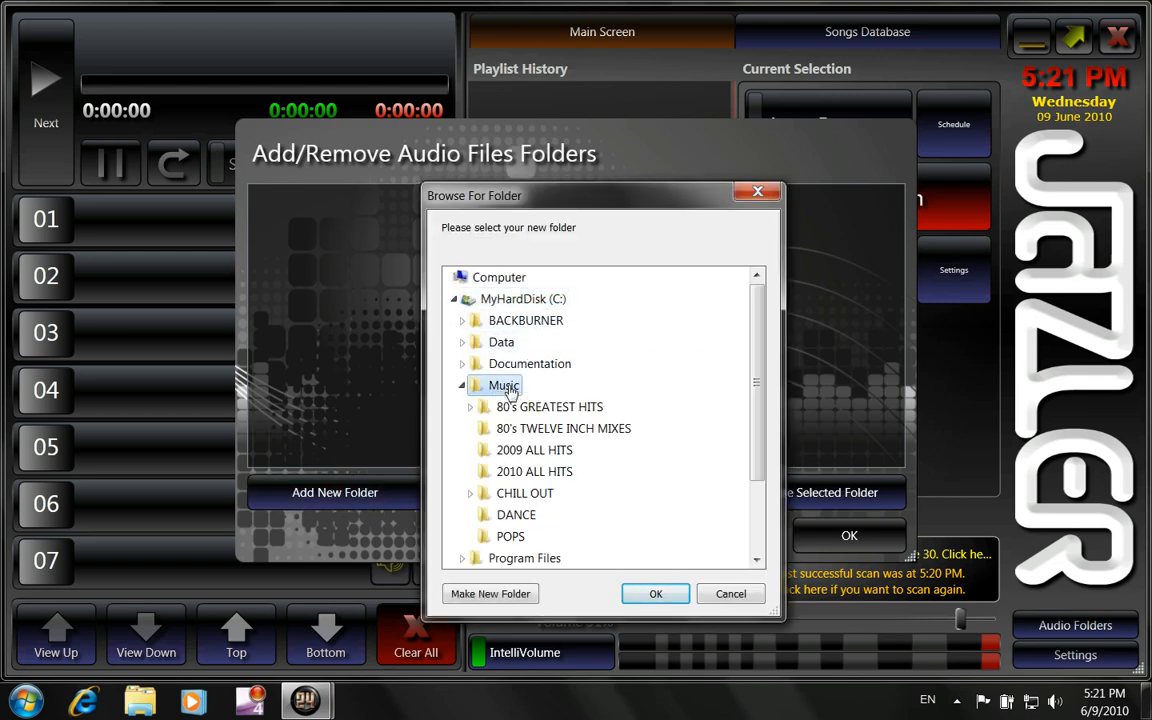
pyautogui.scroll(-3)
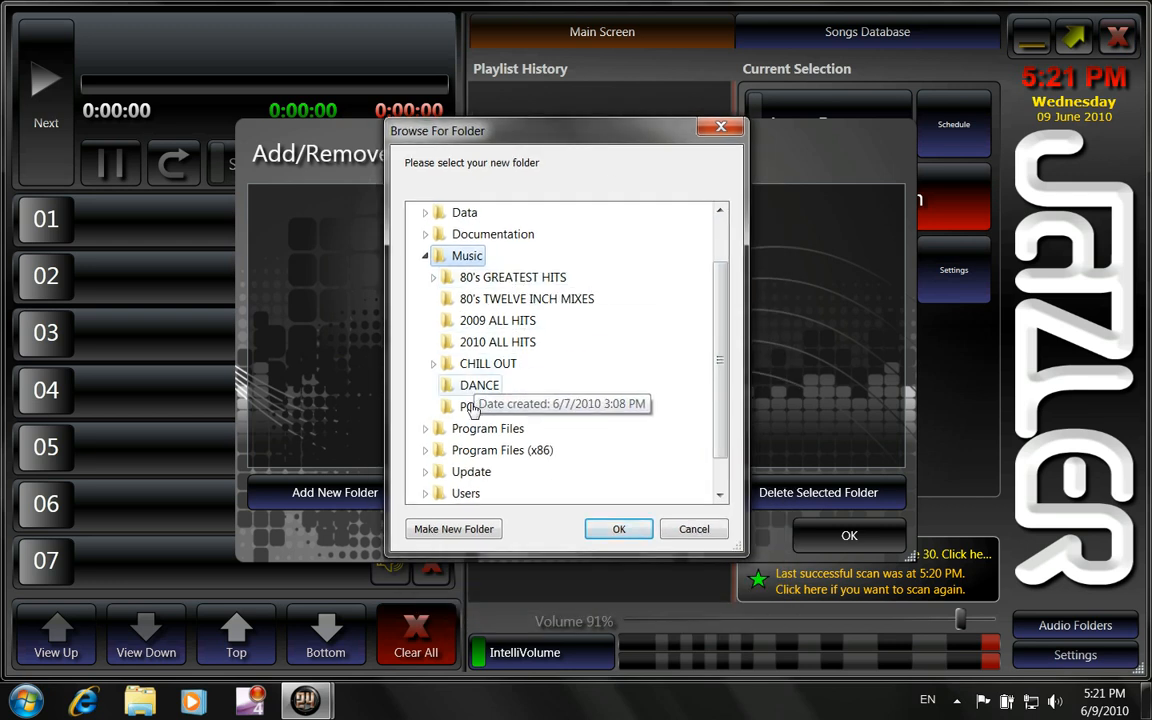
pyautogui.moveTo(596, 384)
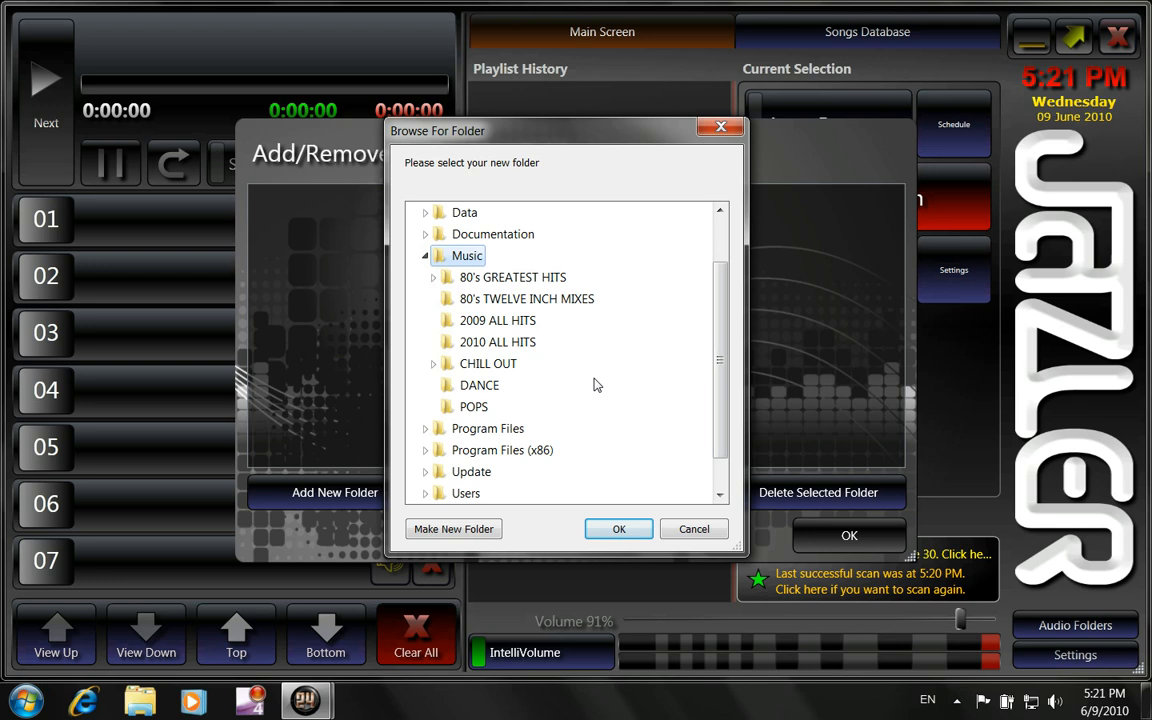
pyautogui.moveTo(512, 276)
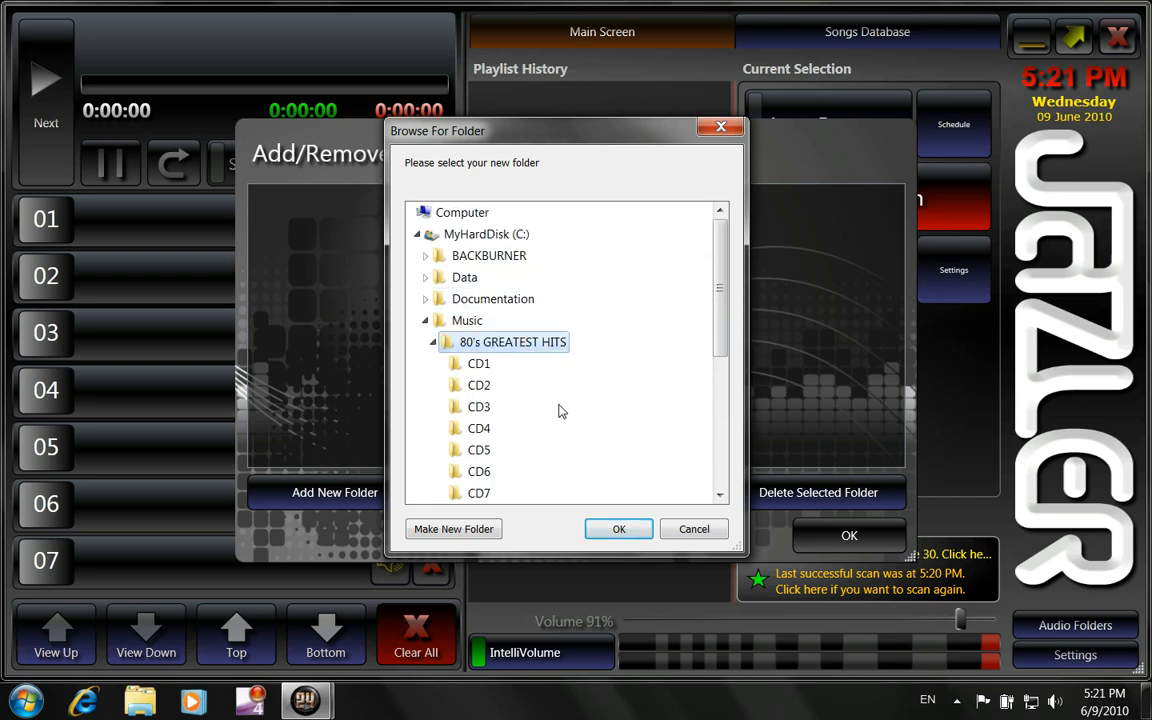
pyautogui.moveTo(478, 448)
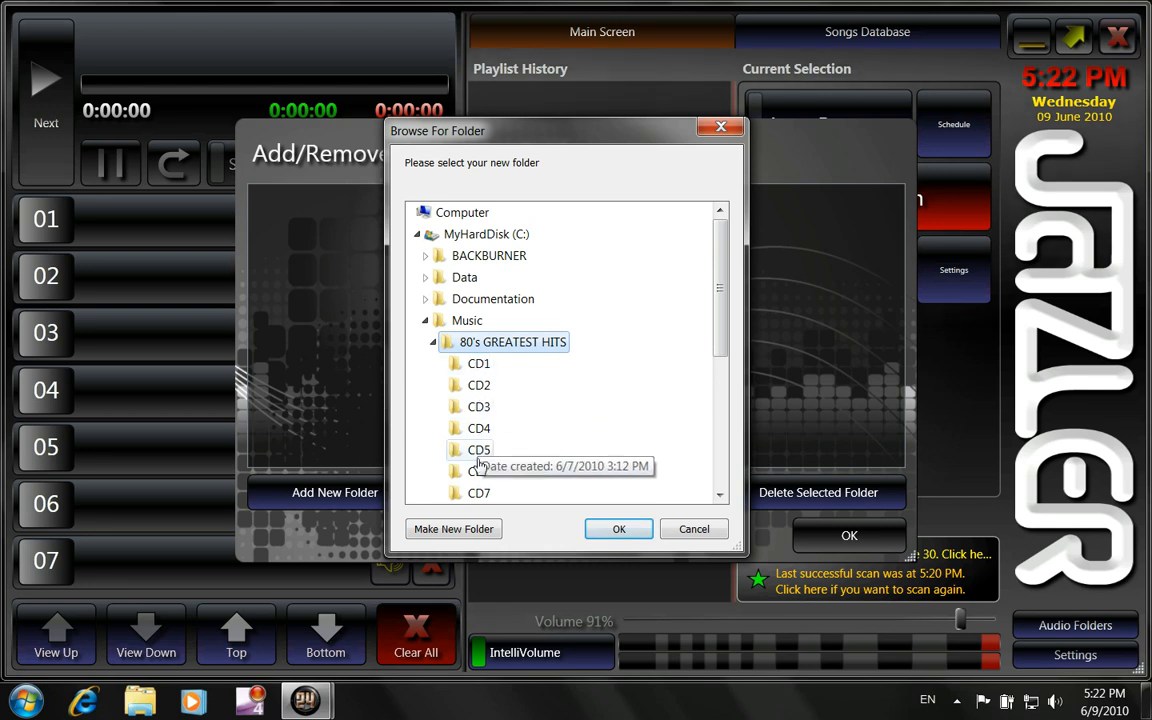
pyautogui.moveTo(532, 356)
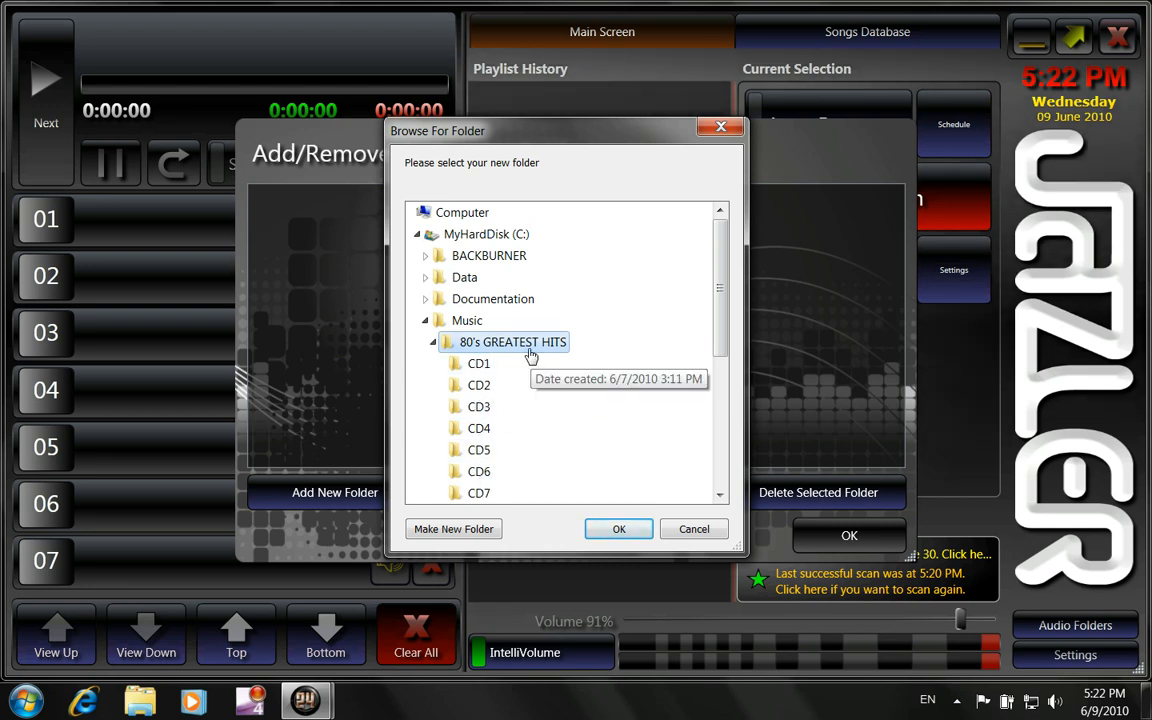
pyautogui.moveTo(528, 500)
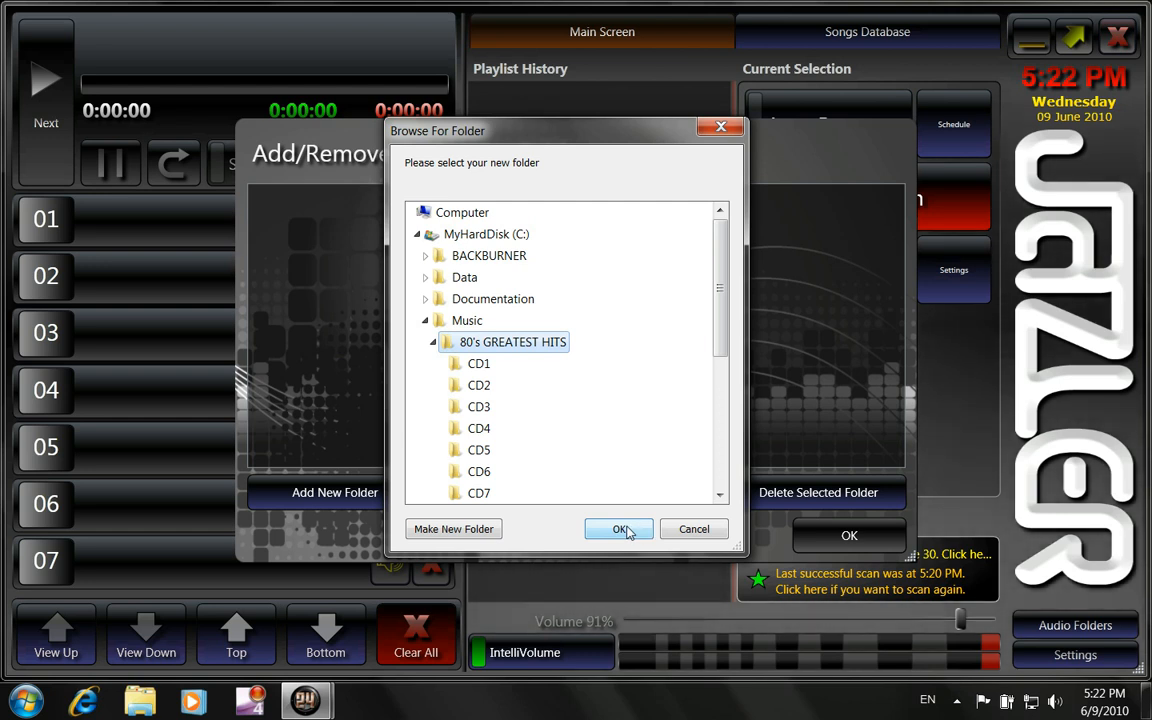
# Add the 80's GREATEST HITS, CHILL OUT and DANCE folders under C:\Music and close the folder list
pyautogui.click(618, 528)
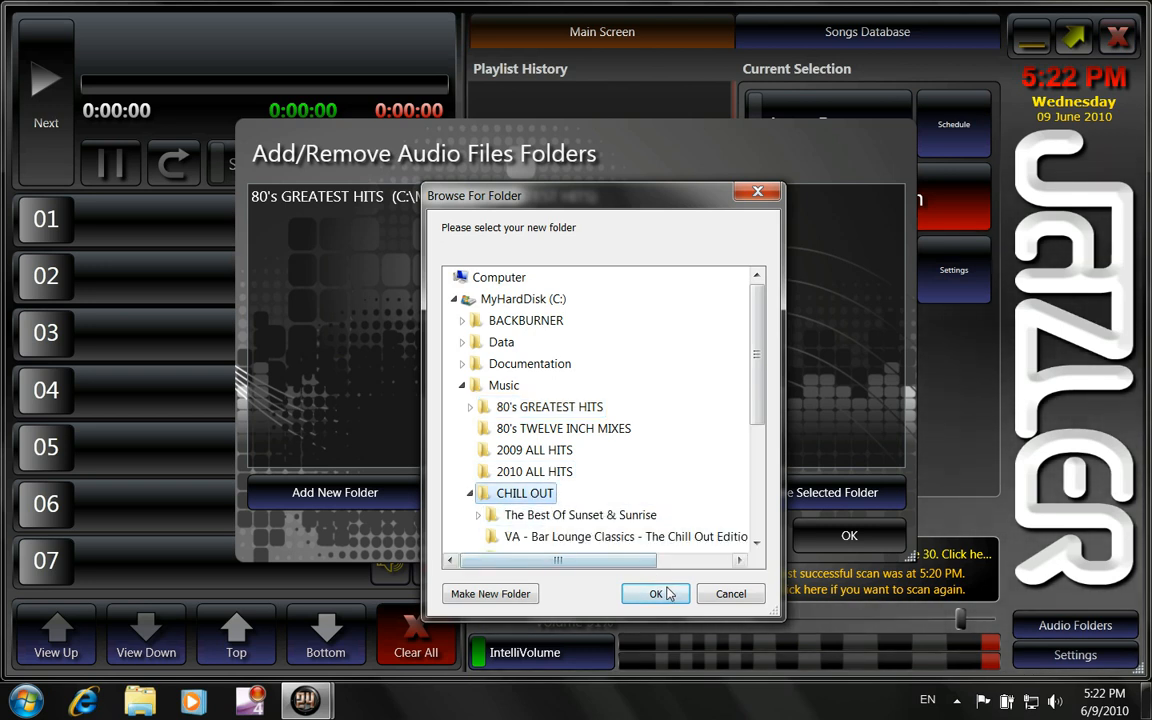
pyautogui.click(656, 592)
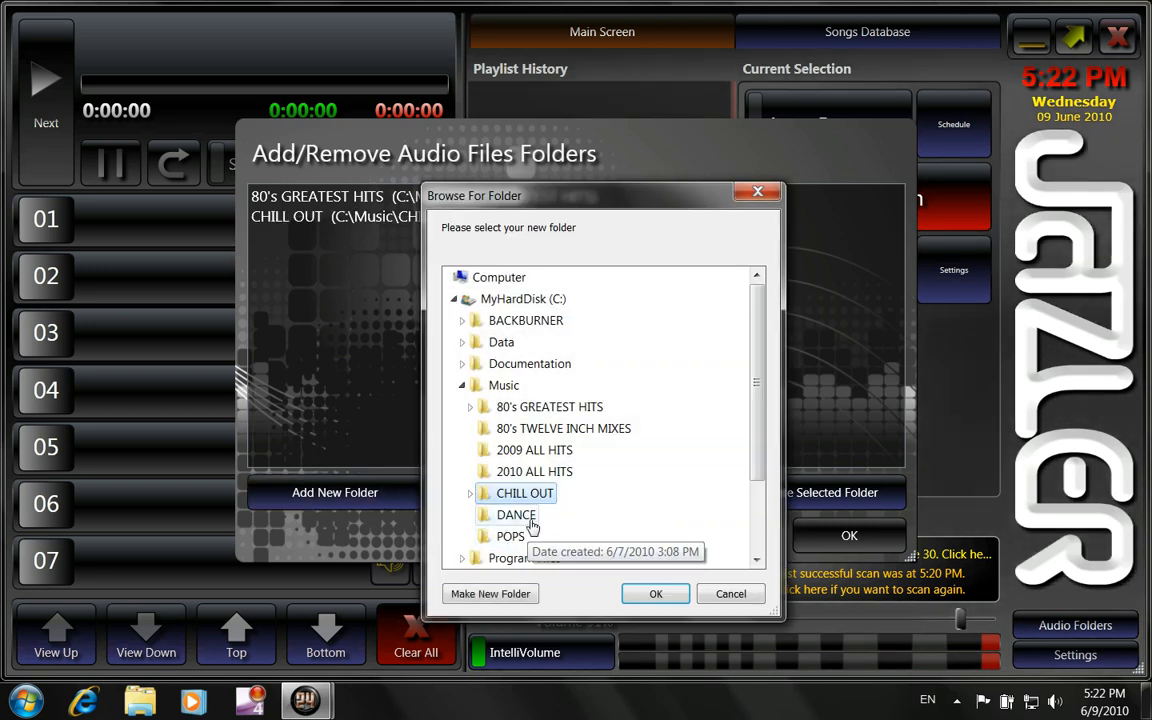
pyautogui.click(656, 592)
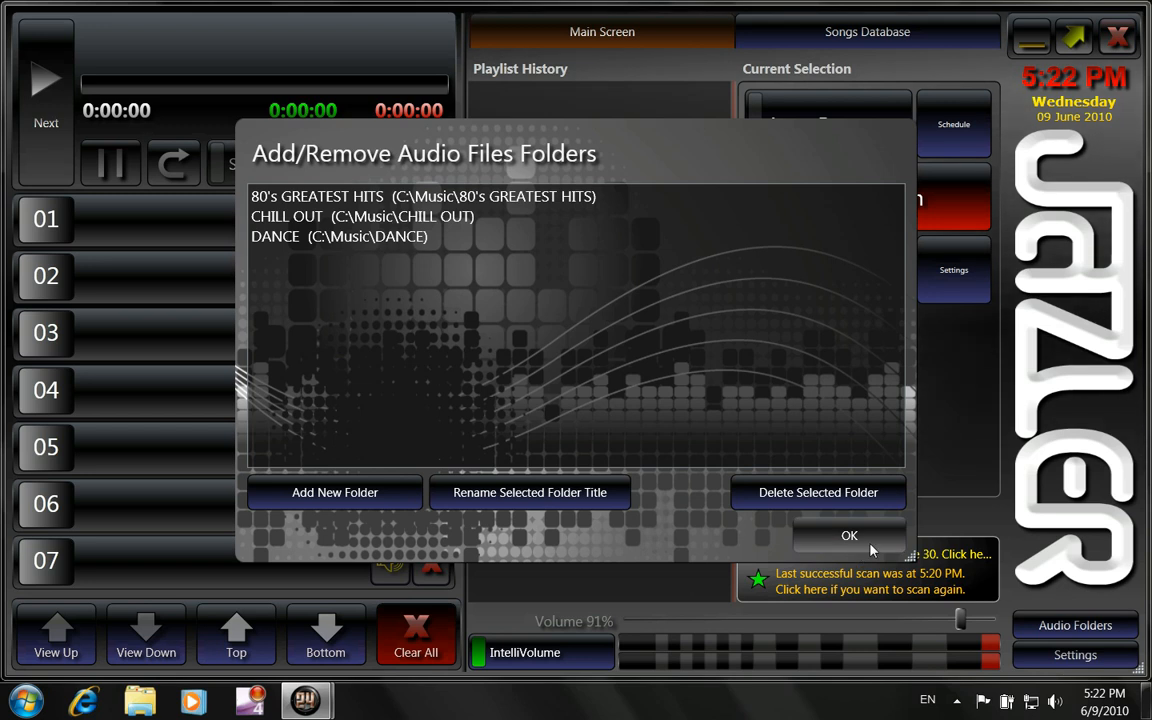
pyautogui.click(848, 536)
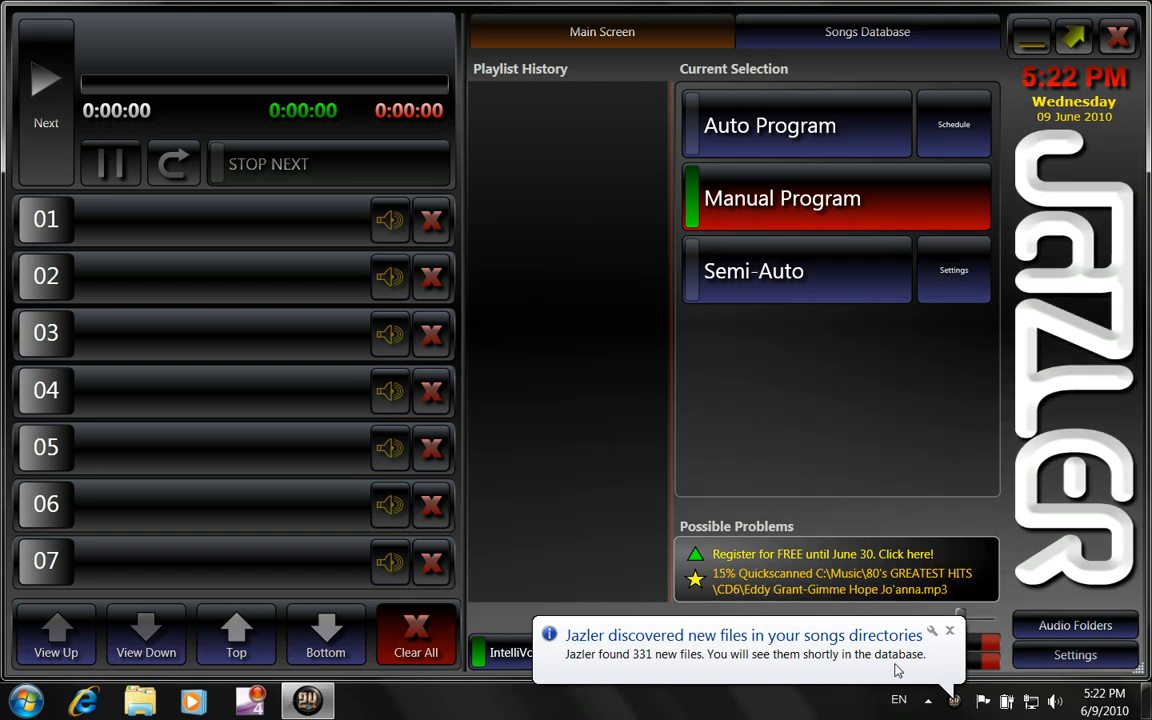
pyautogui.click(866, 32)
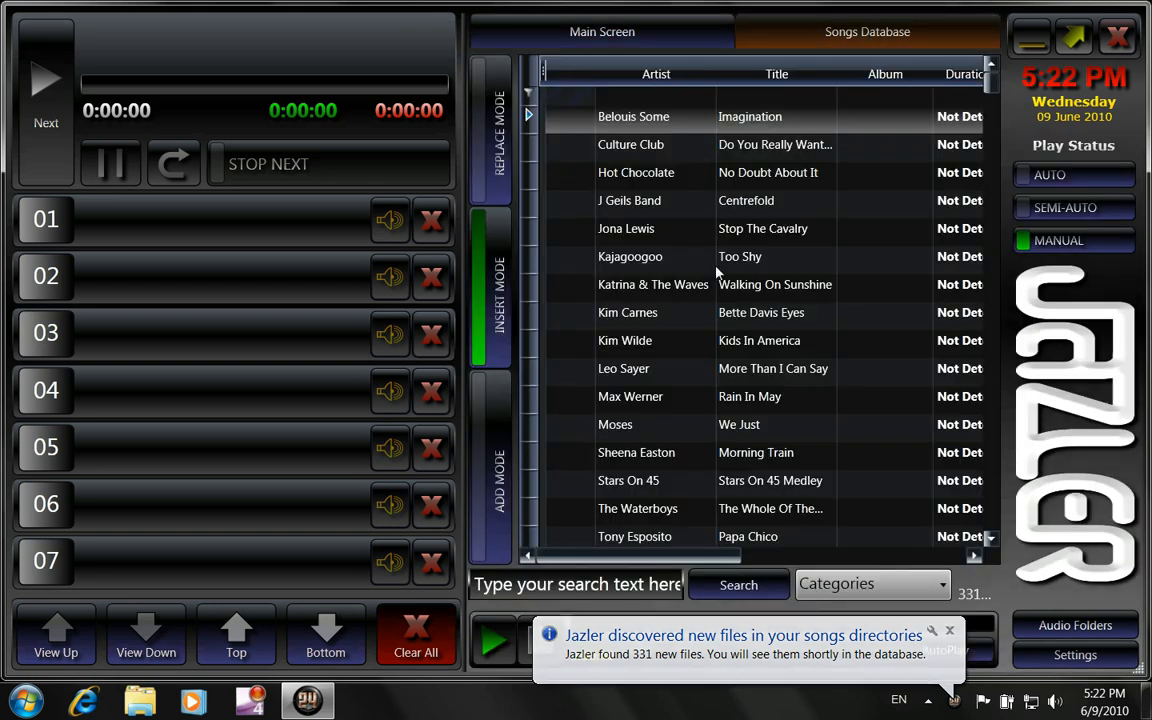
pyautogui.hscroll(3)
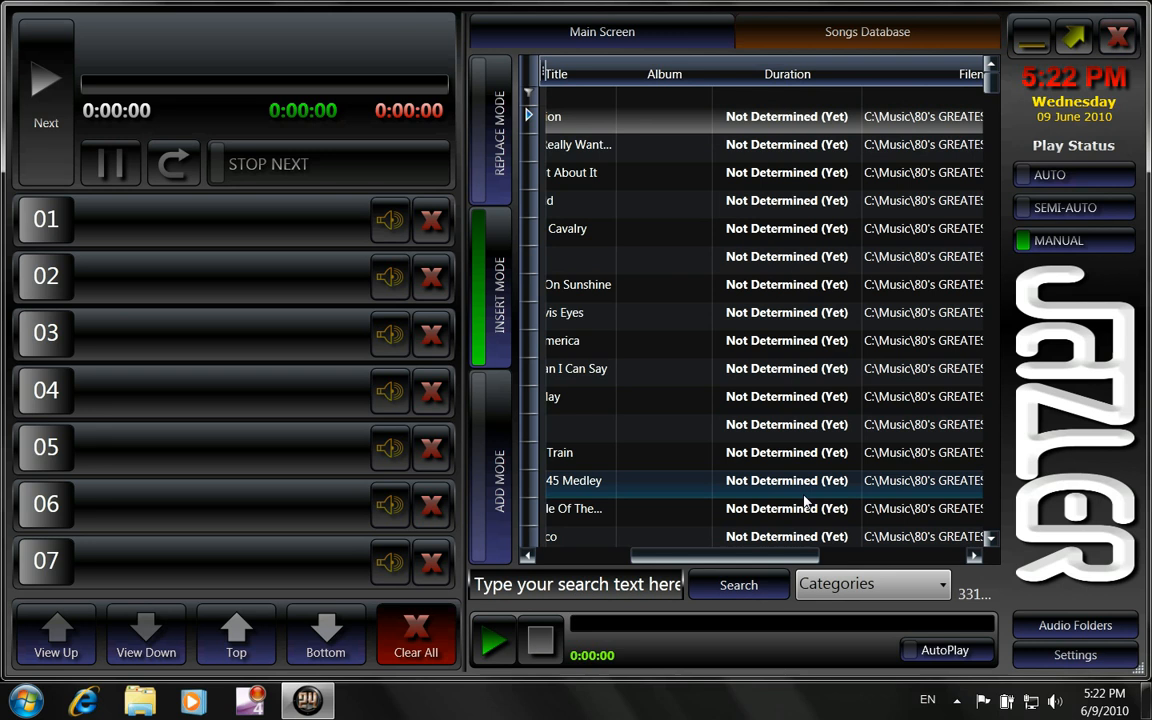
pyautogui.moveTo(776, 554)
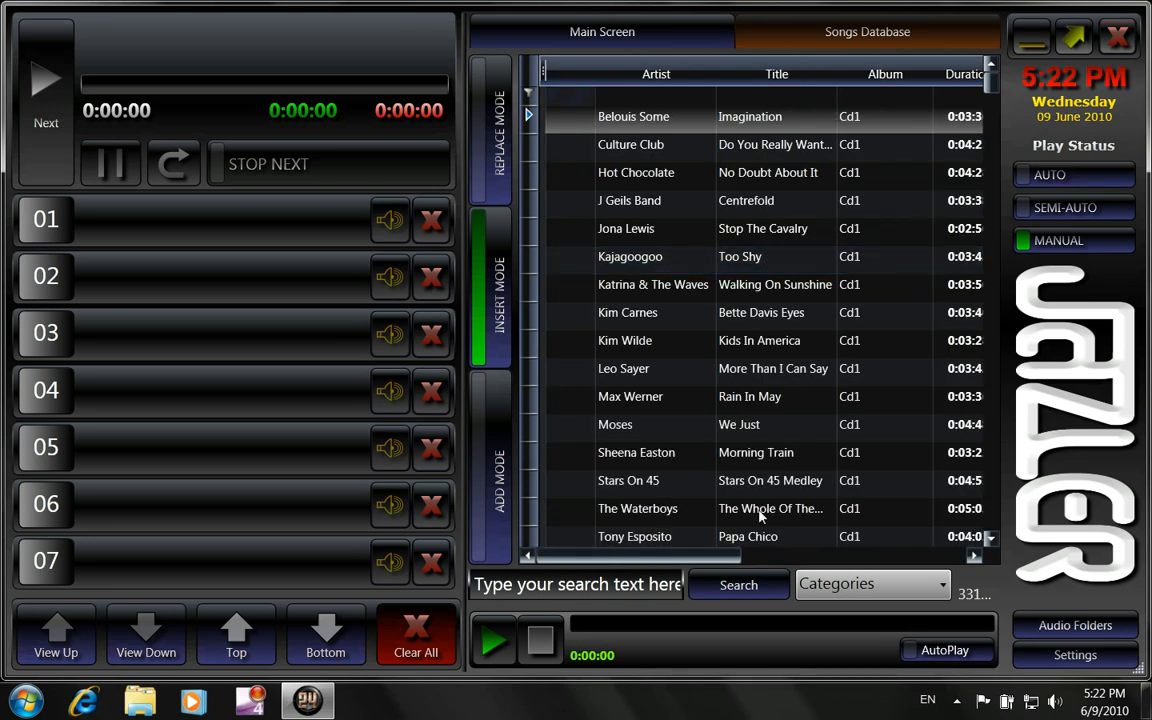
pyautogui.hscroll(3)
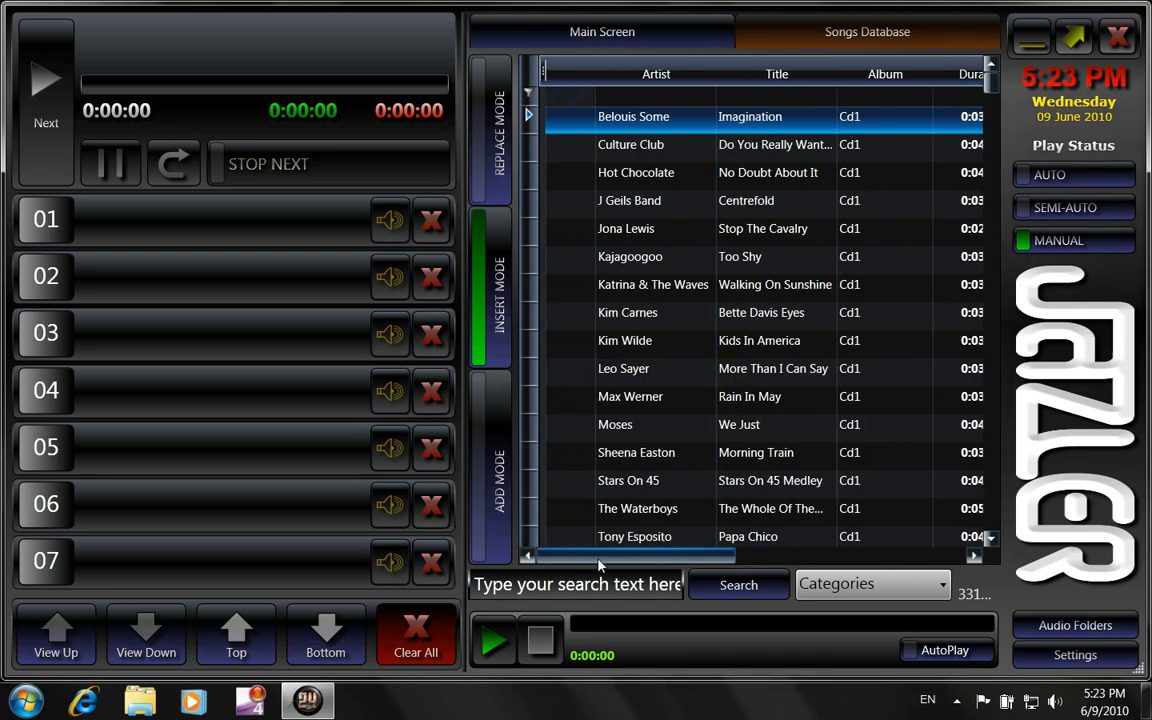
pyautogui.click(776, 72)
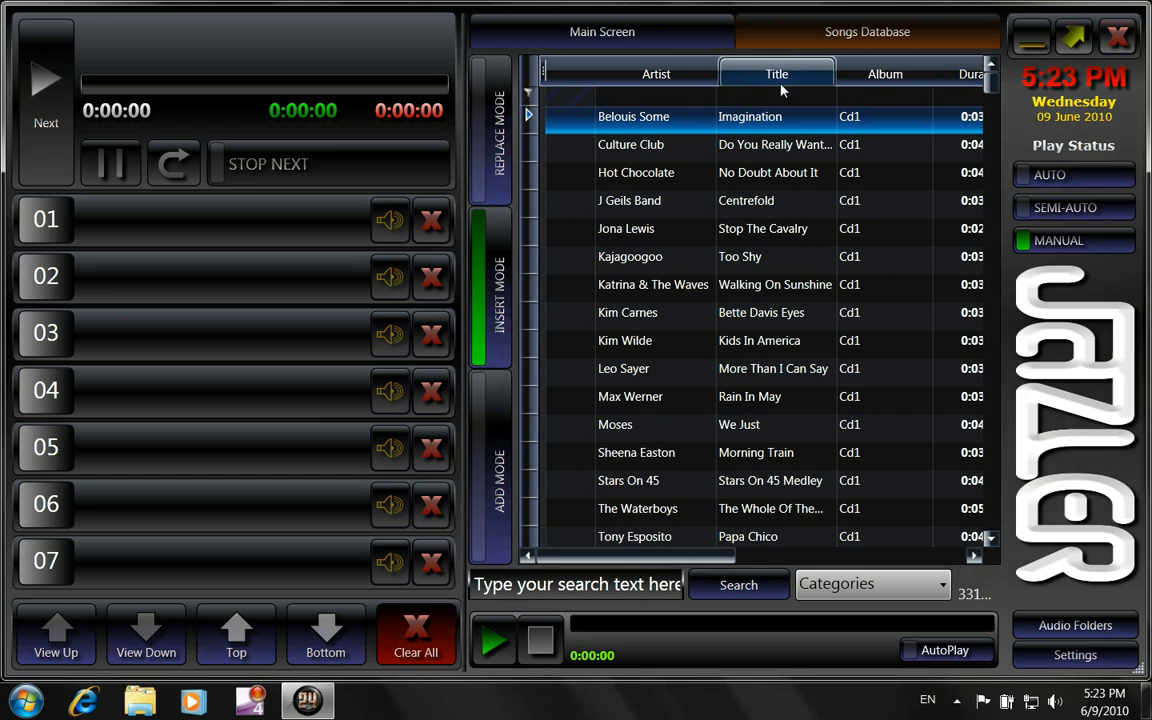
pyautogui.click(602, 32)
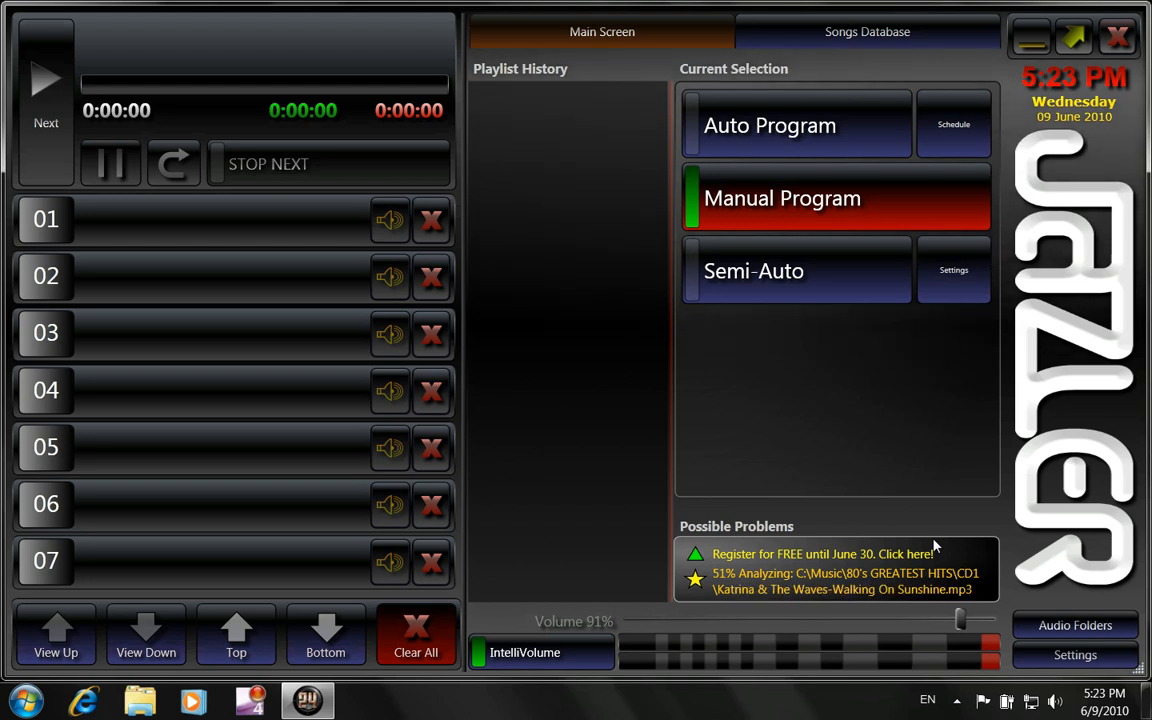
pyautogui.moveTo(940, 504)
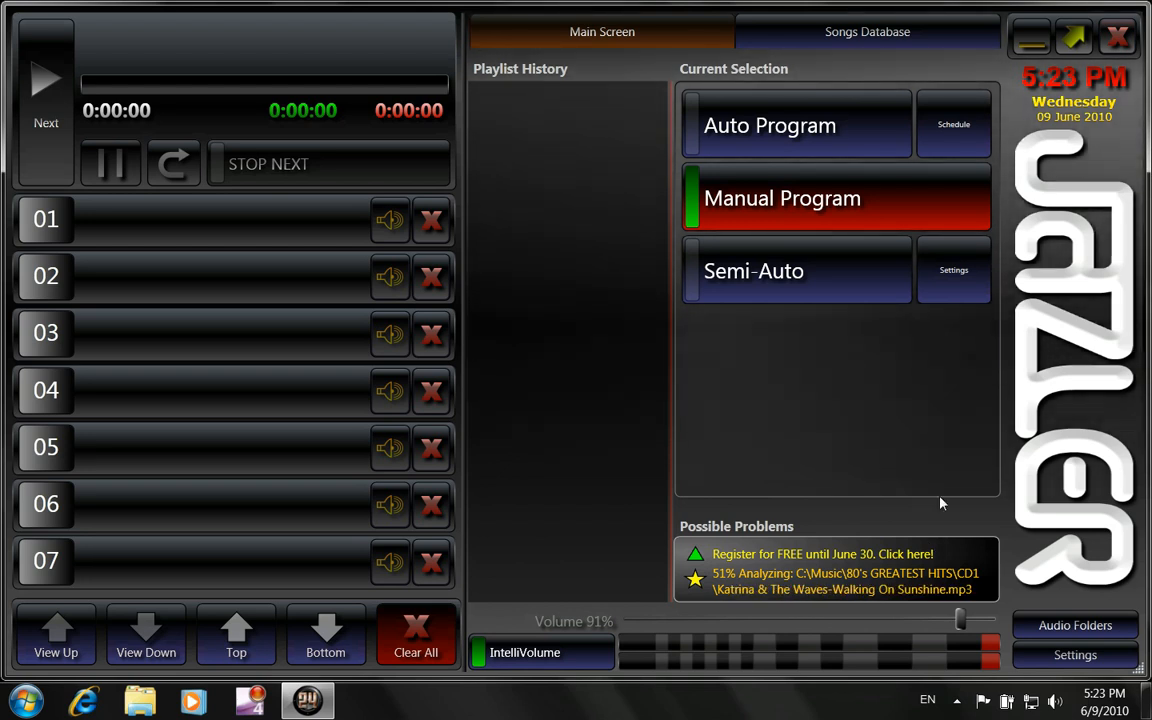
pyautogui.moveTo(668, 404)
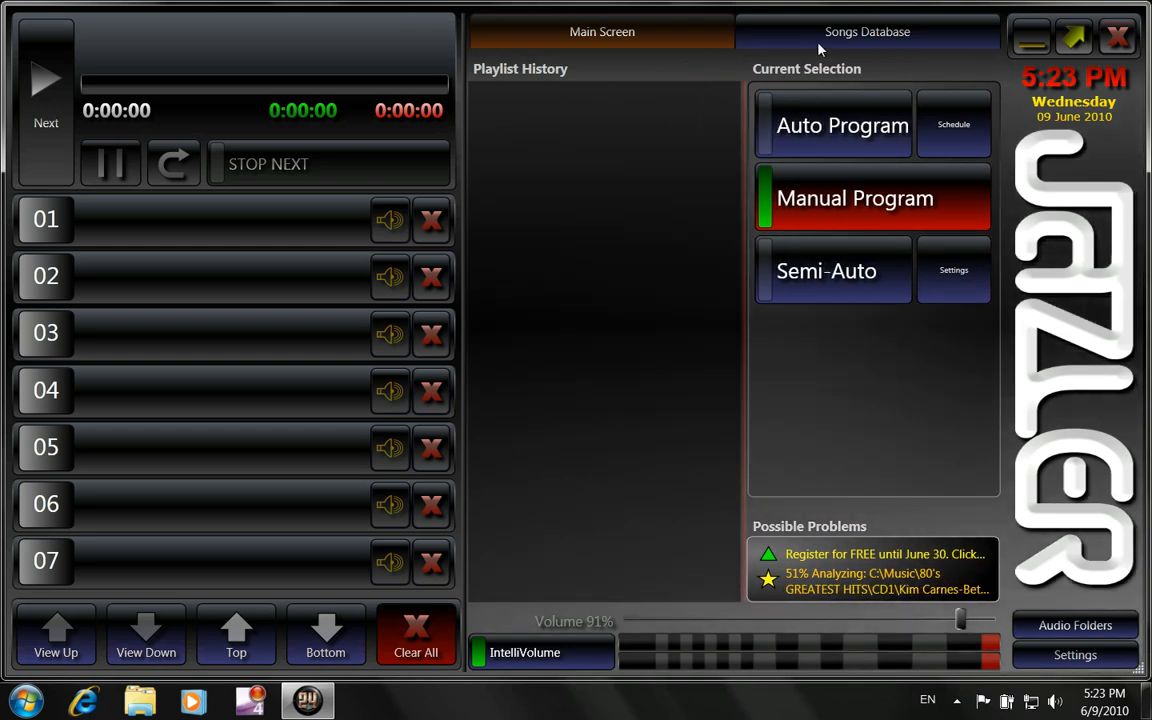
# In the songs database, briefly play Max Werner – Rain In May, then stop playback
pyautogui.click(868, 32)
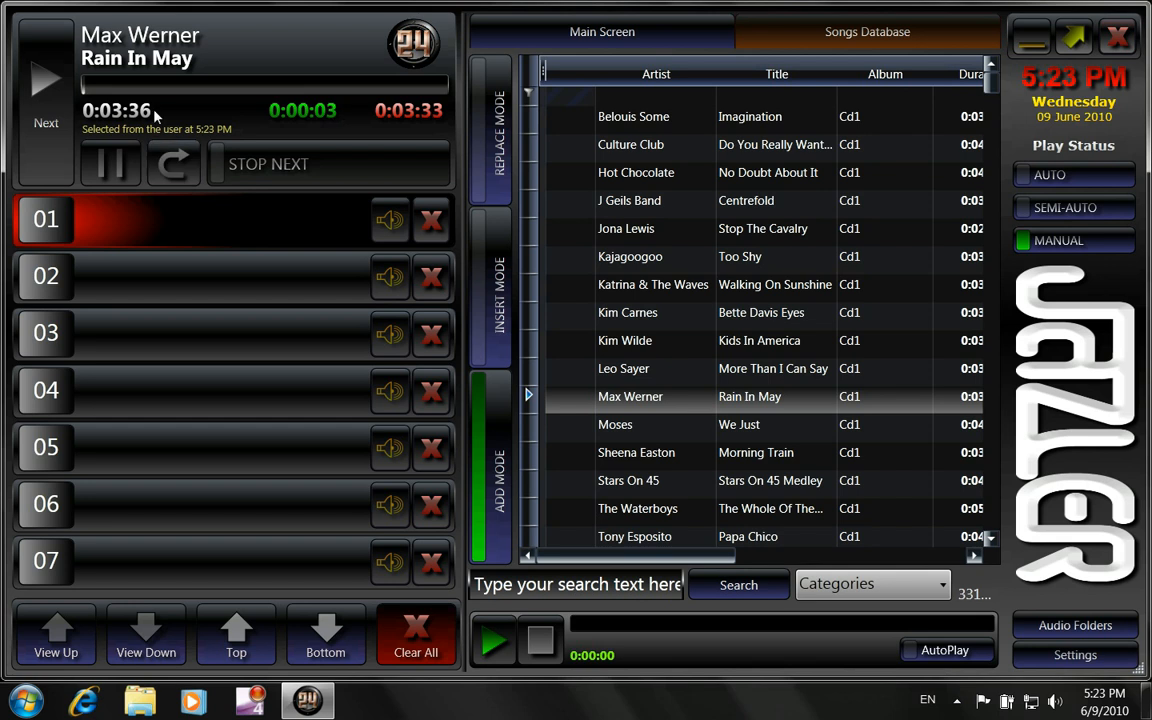
pyautogui.click(290, 84)
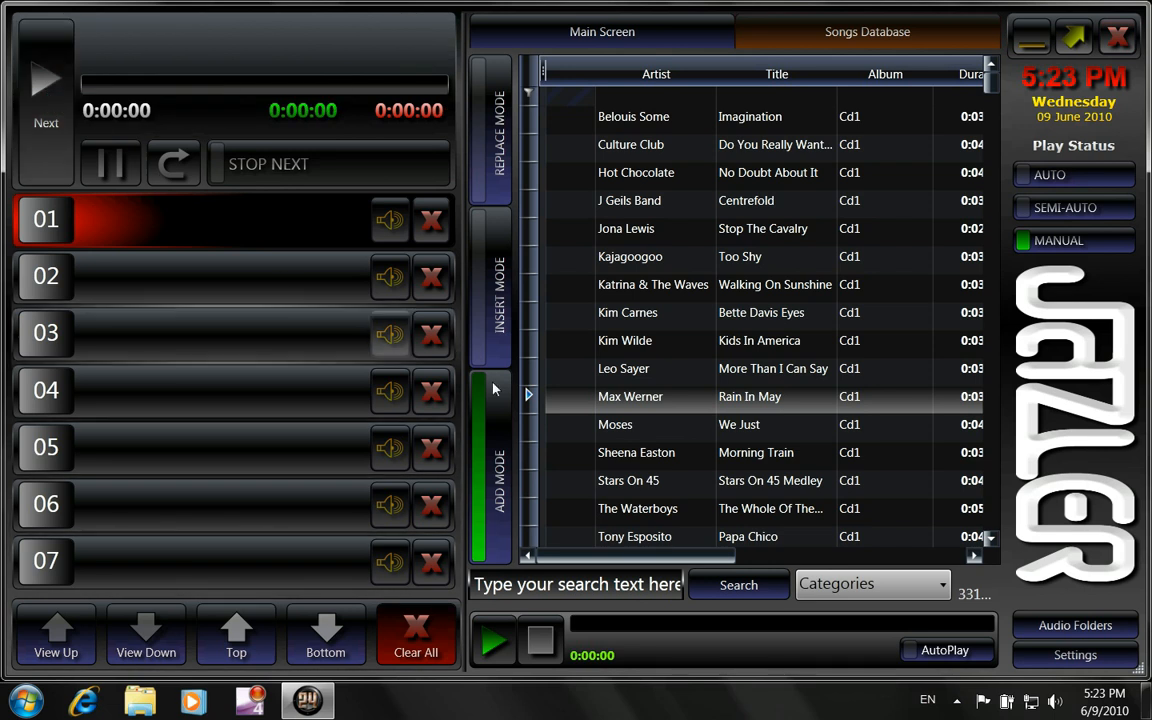
pyautogui.moveTo(844, 418)
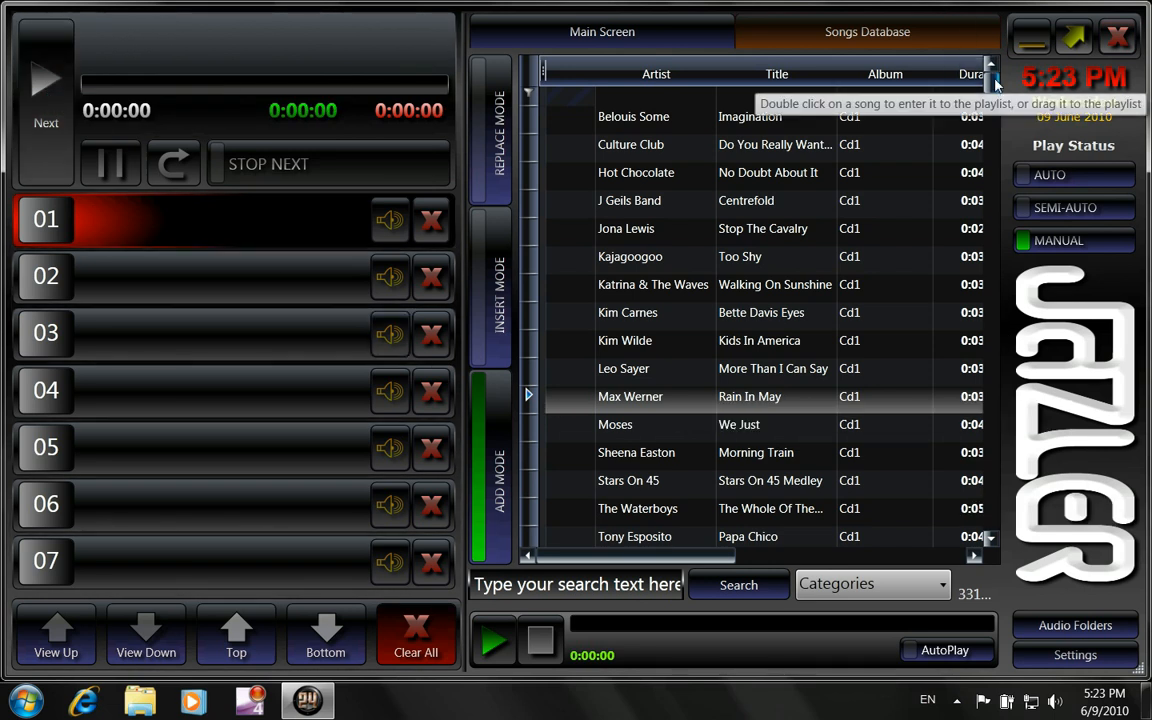
pyautogui.scroll(-3)
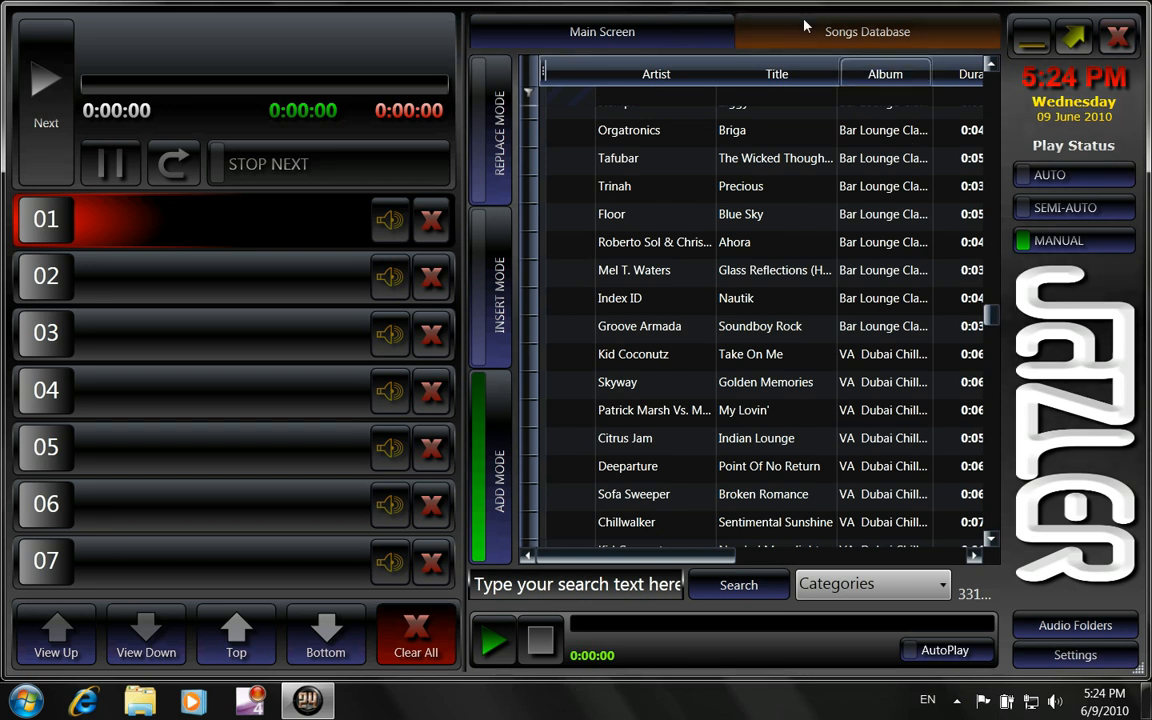
# From the main screen, show the Auto Program Scheduler with Wednesday set to RANDOM SONGS
pyautogui.click(602, 32)
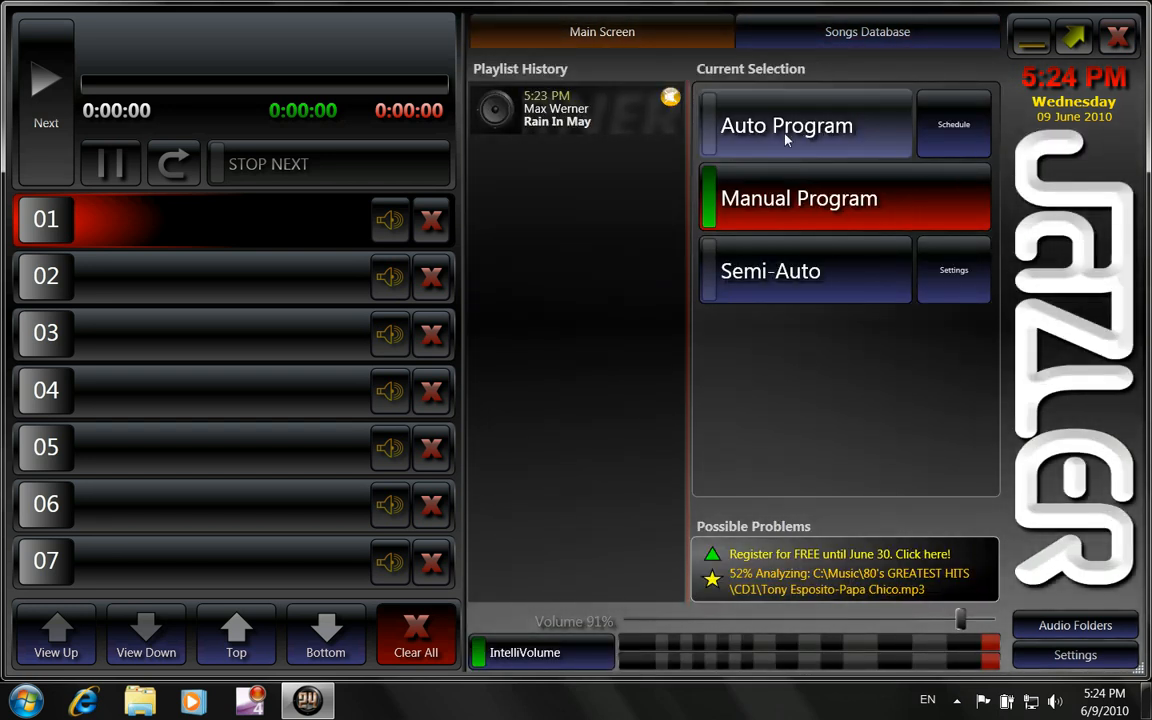
pyautogui.moveTo(964, 138)
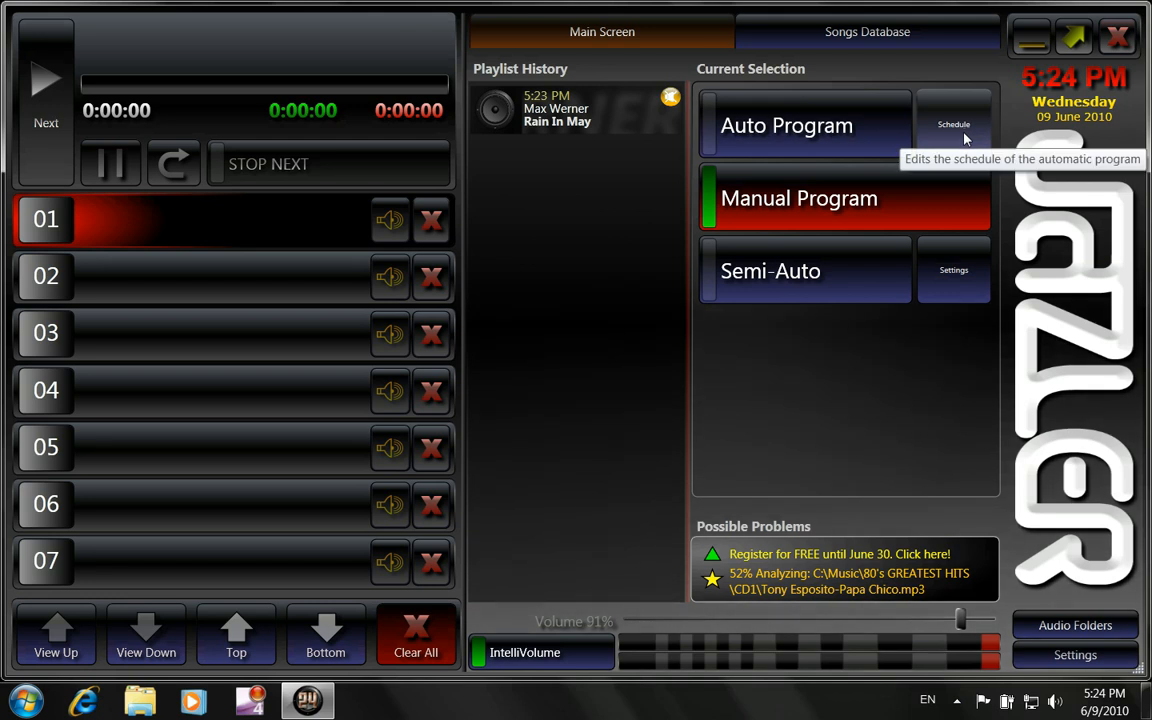
pyautogui.click(952, 124)
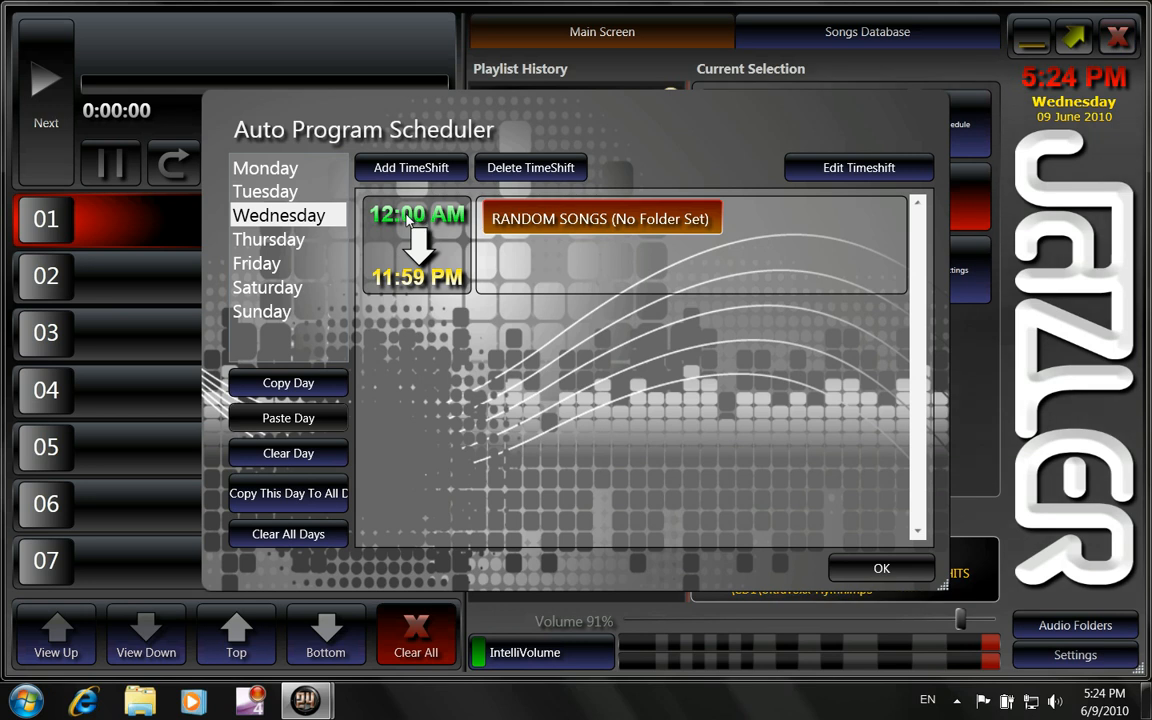
pyautogui.moveTo(596, 232)
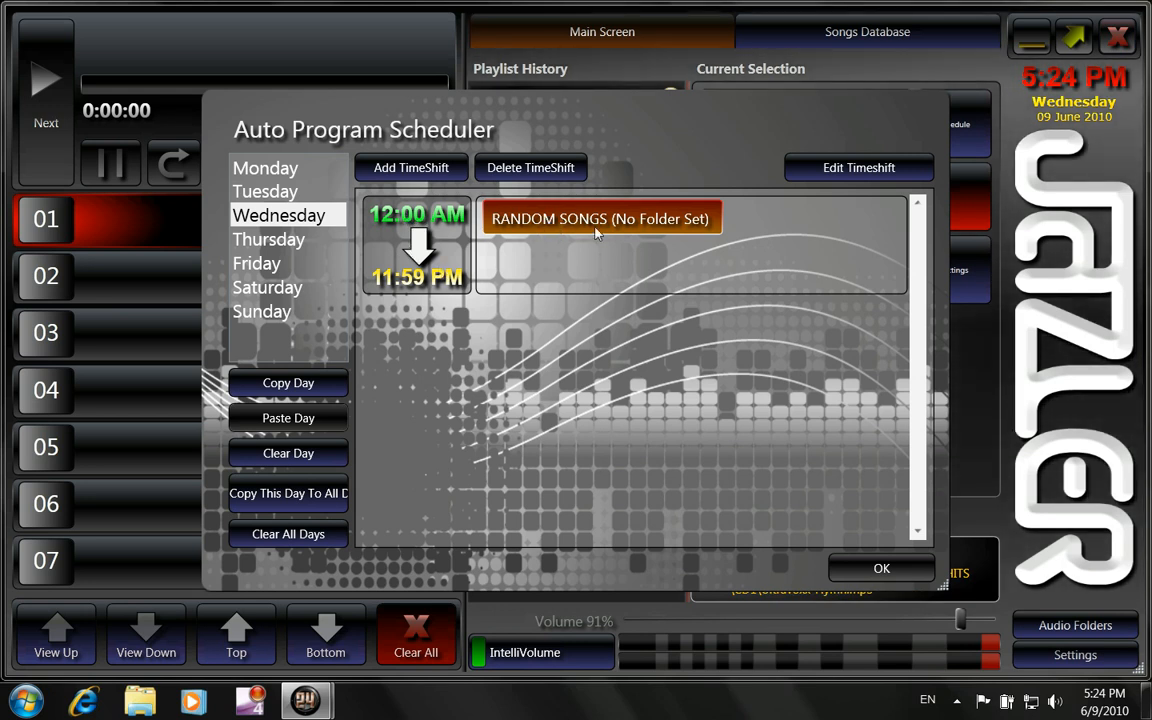
pyautogui.moveTo(696, 238)
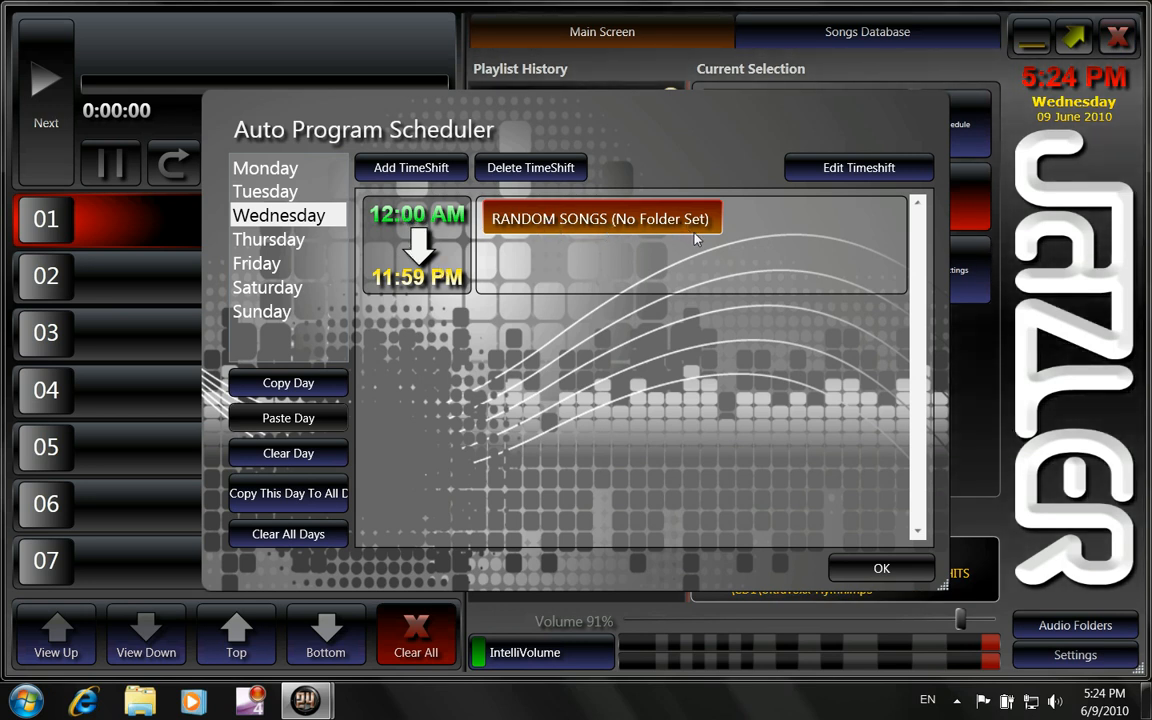
pyautogui.moveTo(532, 364)
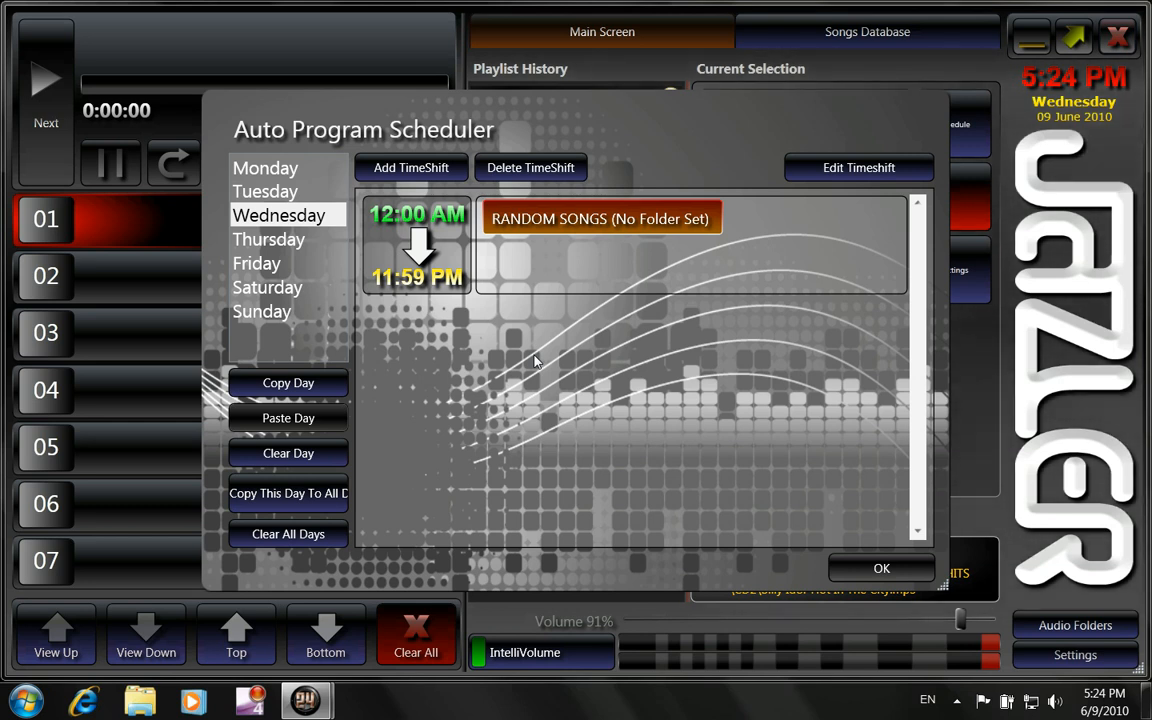
pyautogui.moveTo(412, 168)
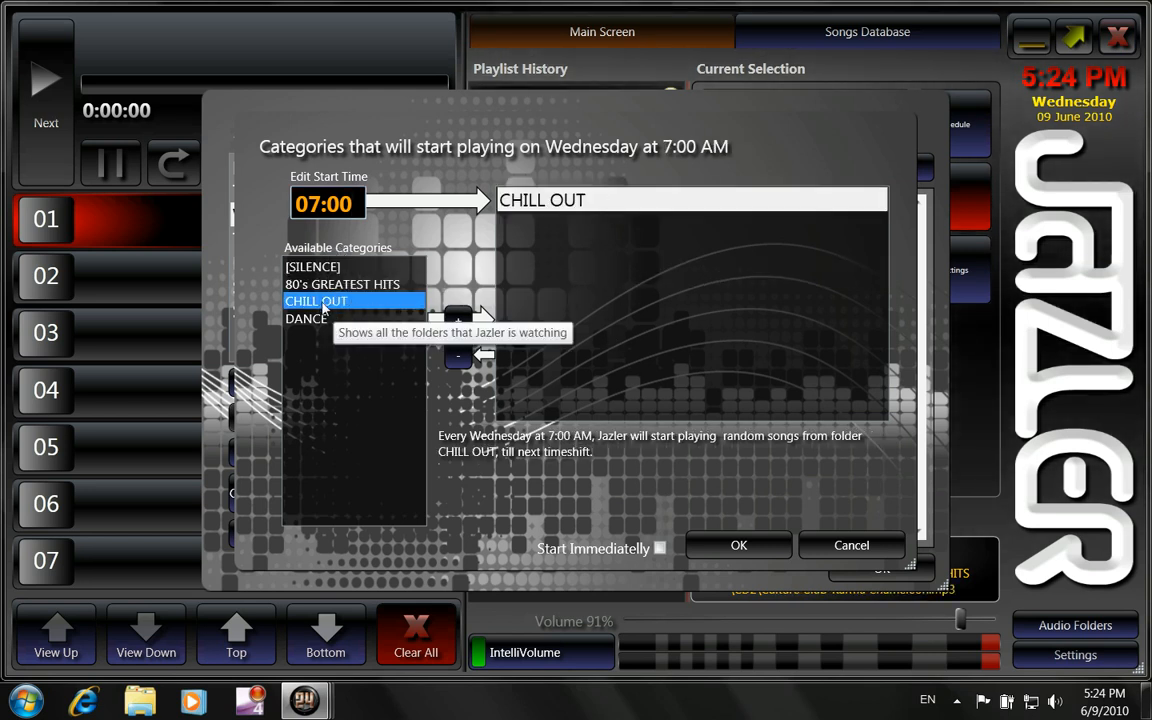
# Create a 7:00 AM Wednesday timeshift playing CHILL OUT only, removing 80's GREATEST HITS
pyautogui.click(458, 320)
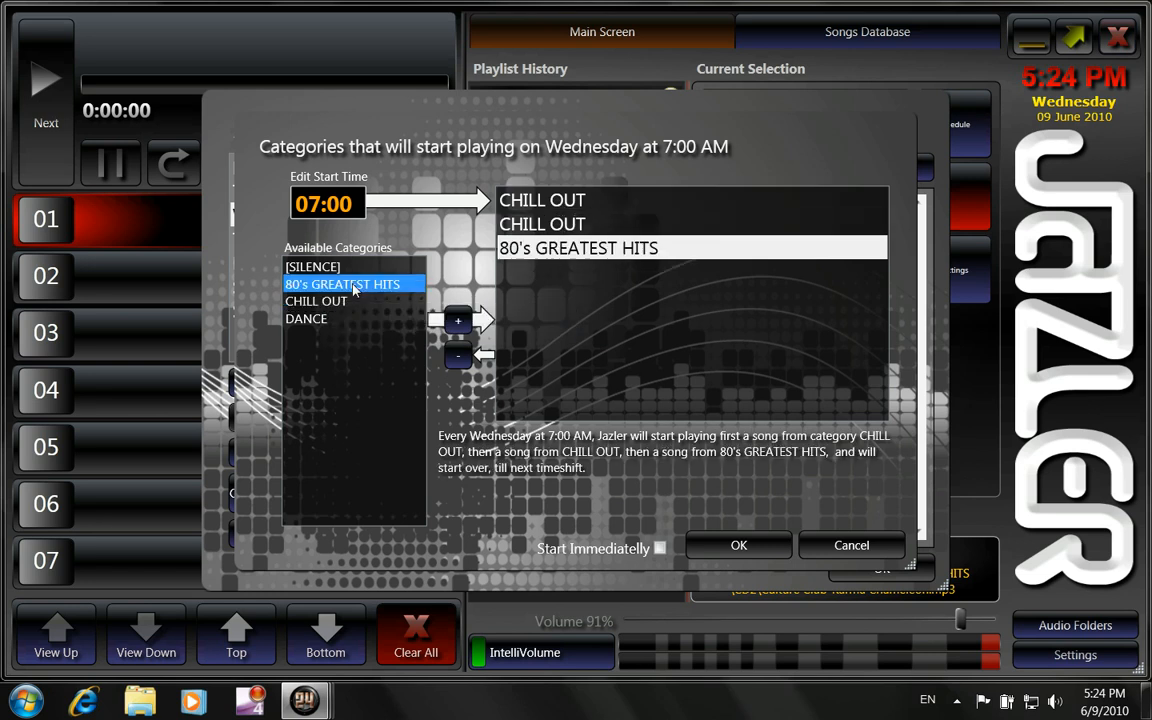
pyautogui.moveTo(628, 344)
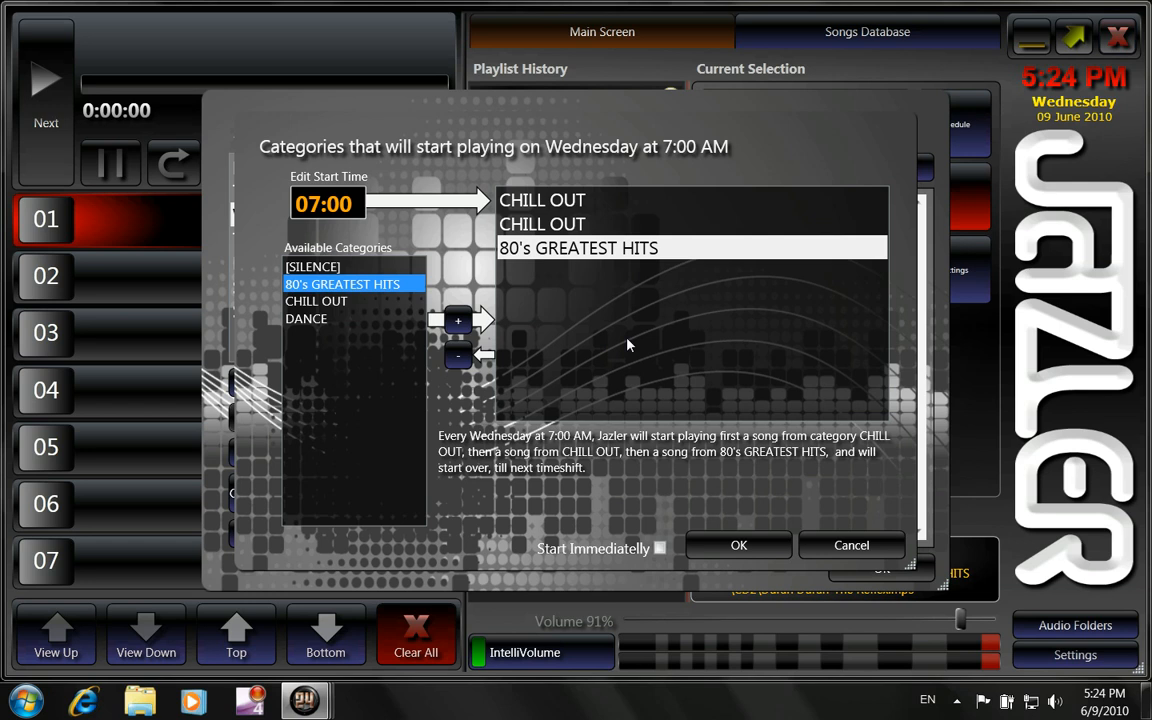
pyautogui.moveTo(630, 200)
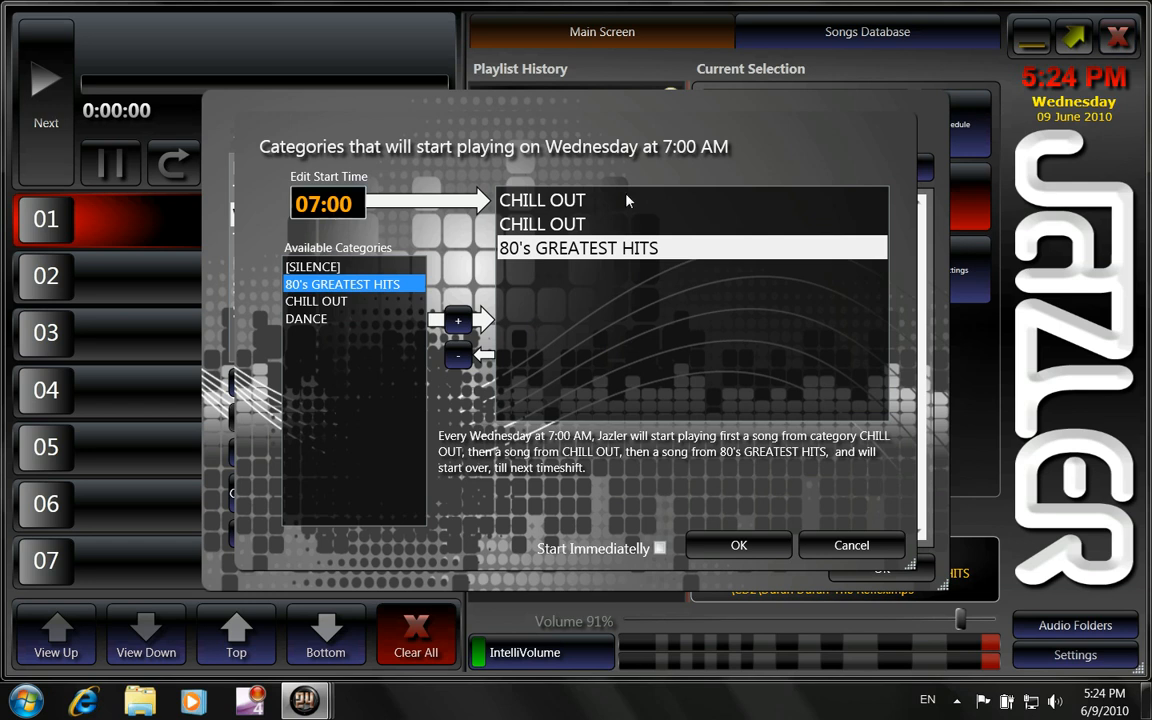
pyautogui.moveTo(632, 228)
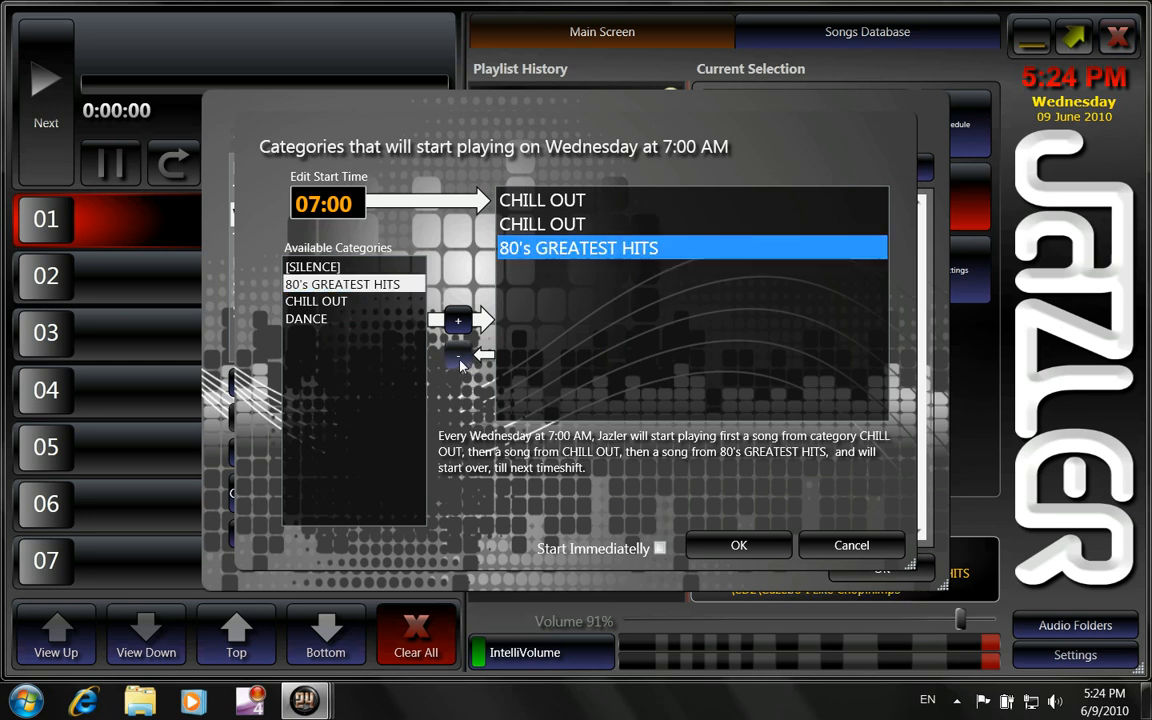
pyautogui.click(458, 356)
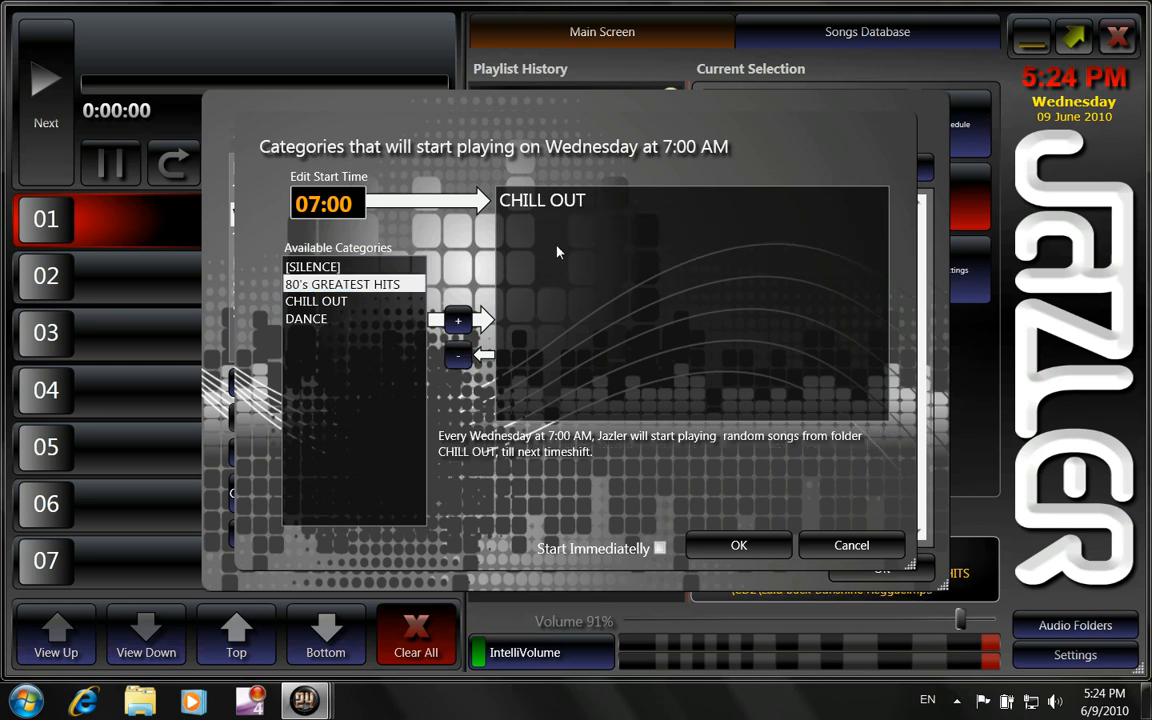
pyautogui.moveTo(740, 544)
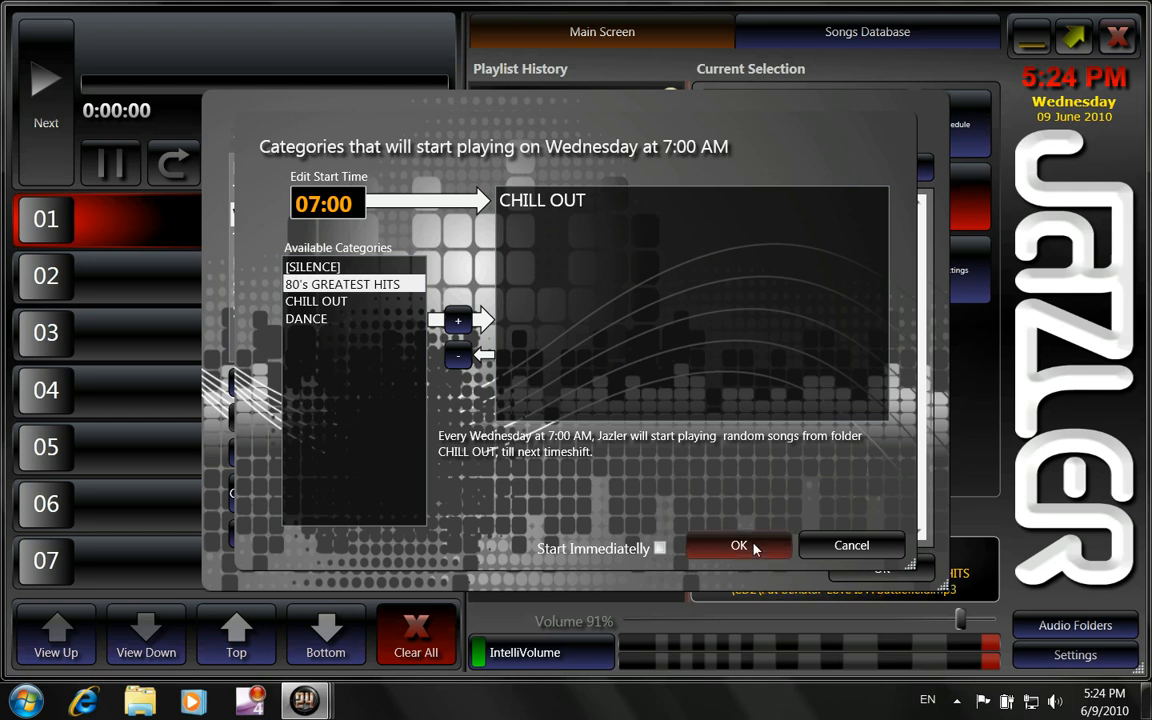
pyautogui.click(738, 544)
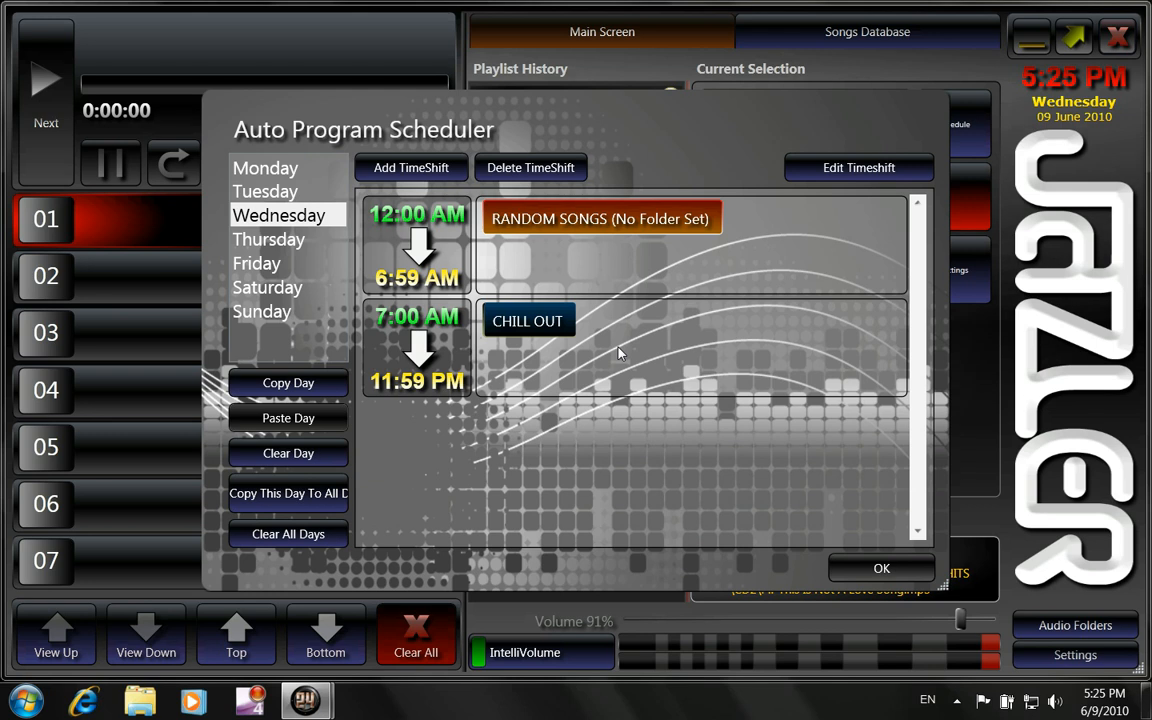
pyautogui.moveTo(356, 388)
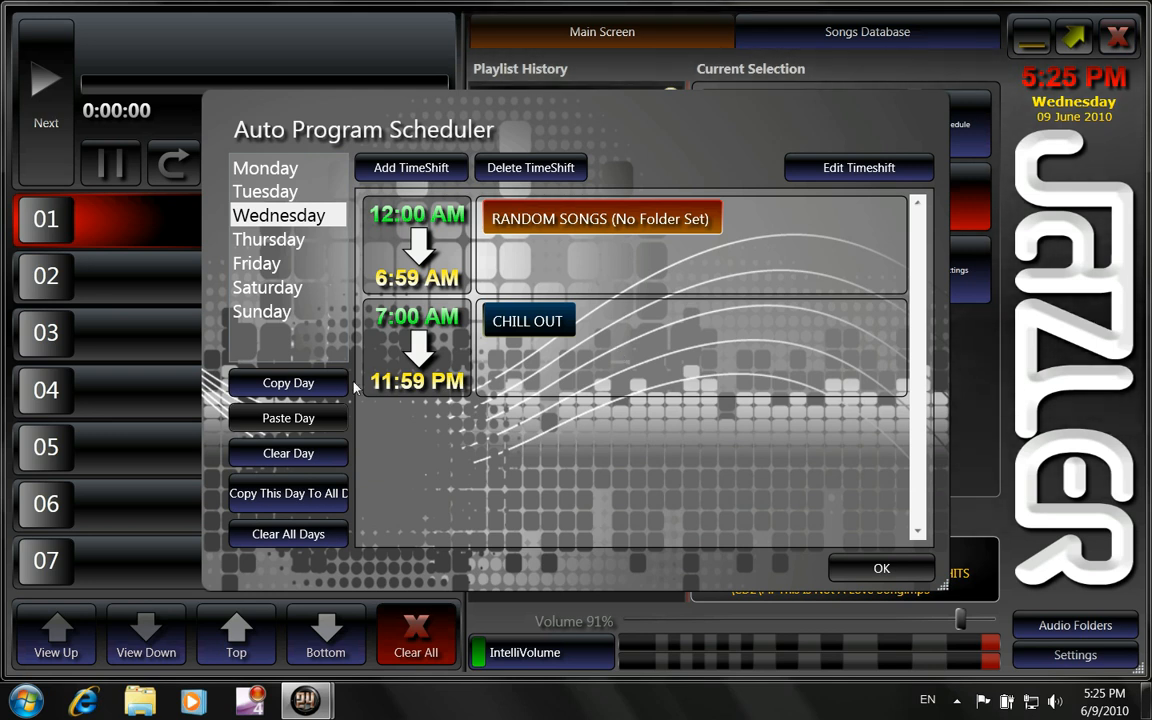
pyautogui.moveTo(410, 168)
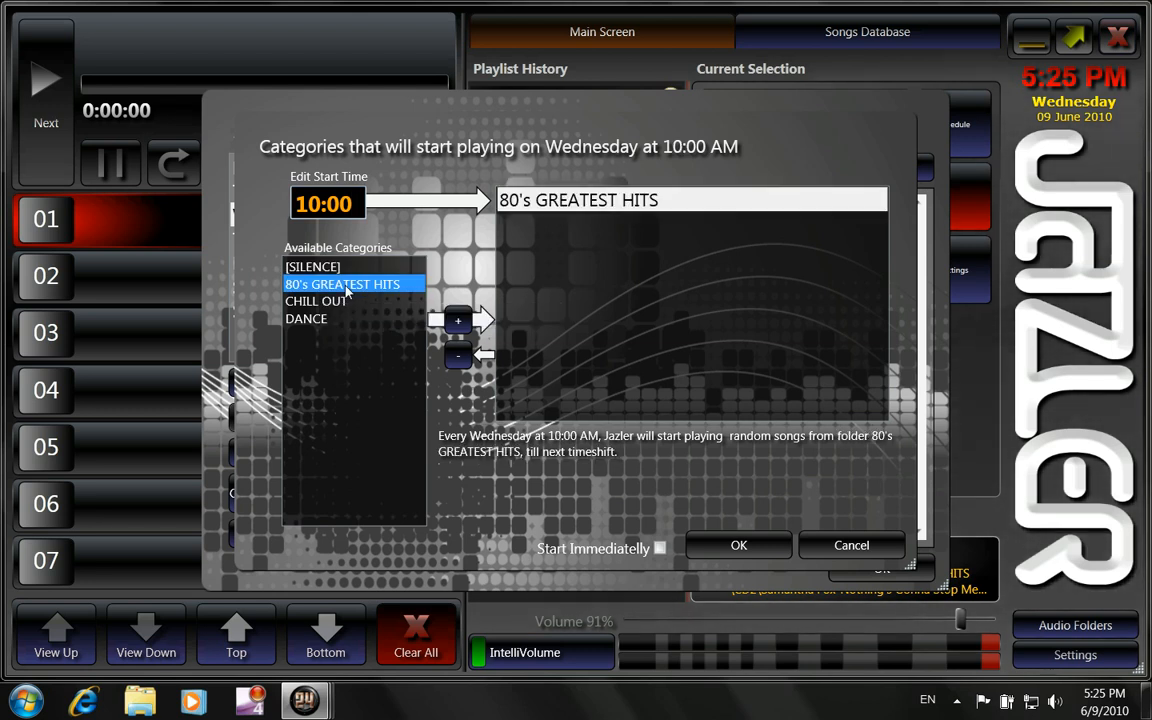
# Confirm a 10:00 AM slot rotating 80's GREATEST HITS twice then CHILL OUT
pyautogui.click(458, 320)
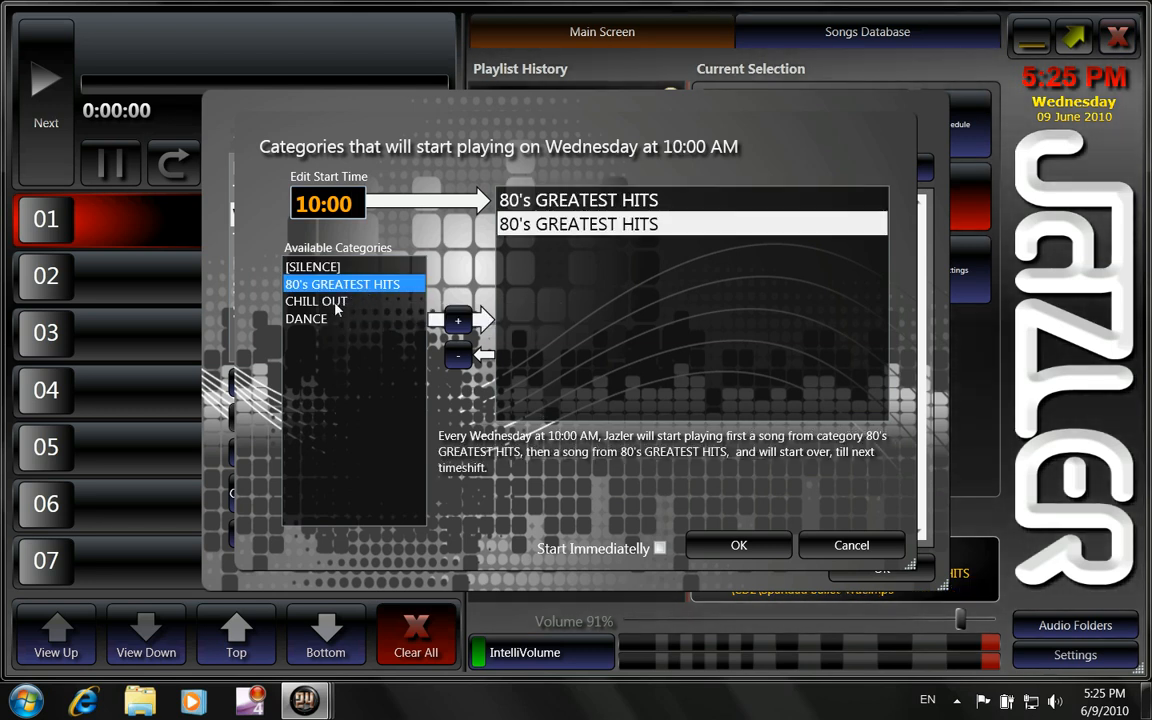
pyautogui.click(738, 544)
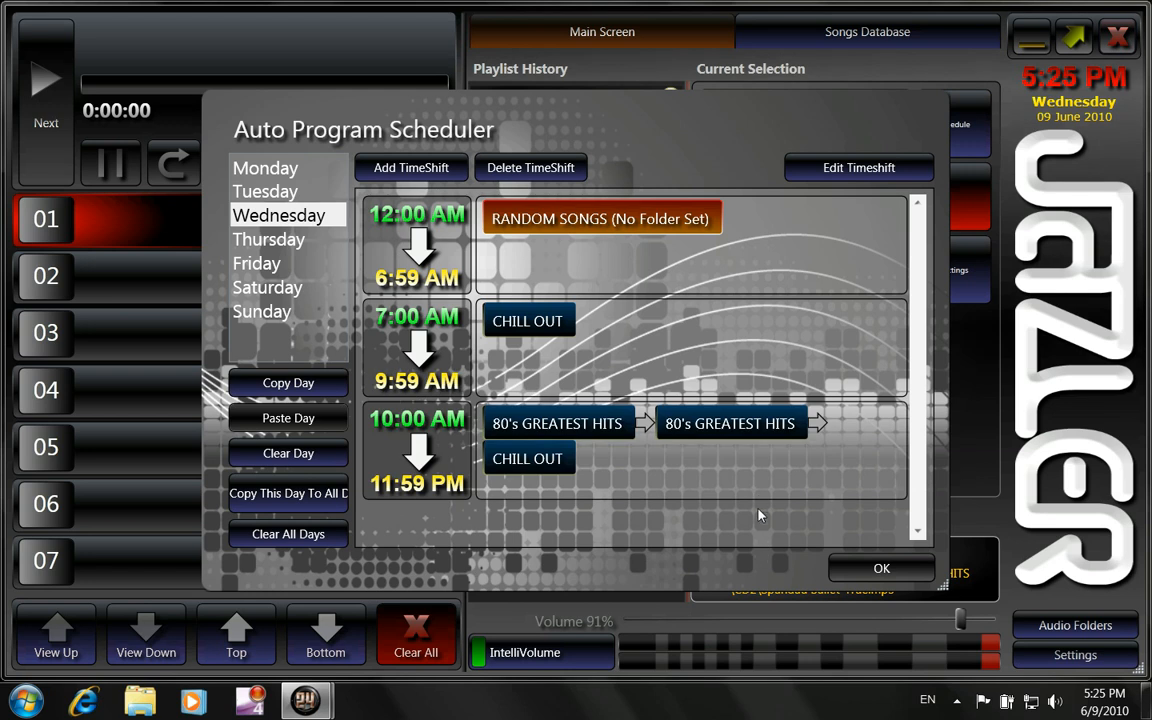
pyautogui.moveTo(424, 444)
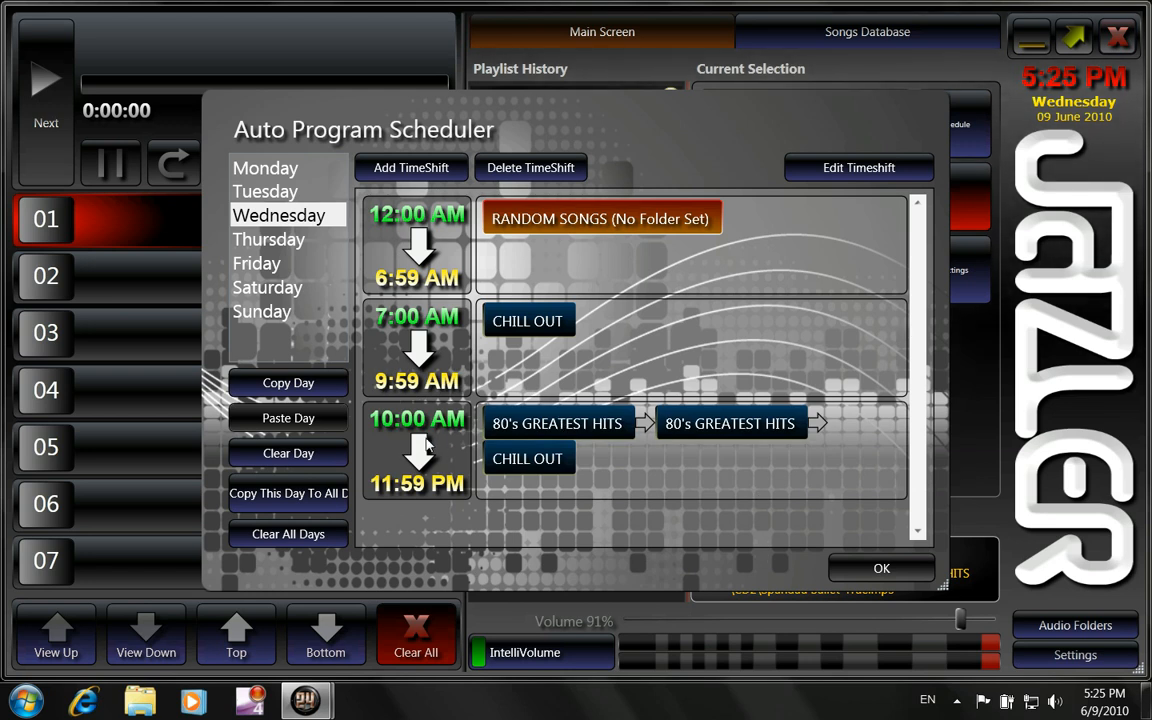
pyautogui.moveTo(450, 460)
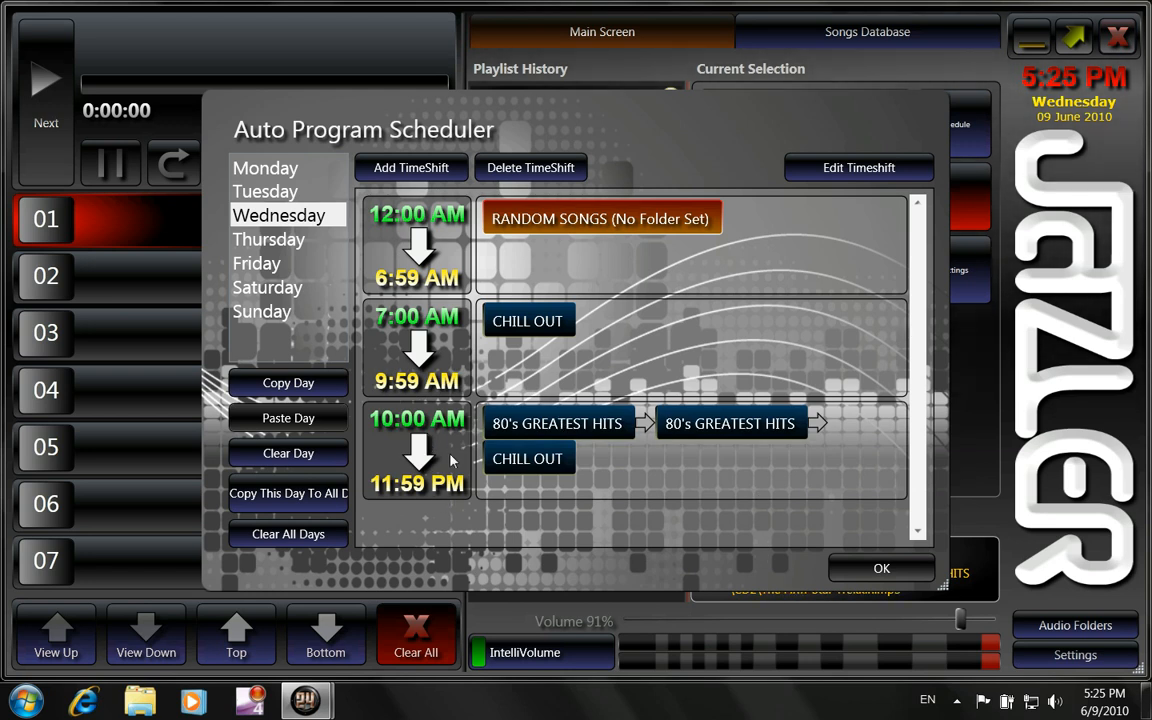
pyautogui.moveTo(612, 476)
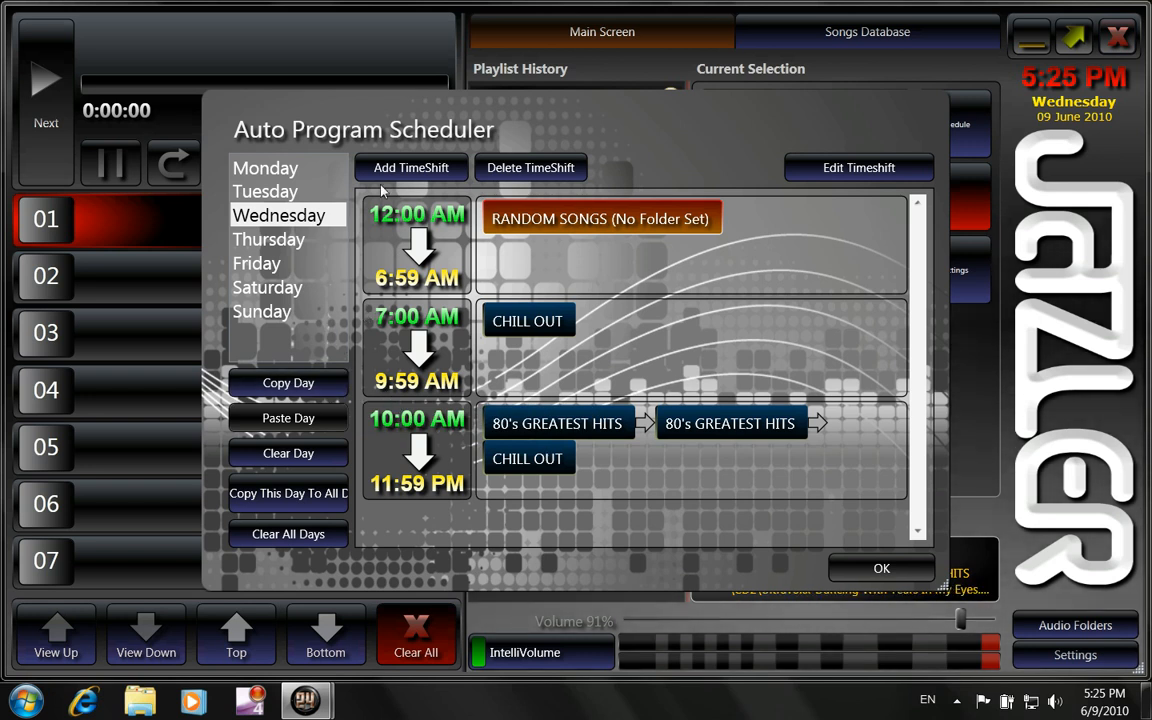
# Add a 13:00 timeshift playing 80's GREATEST HITS until 11:59 PM
pyautogui.click(858, 168)
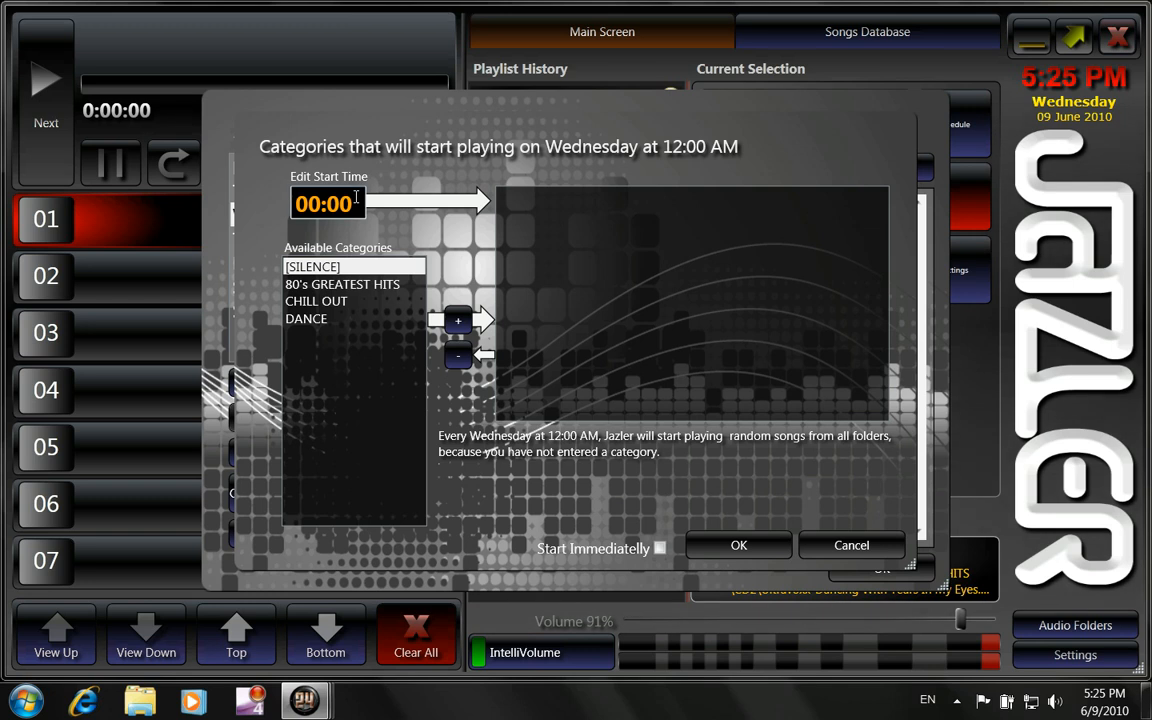
pyautogui.write('13:')
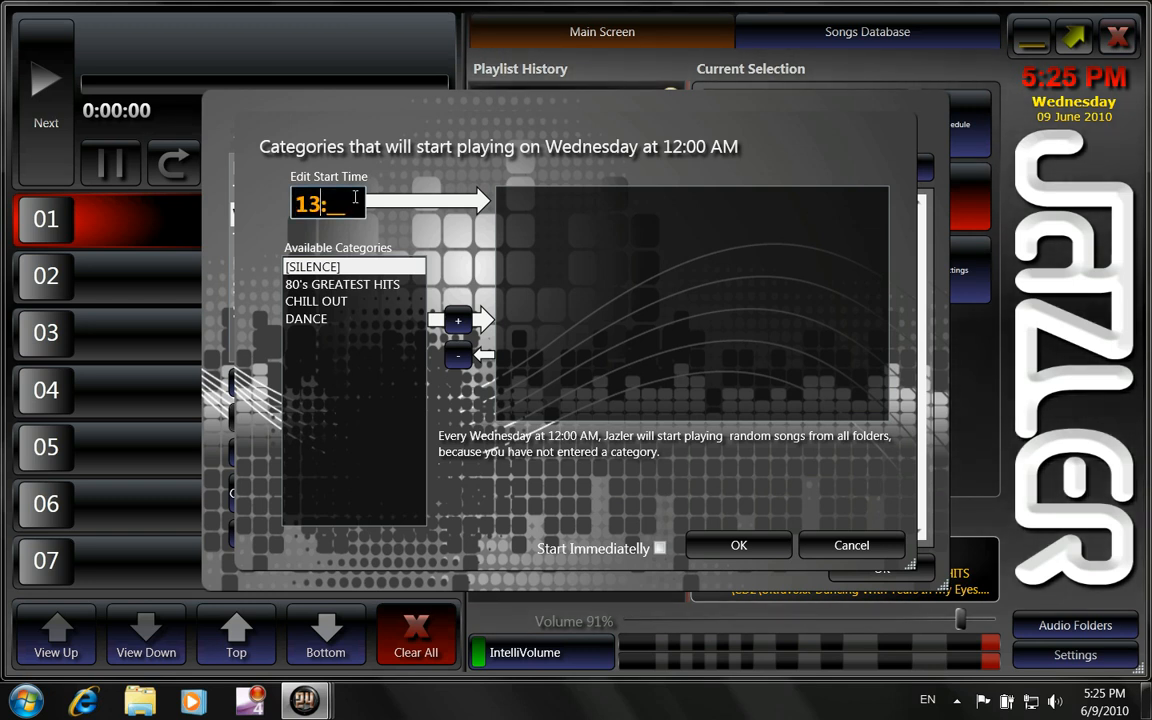
pyautogui.write('00')
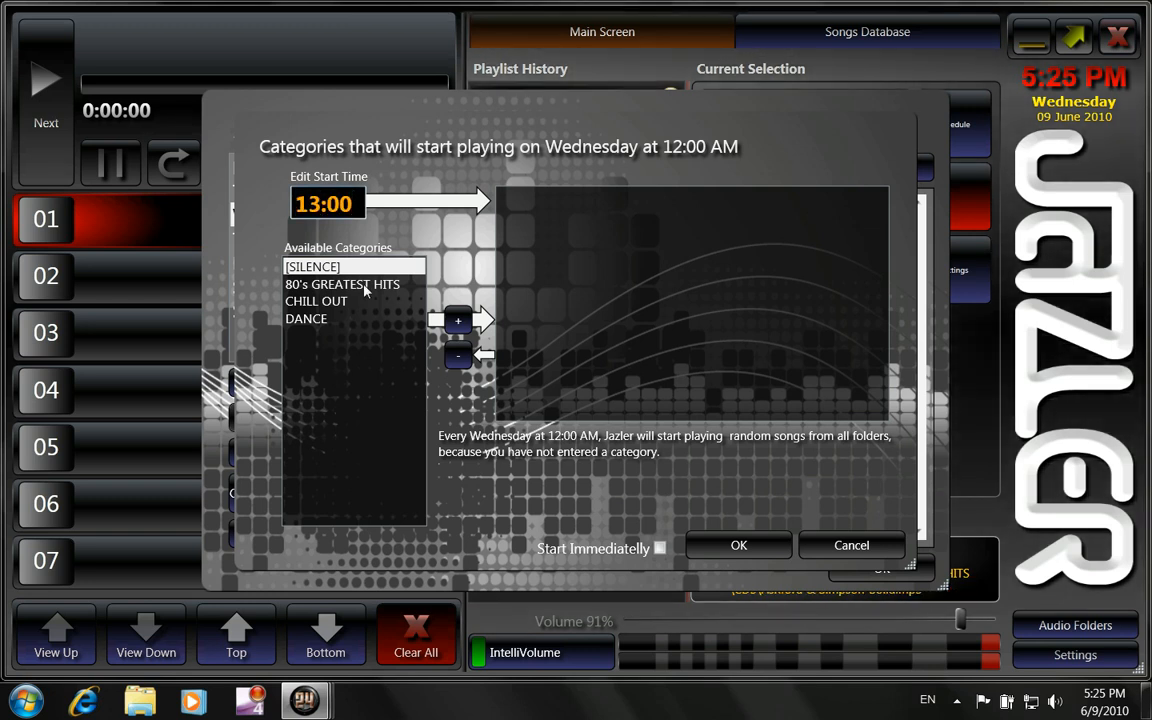
pyautogui.click(738, 544)
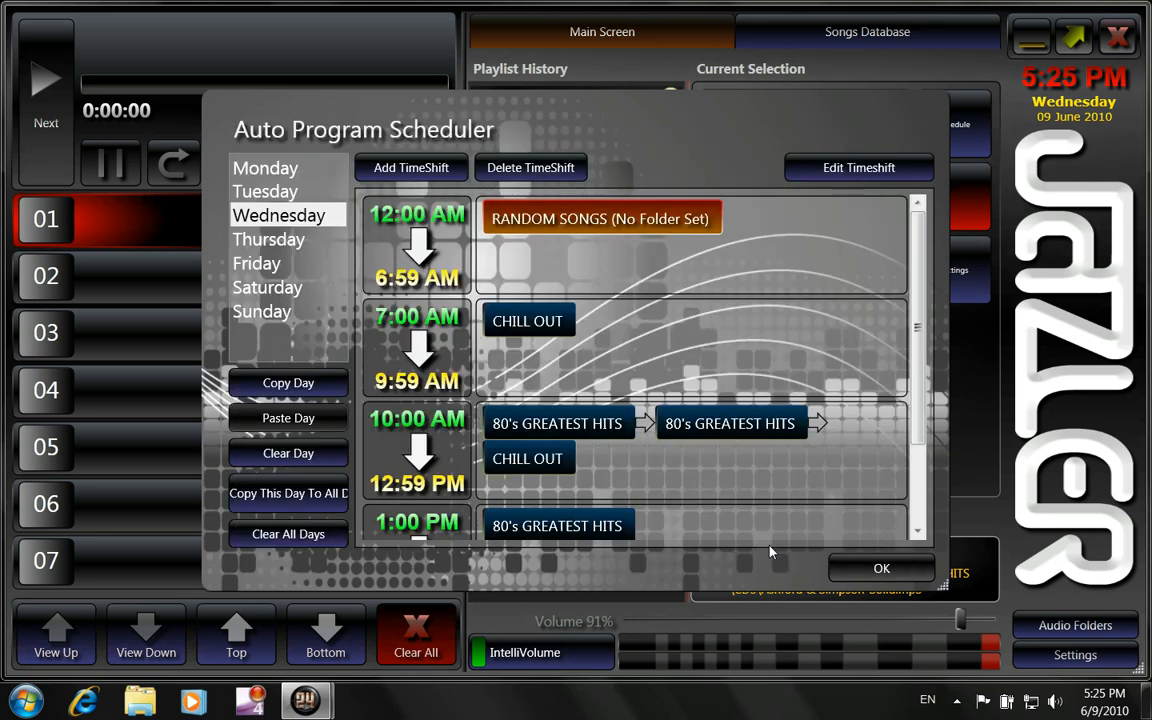
pyautogui.scroll(-3)
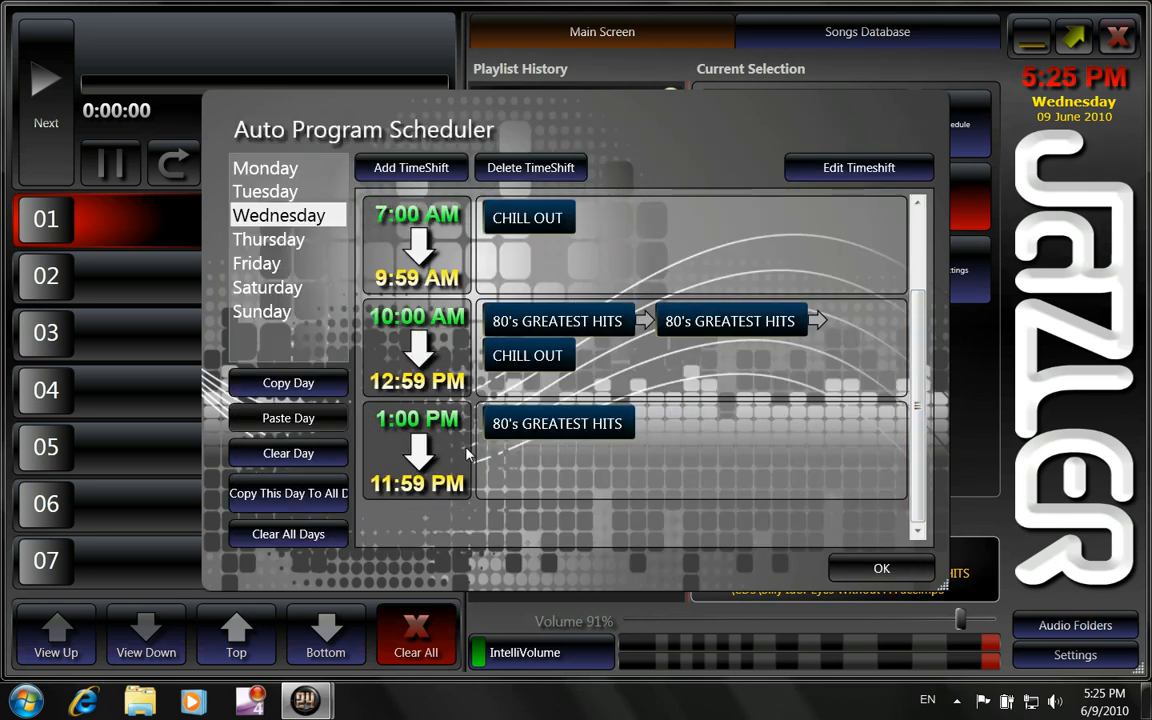
pyautogui.moveTo(532, 456)
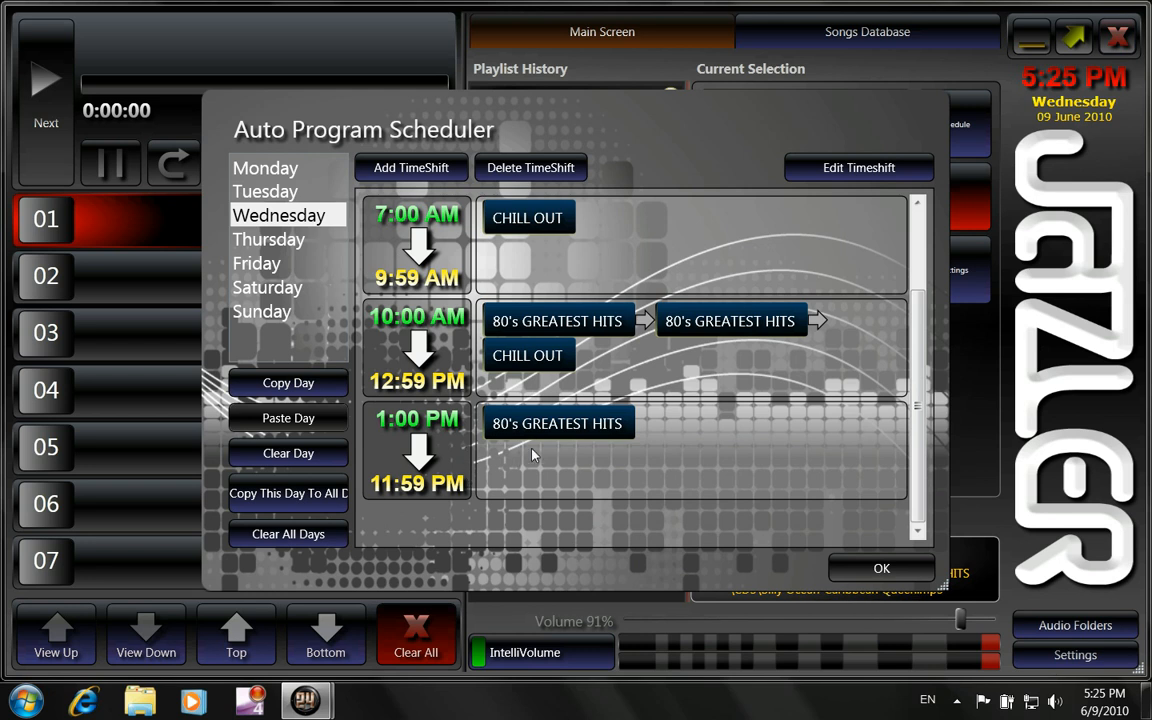
pyautogui.moveTo(616, 440)
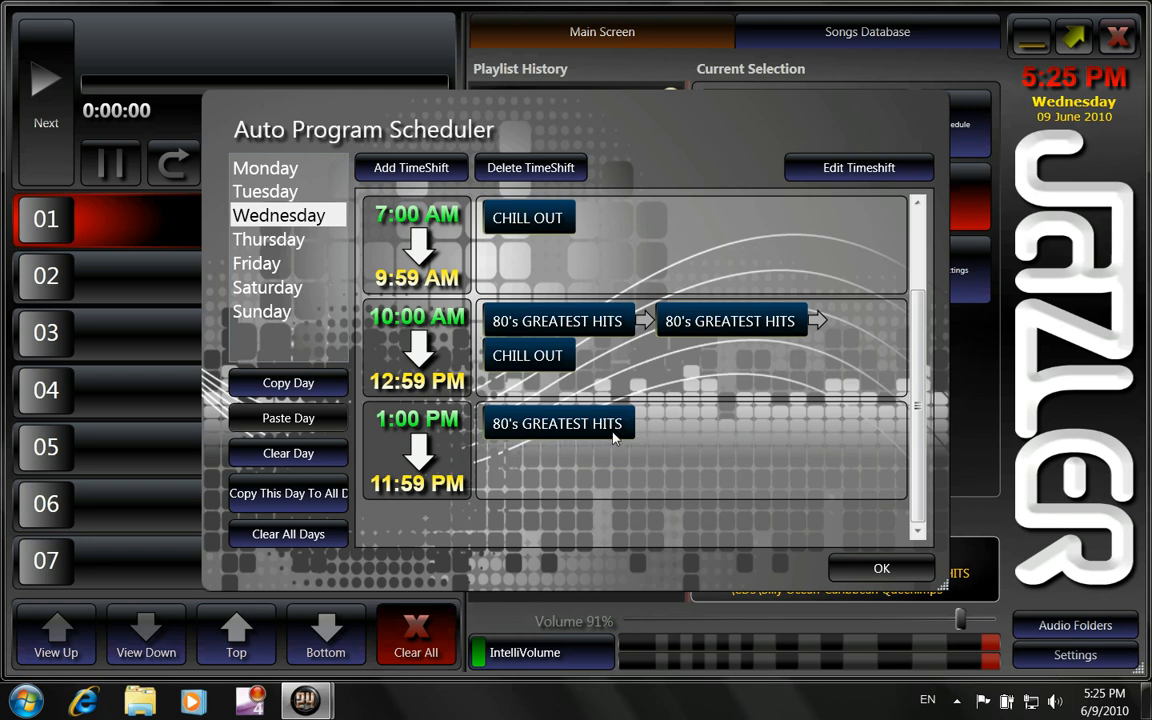
pyautogui.scroll(3)
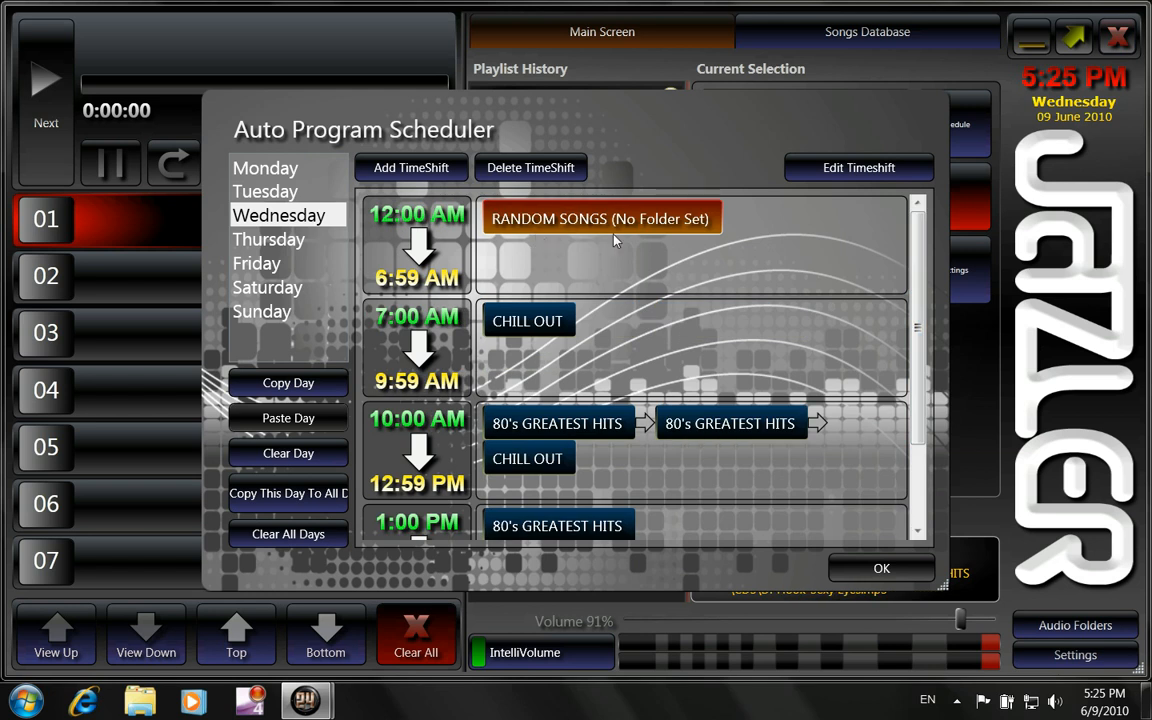
pyautogui.moveTo(460, 258)
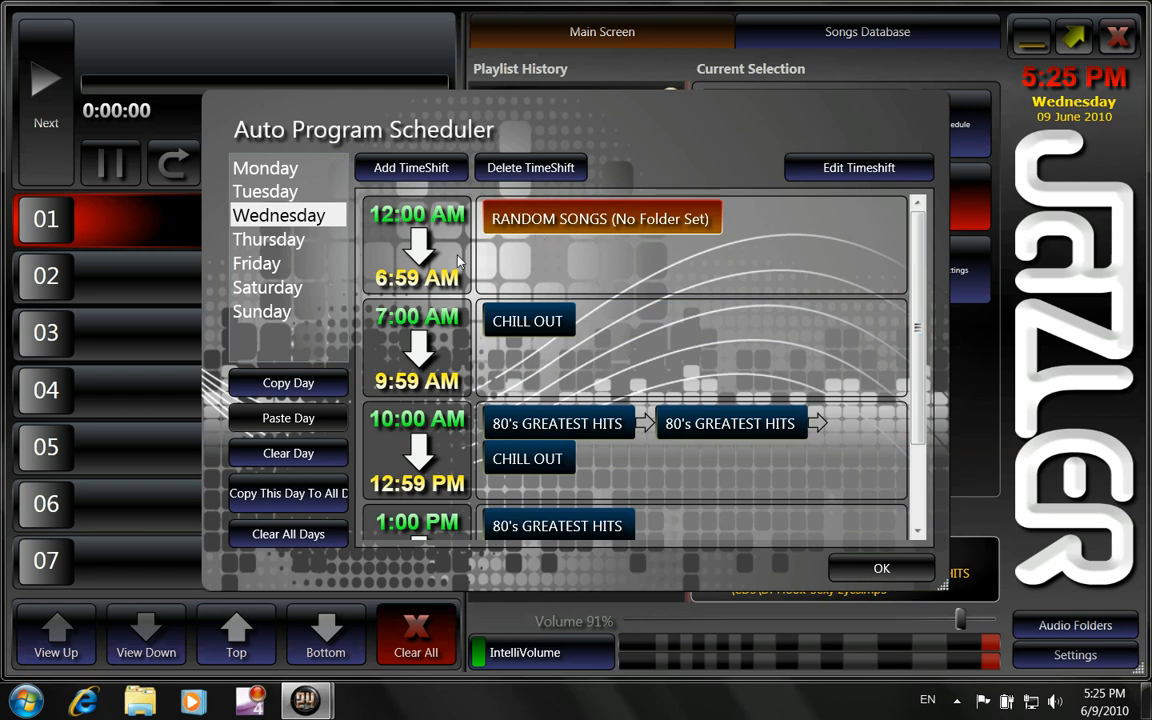
pyautogui.moveTo(456, 280)
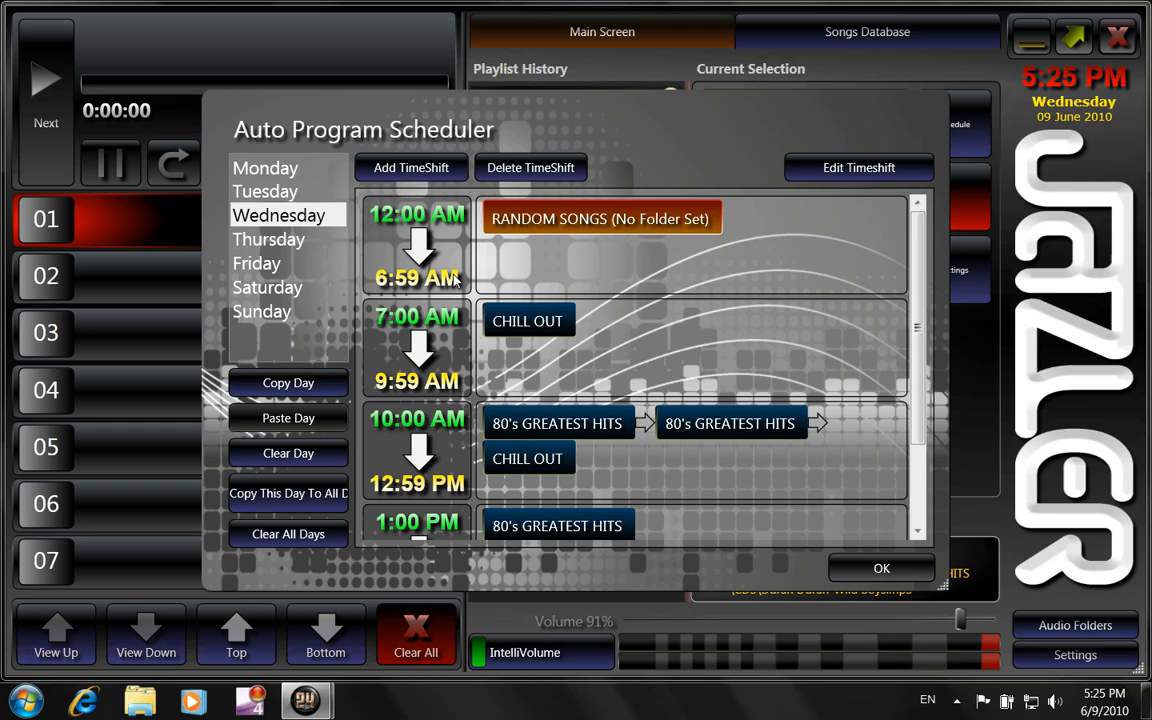
pyautogui.moveTo(620, 258)
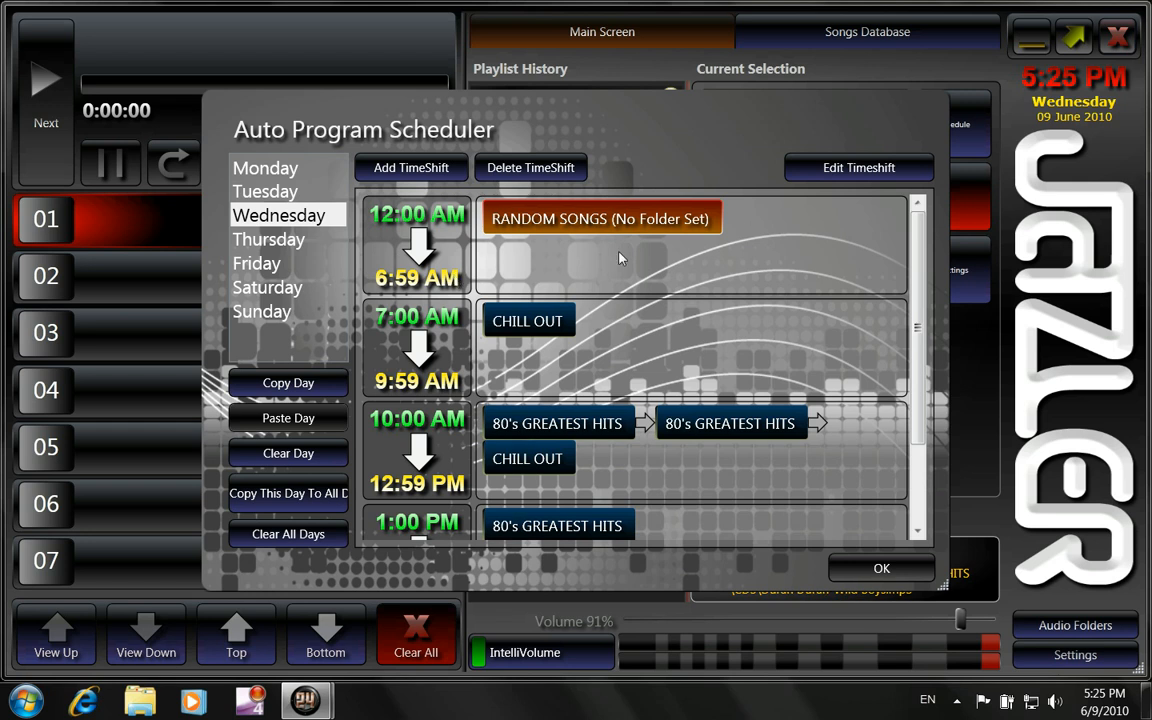
pyautogui.moveTo(614, 258)
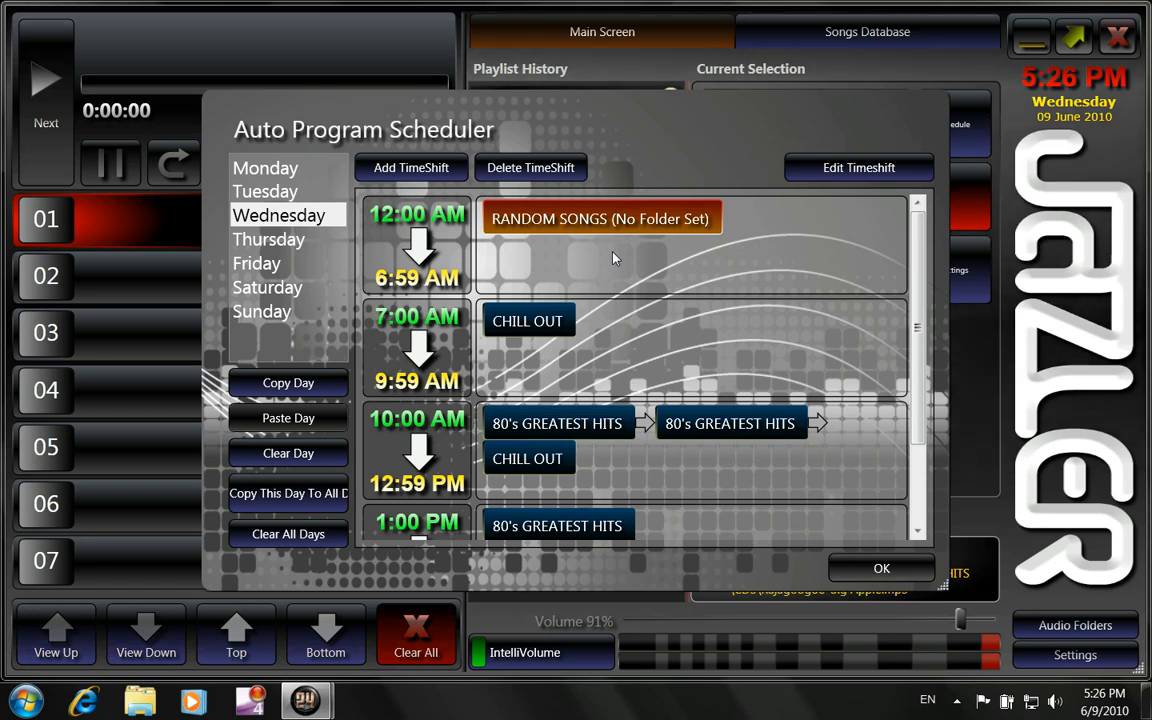
# Change the 12:00 AM slot to [SILENCE] and close the scheduler back to the main screen
pyautogui.click(880, 568)
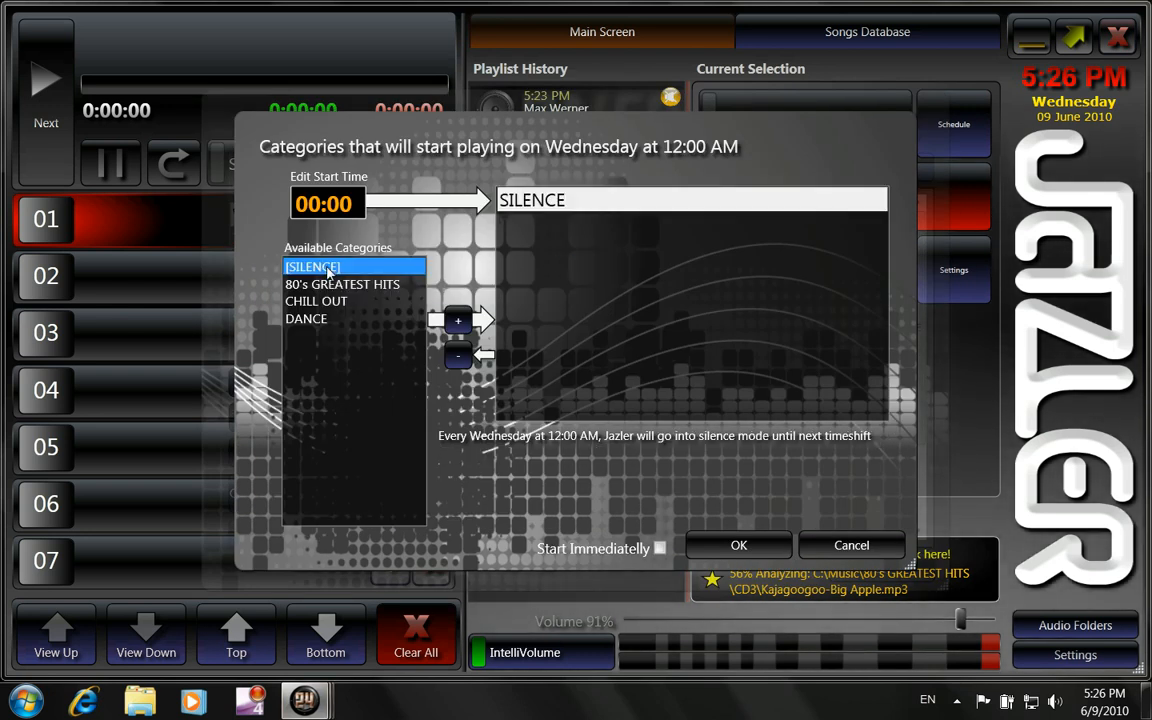
pyautogui.click(738, 544)
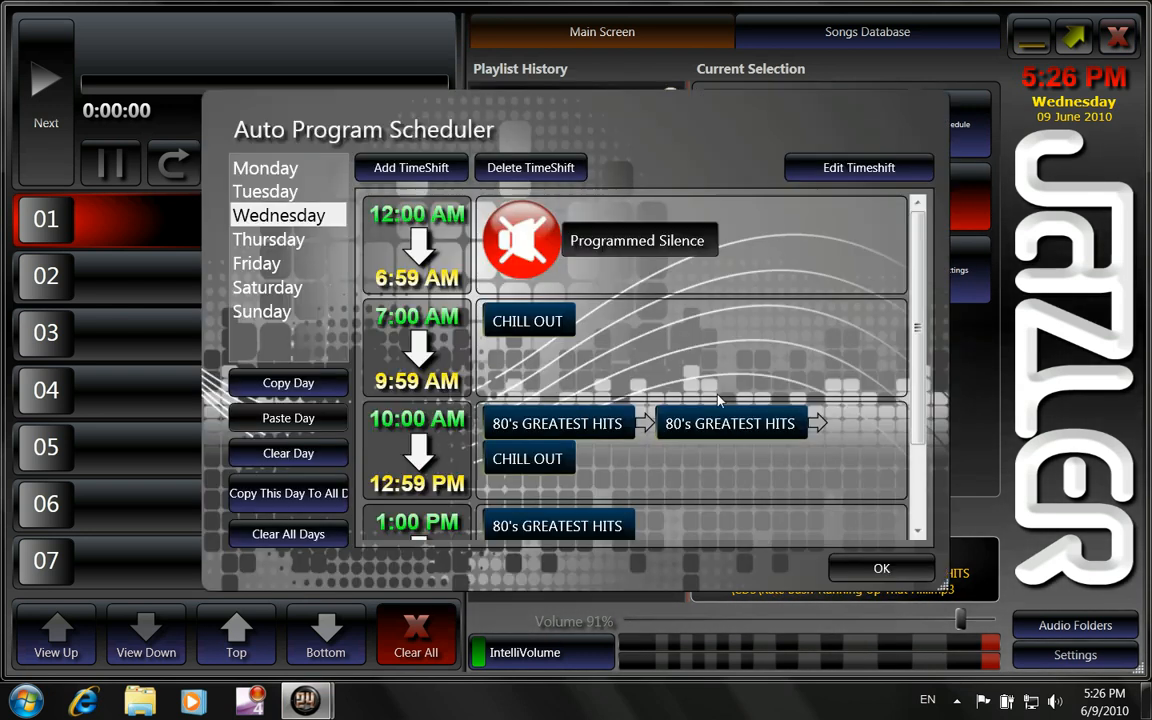
pyautogui.moveTo(768, 256)
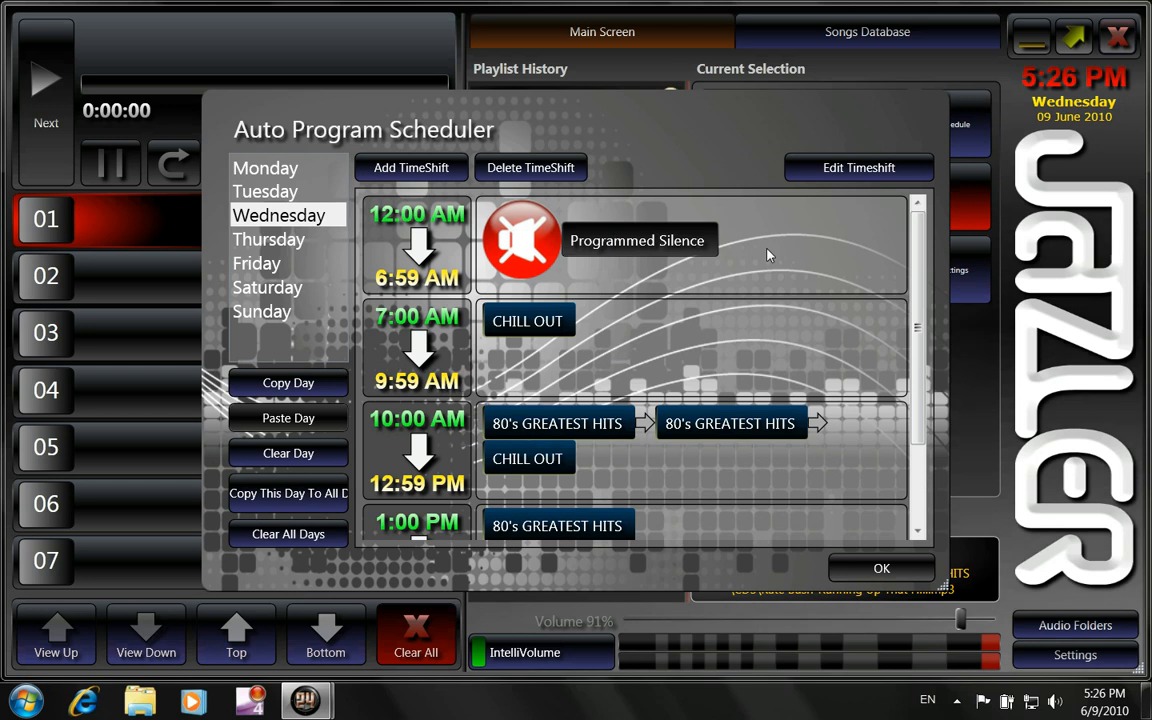
pyautogui.moveTo(864, 584)
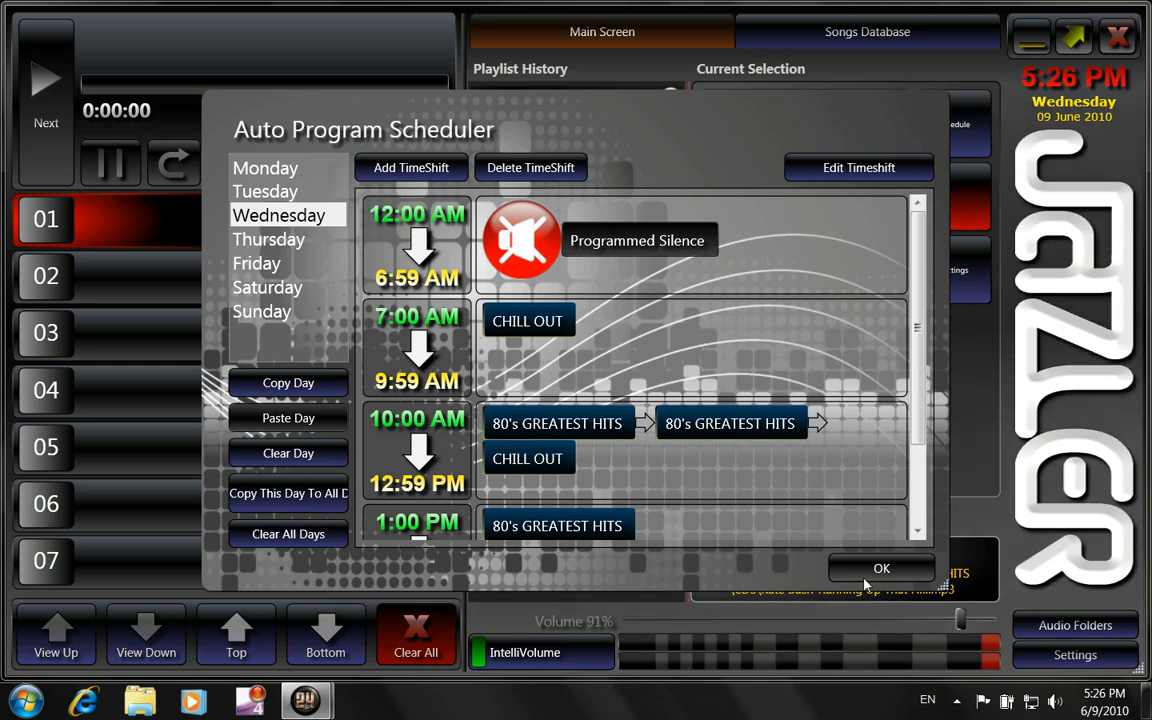
pyautogui.click(880, 568)
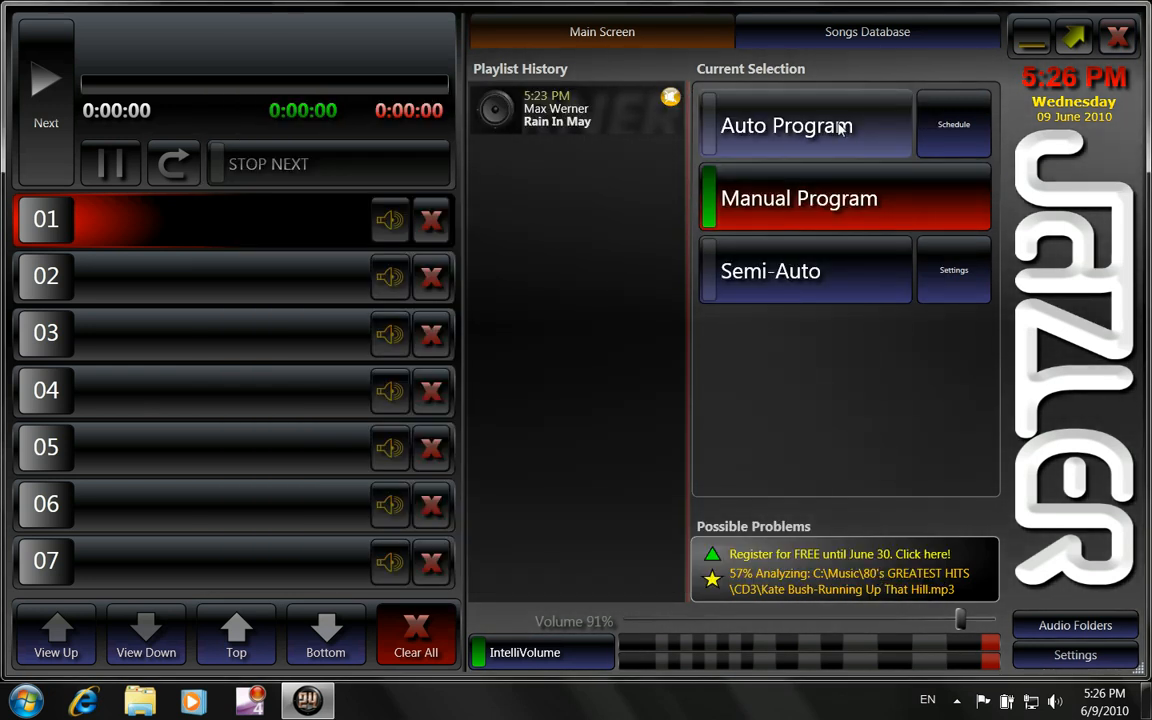
# Switch playback to Auto Program and lower the volume slider to about 30%
pyautogui.click(804, 124)
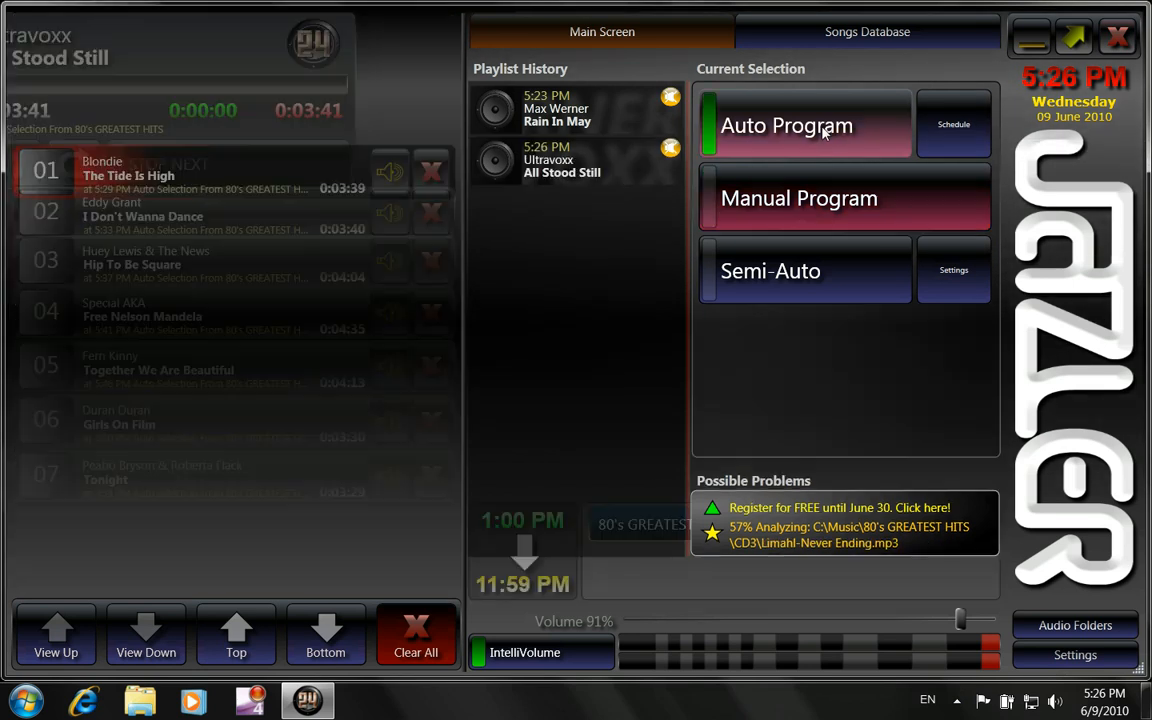
pyautogui.click(804, 124)
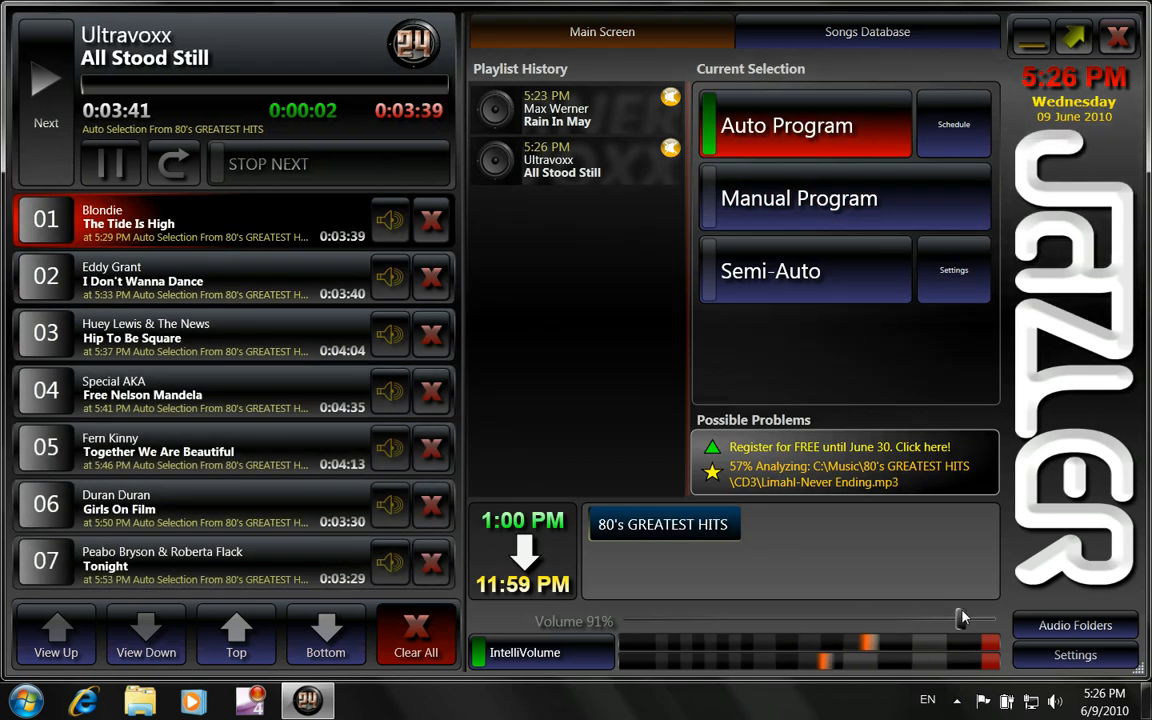
pyautogui.moveTo(960, 618); pyautogui.dragTo(748, 618)
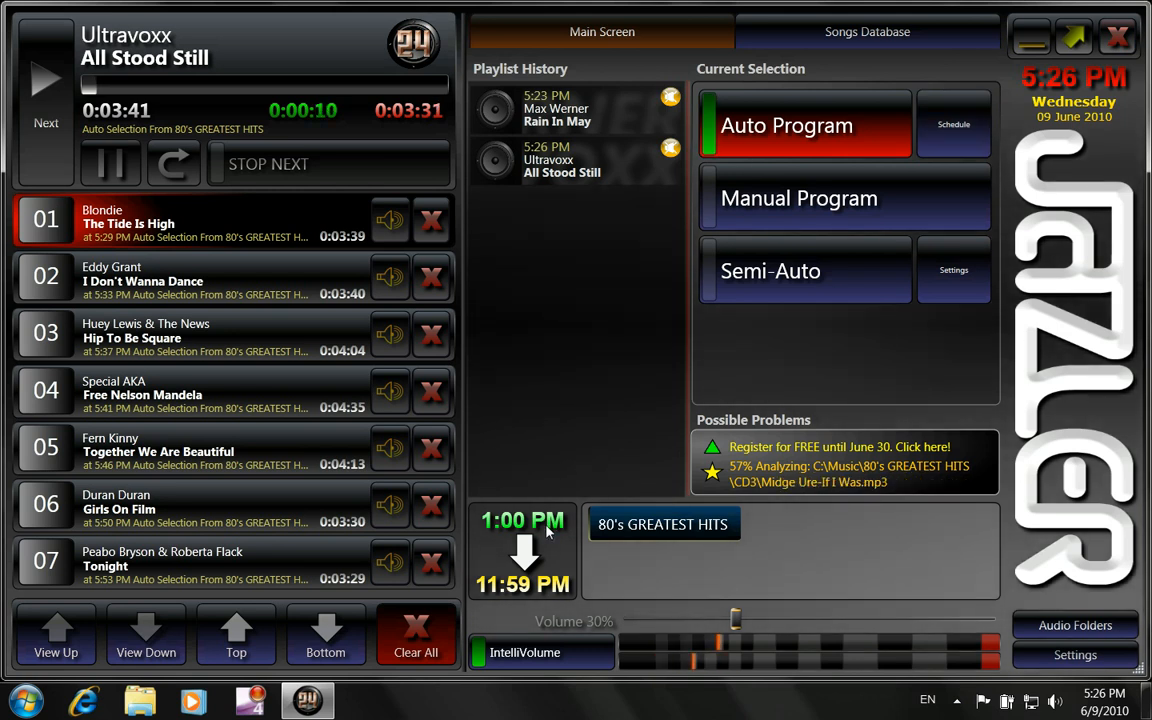
pyautogui.moveTo(548, 536)
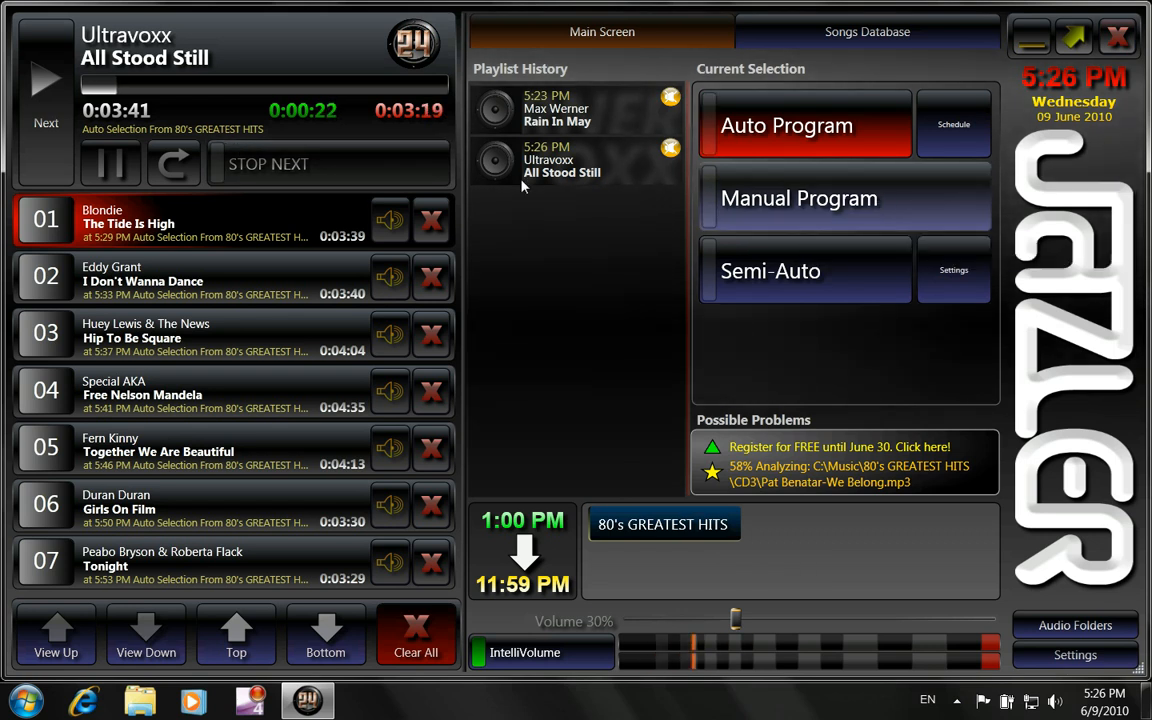
# Switch Current Selection back to Manual Program, emptying the playlist
pyautogui.click(800, 198)
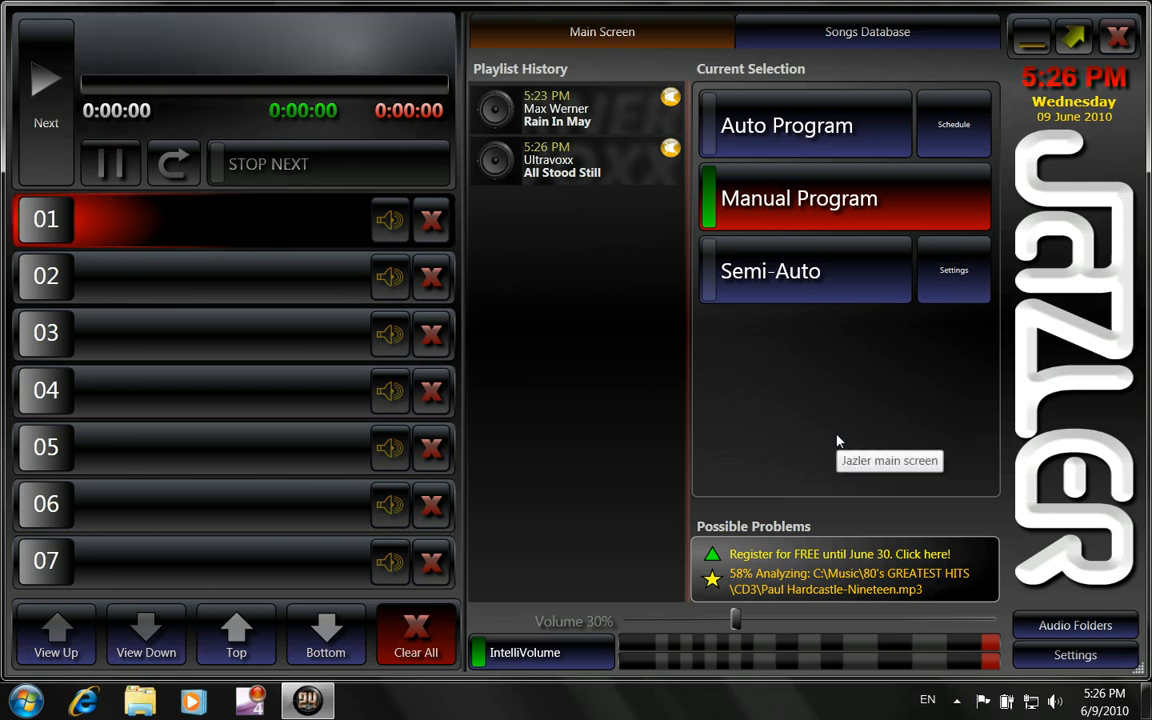
pyautogui.moveTo(692, 410)
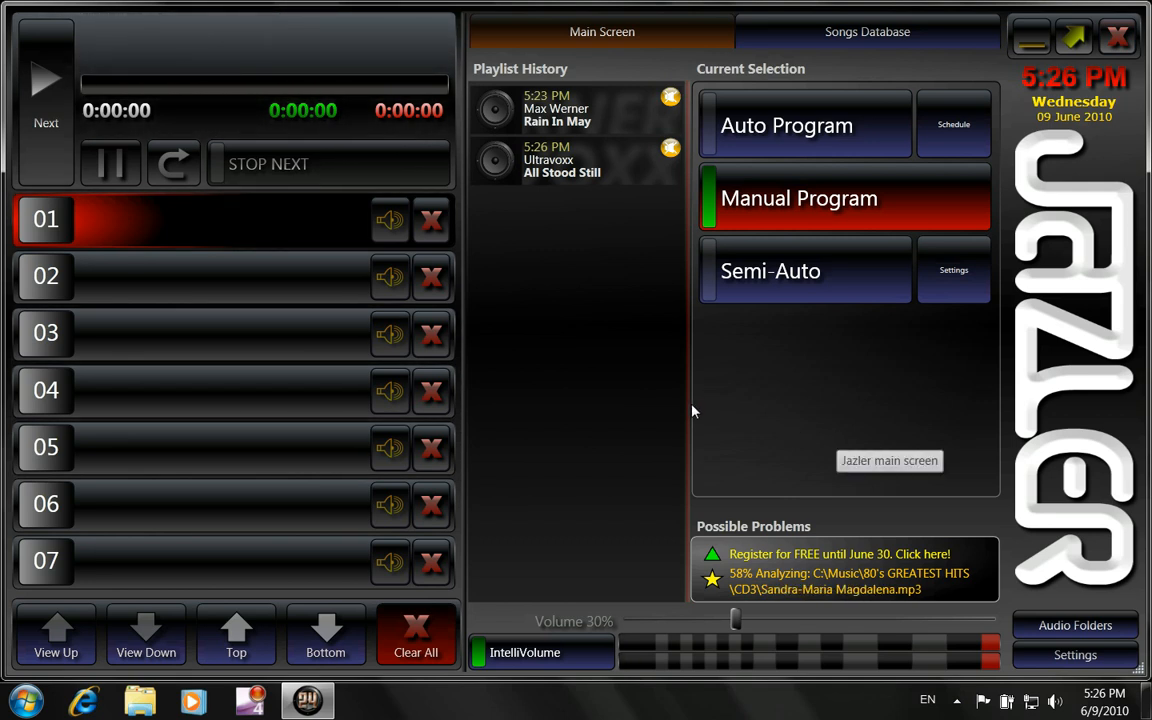